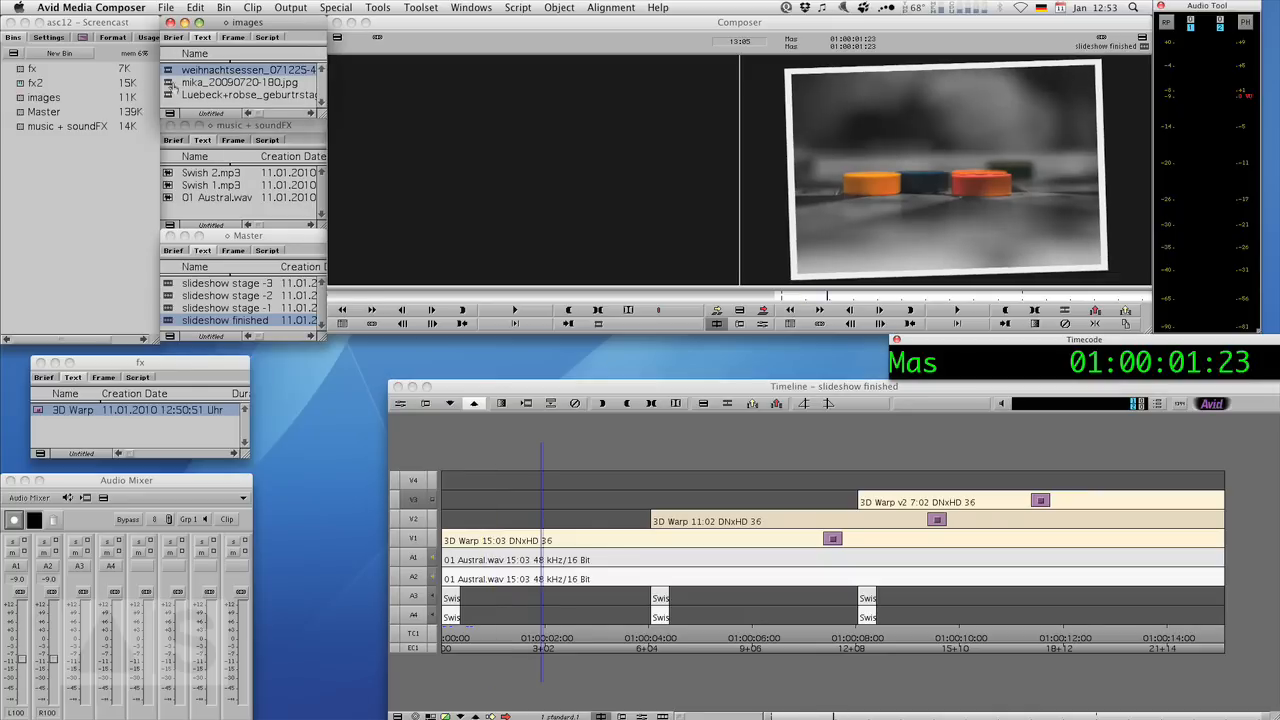
Import stills into the bin with images resized to fit the raster and a 40-second duration.
right_click(248, 68)
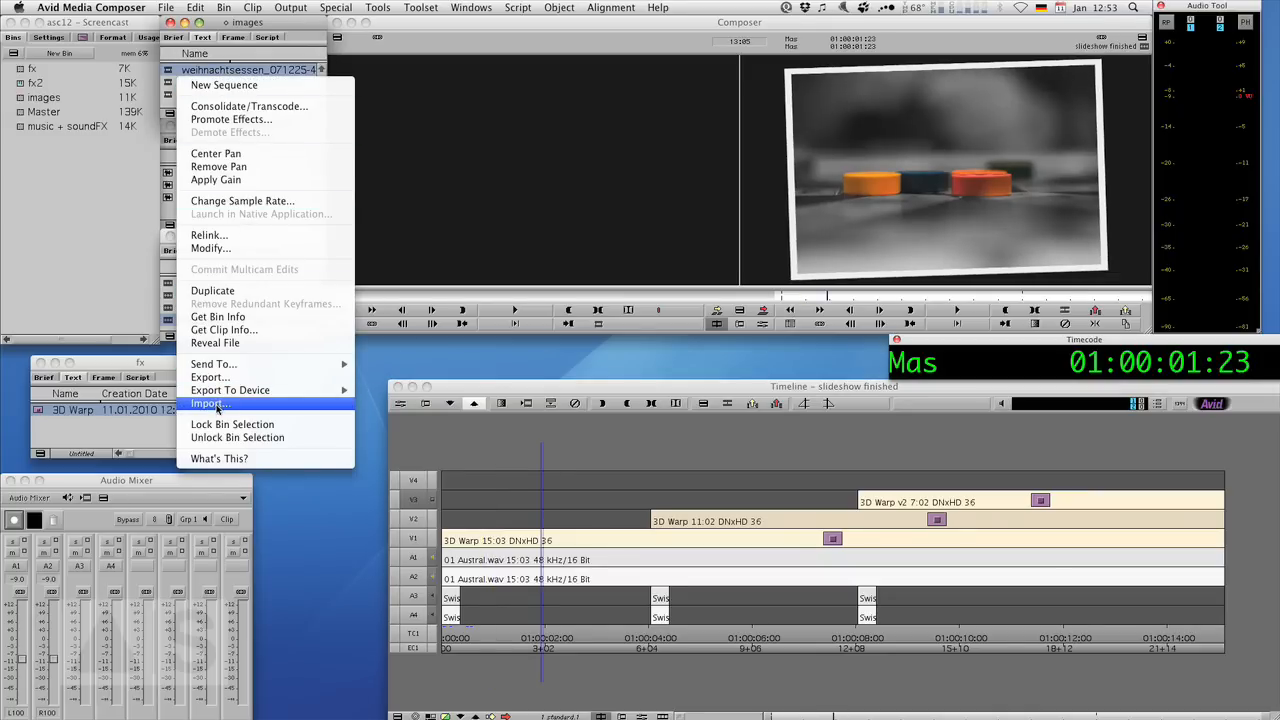
click(210, 404)
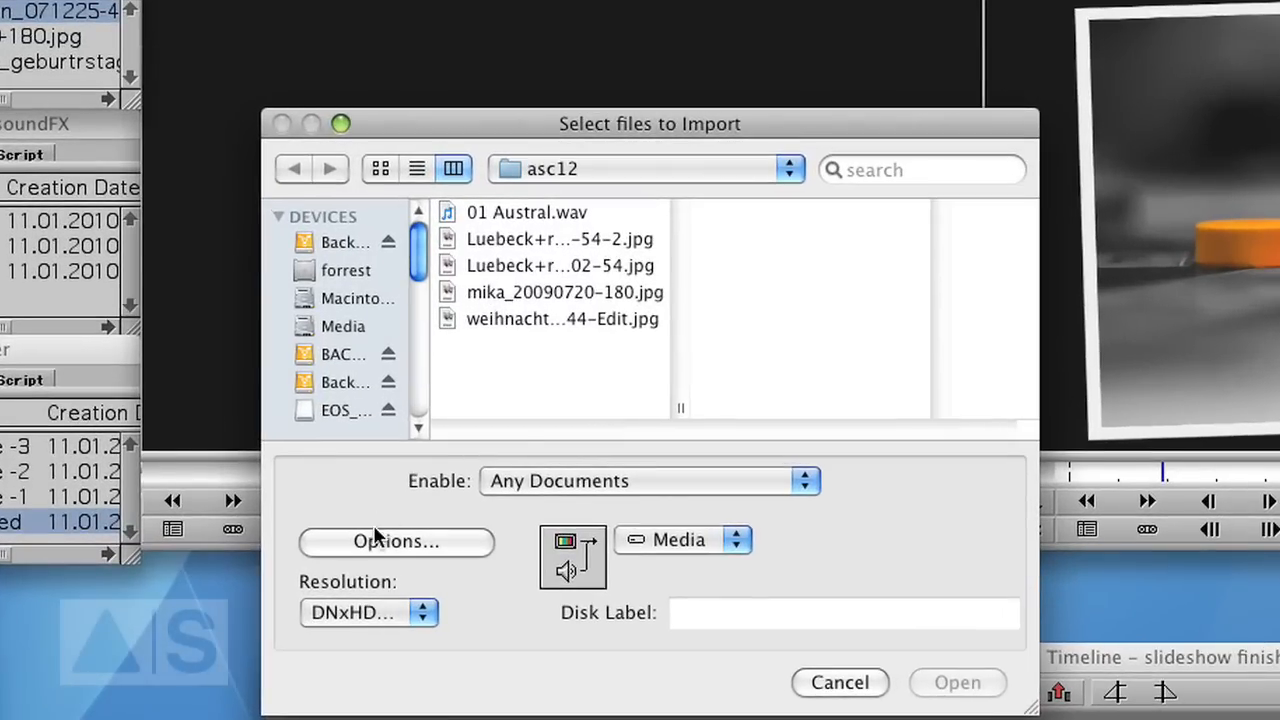
click(396, 540)
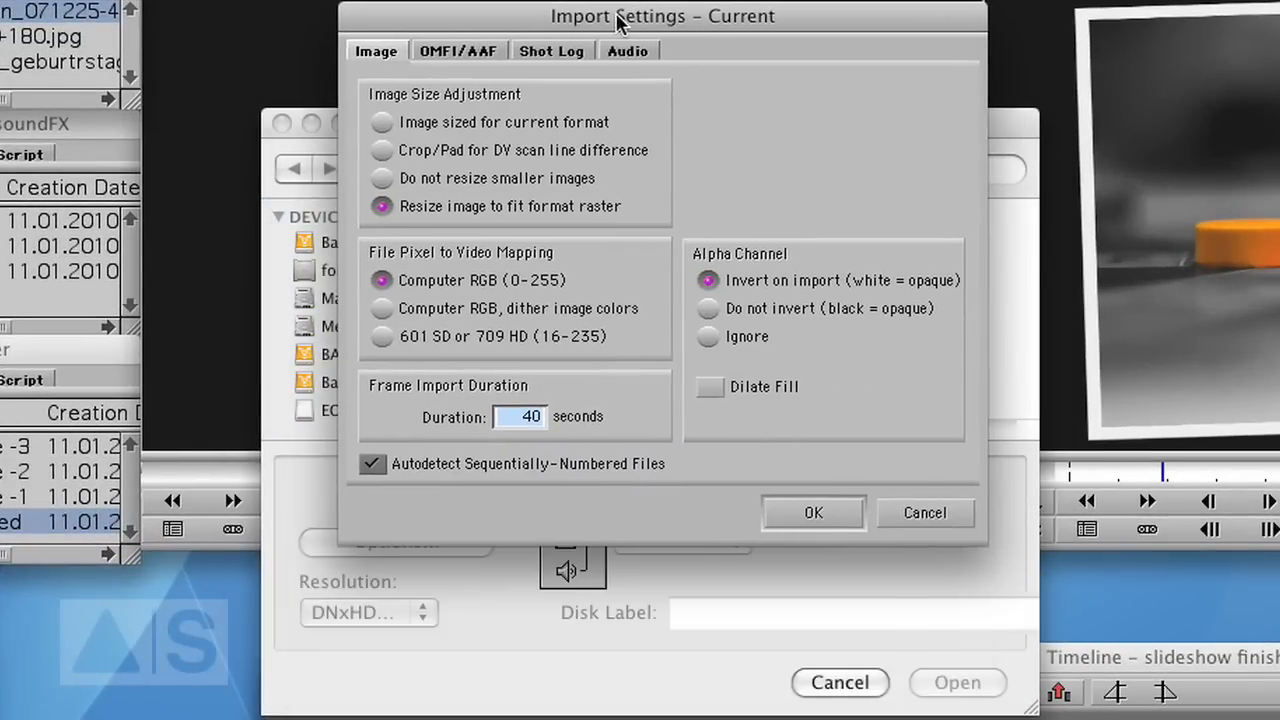
mouse_move(480, 228)
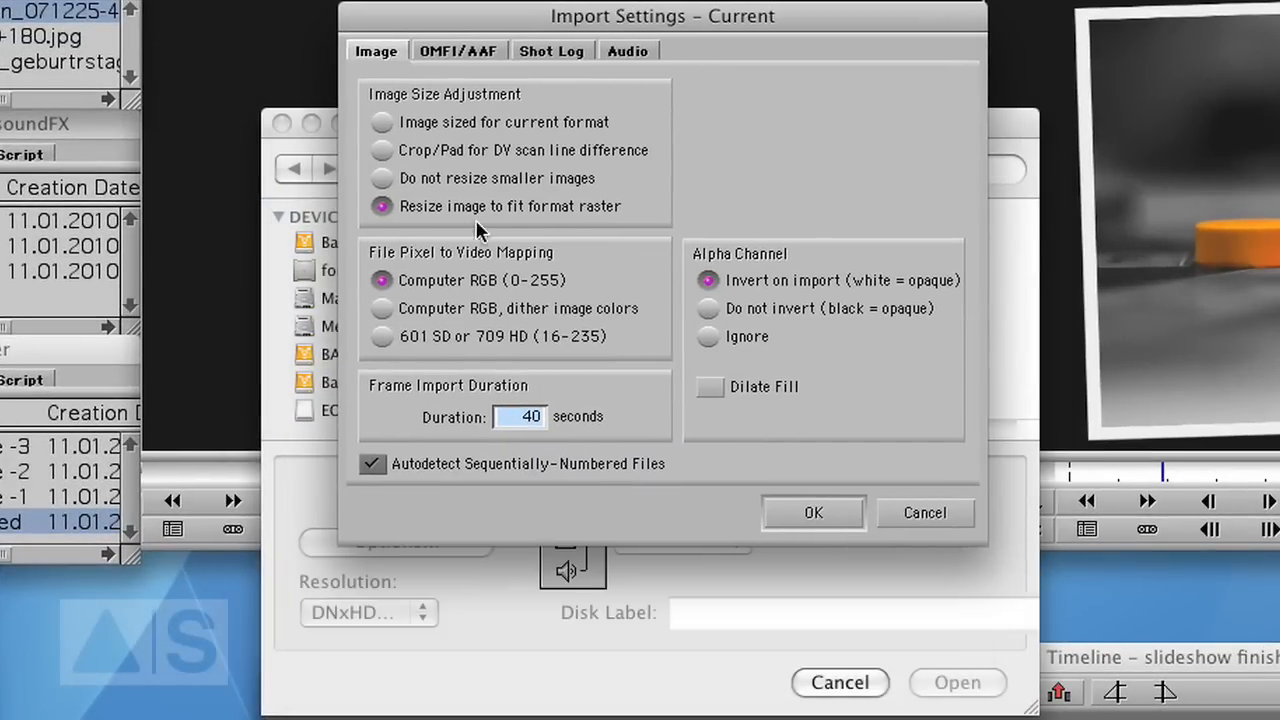
mouse_move(370, 244)
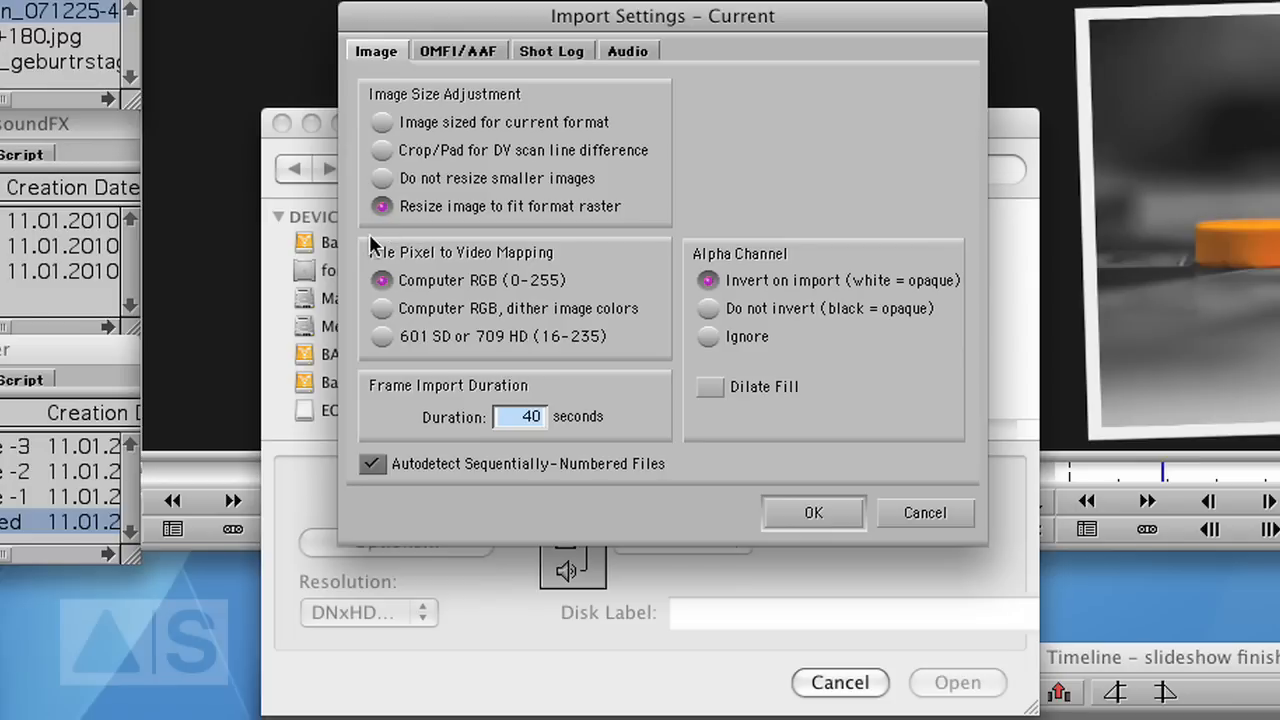
mouse_move(482, 200)
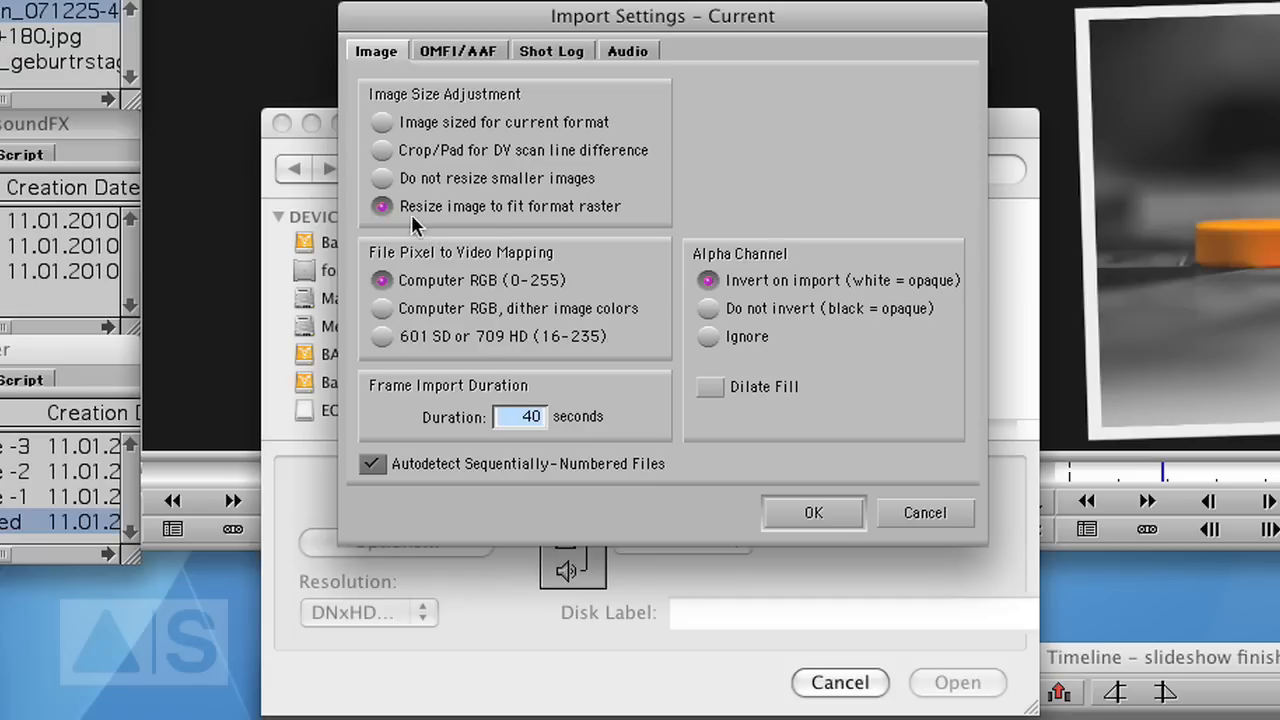
mouse_move(644, 220)
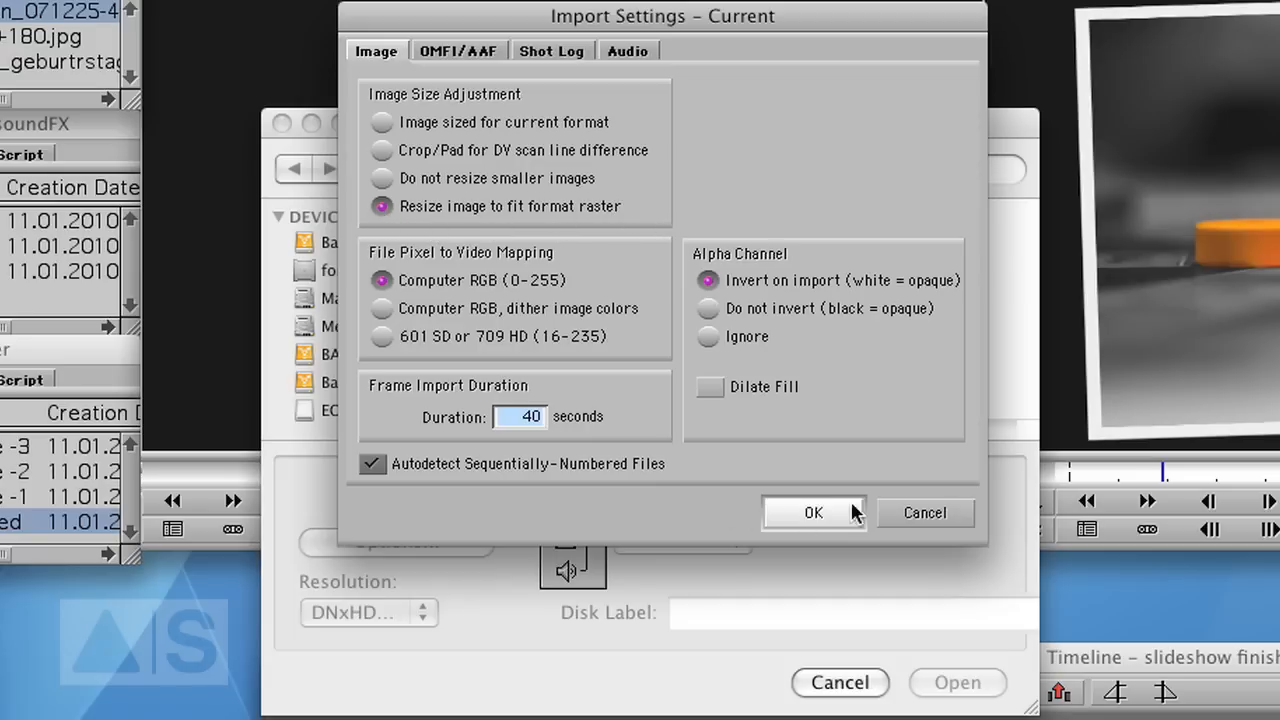
click(812, 512)
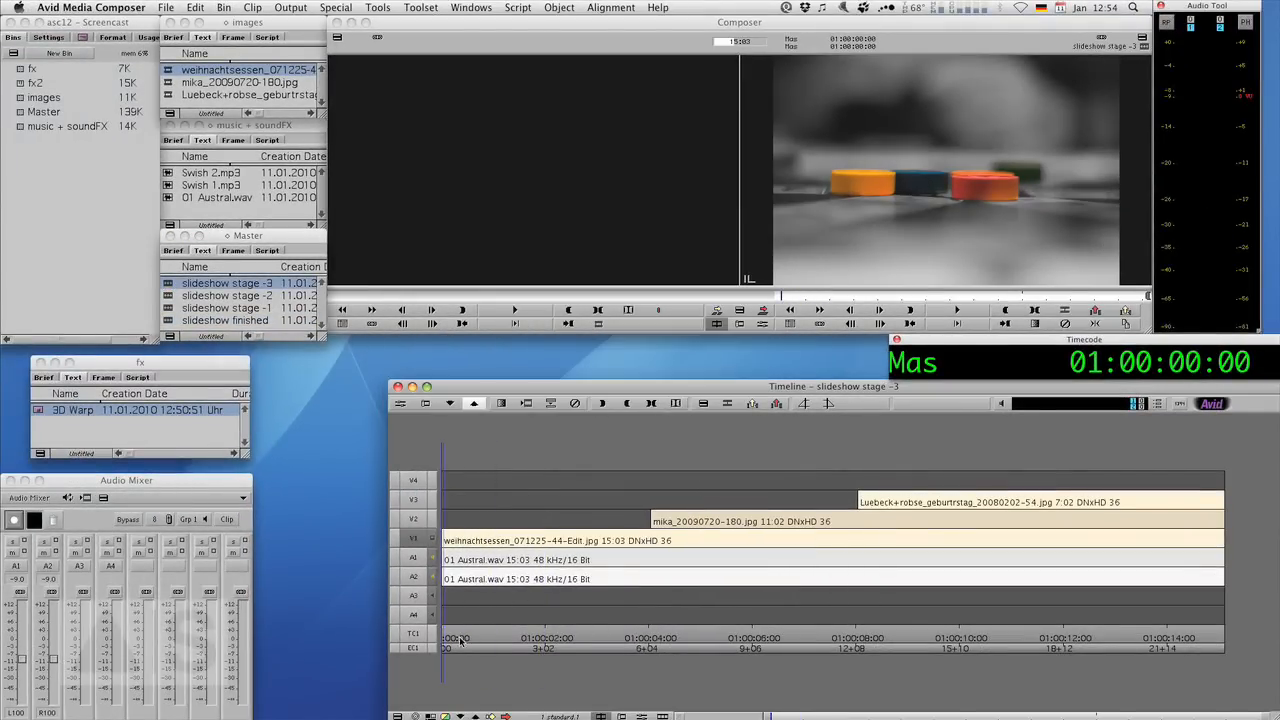
mouse_move(528, 640)
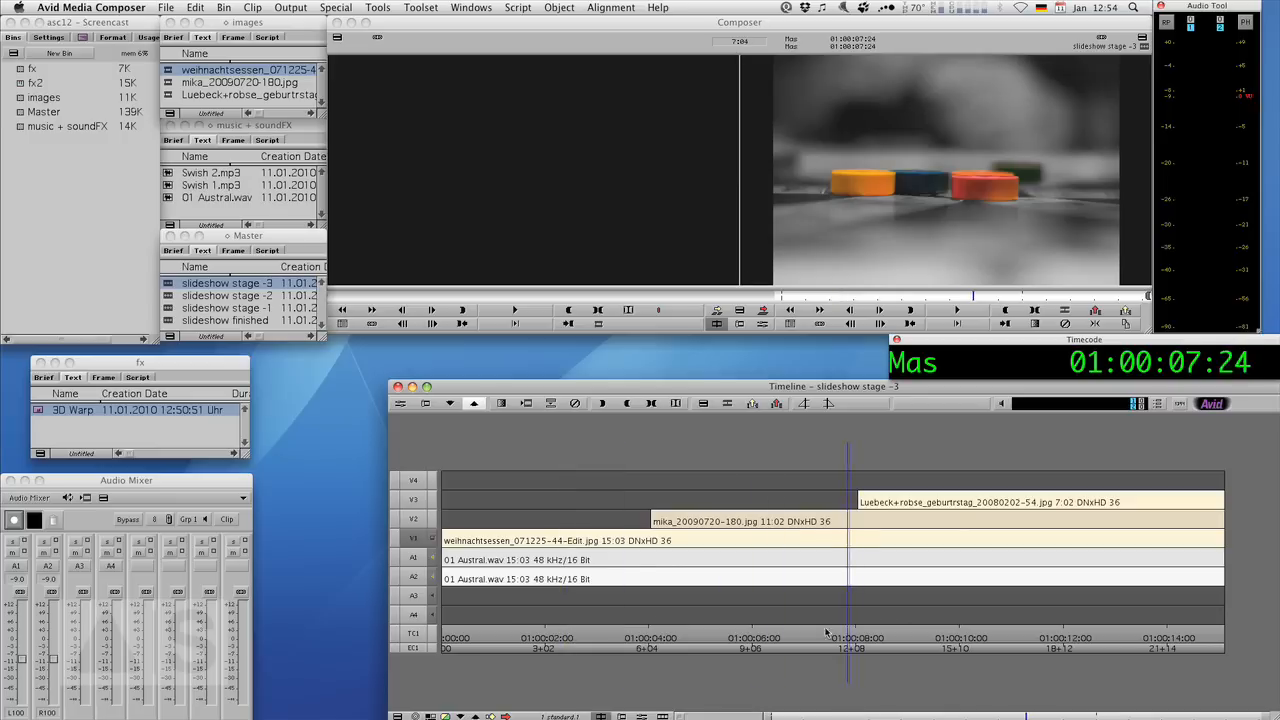
Drag the 3D Warp effect onto the first still clip on V1.
click(686, 636)
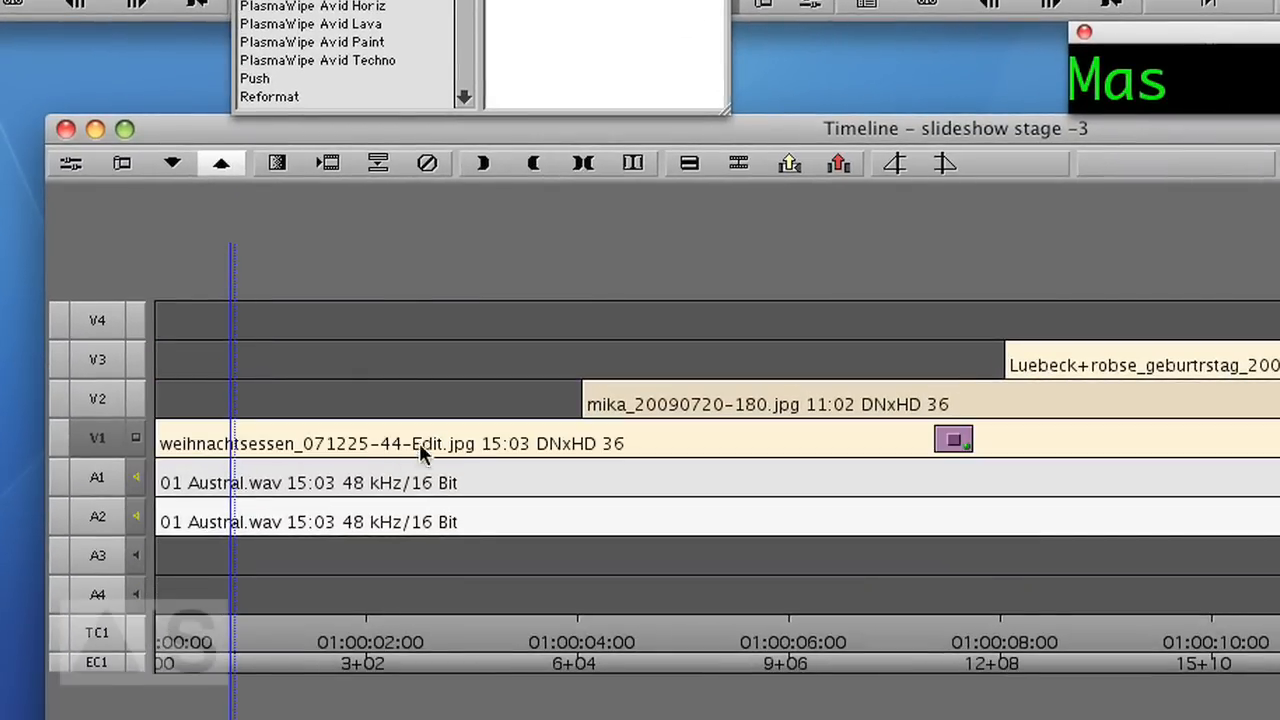
In the first still's 3D Warp, drag the Crop L slider in to about -846.
click(70, 164)
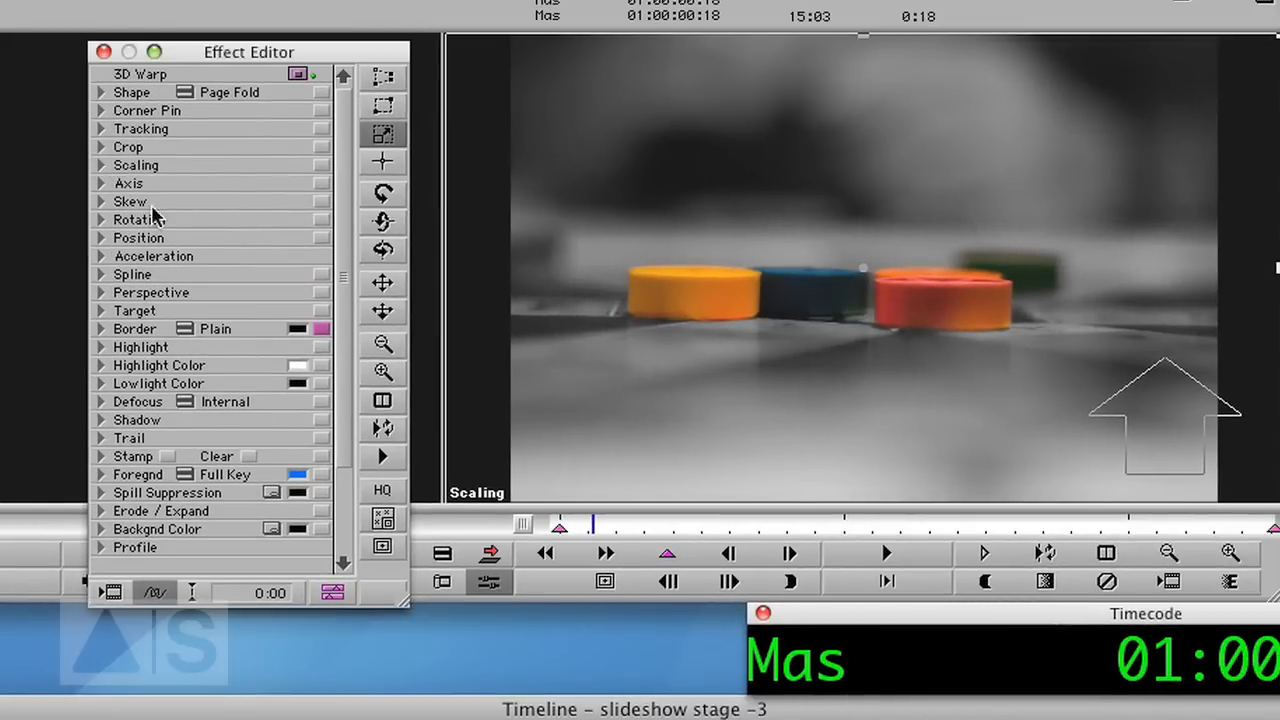
mouse_move(244, 252)
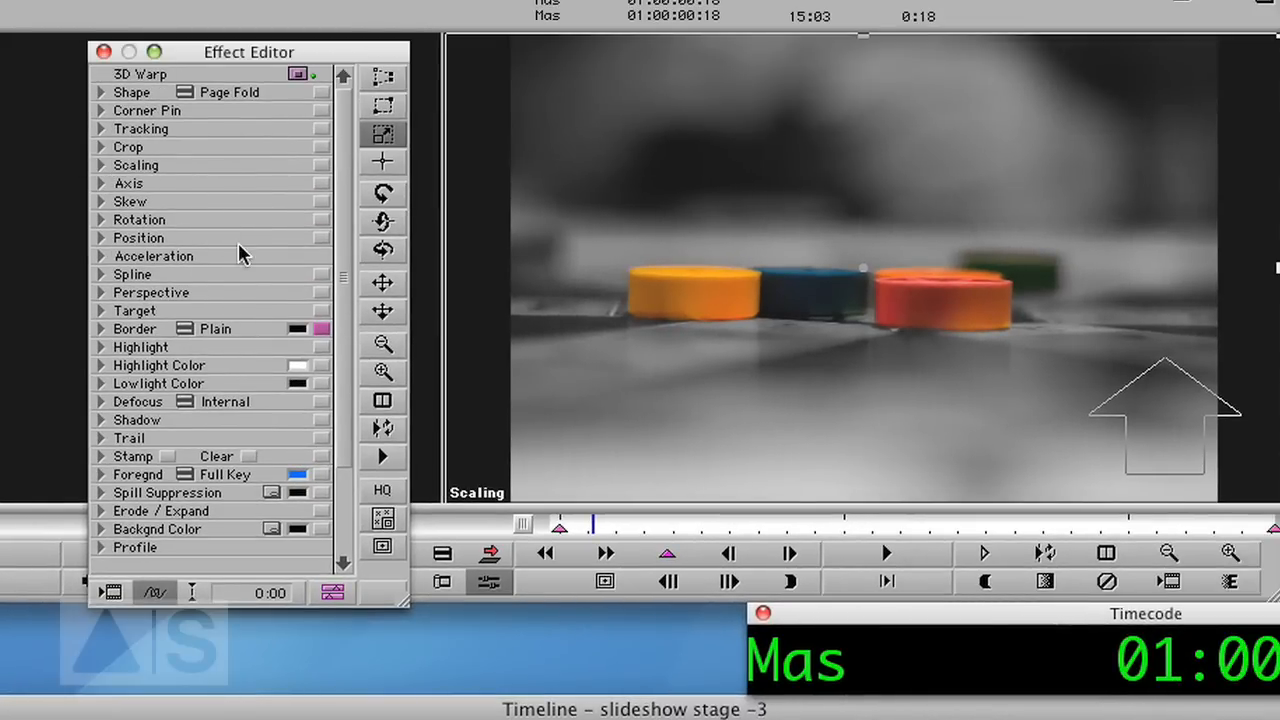
mouse_move(184, 188)
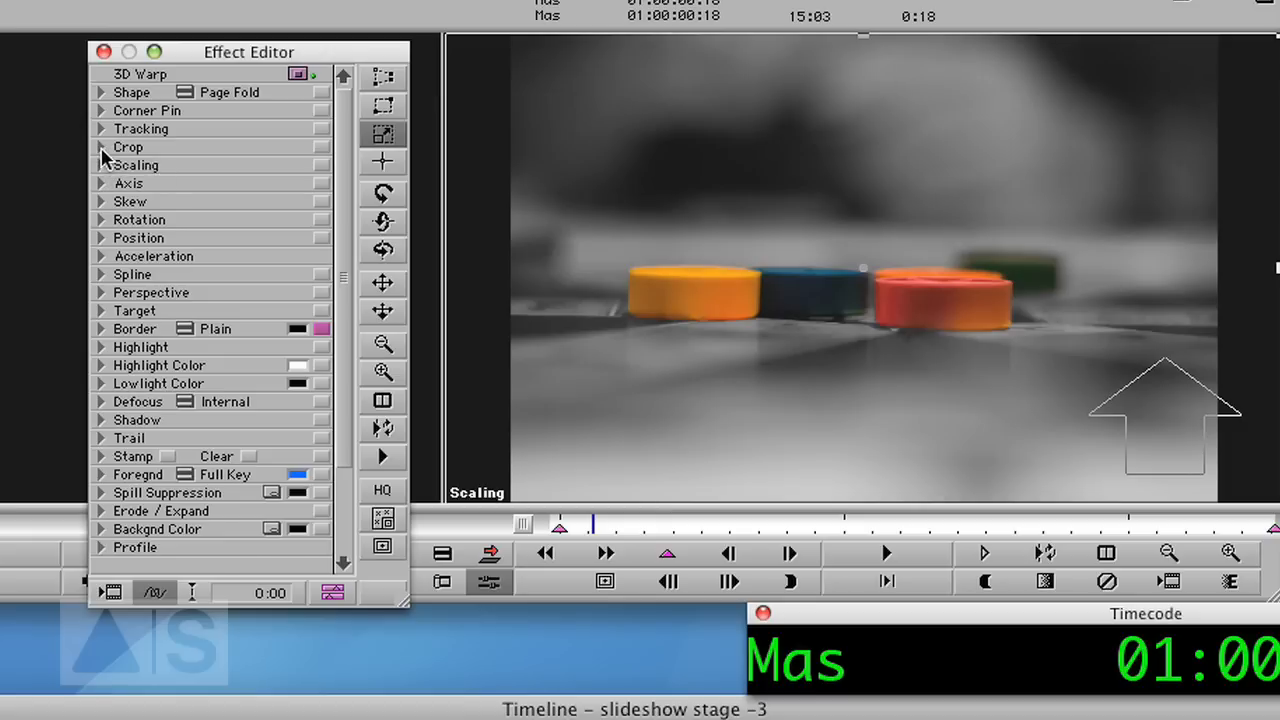
click(100, 148)
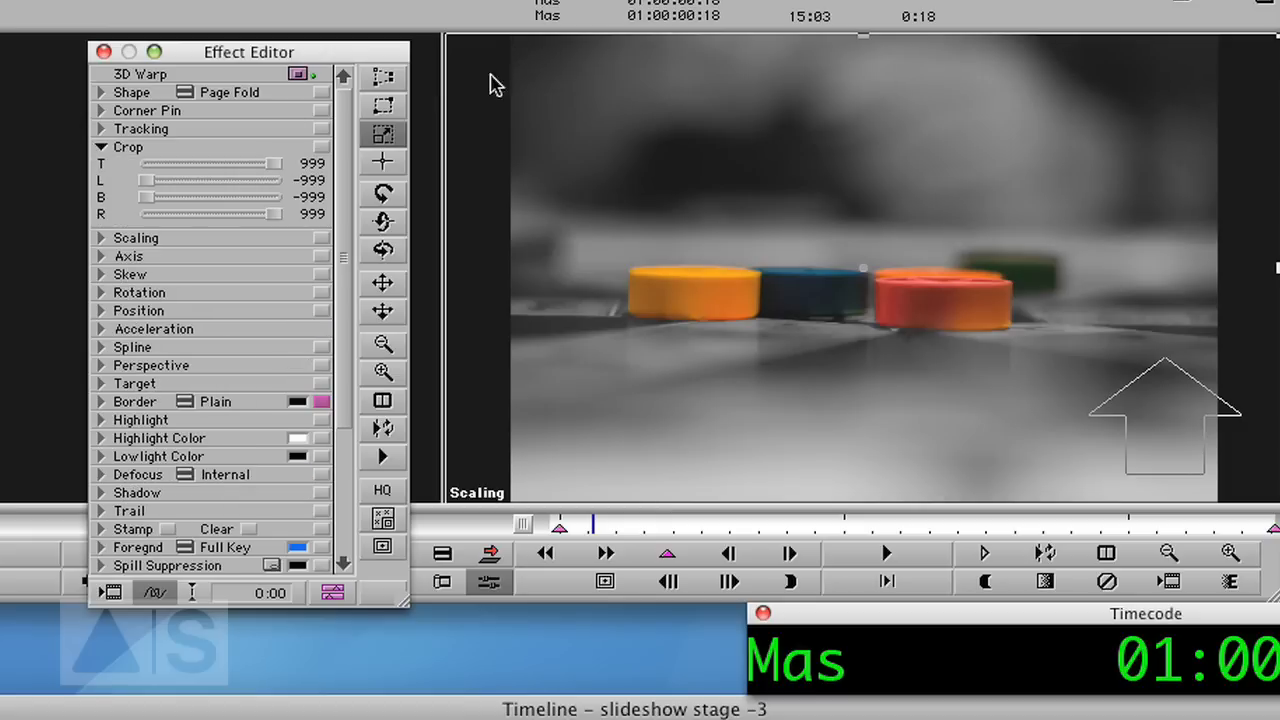
mouse_move(764, 304)
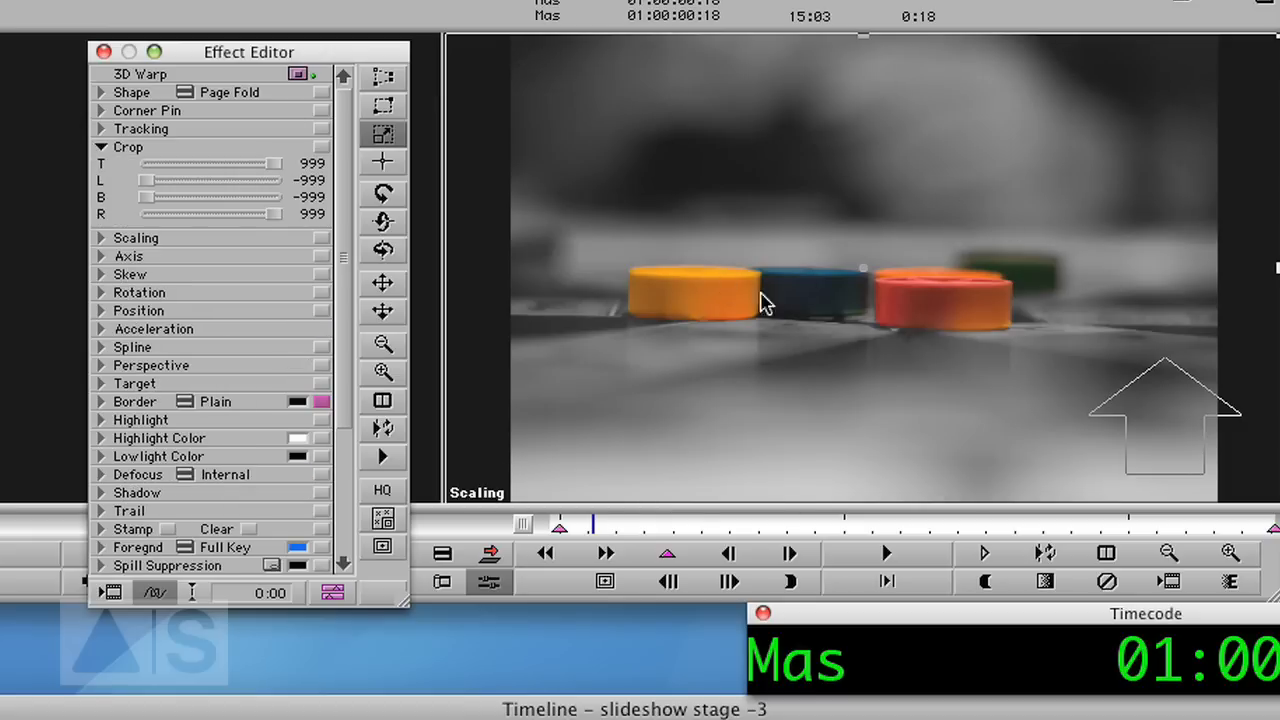
mouse_move(1238, 336)
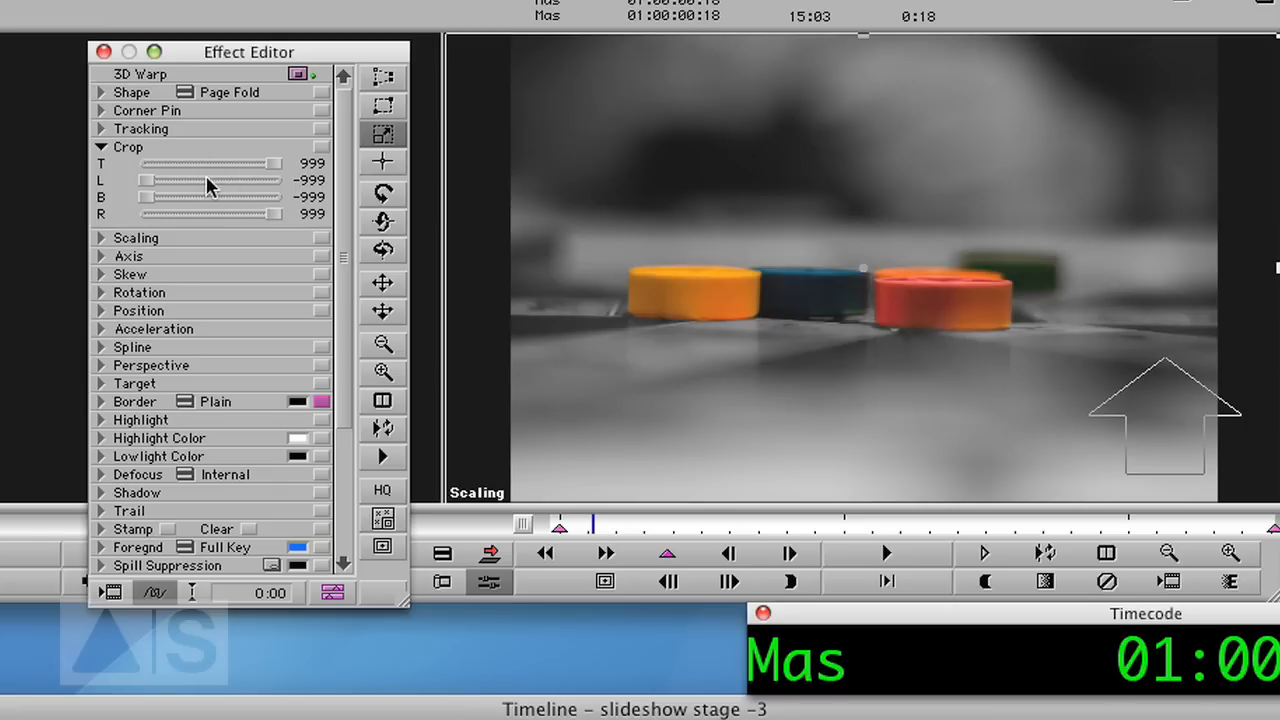
drag(148, 180, 152, 180)
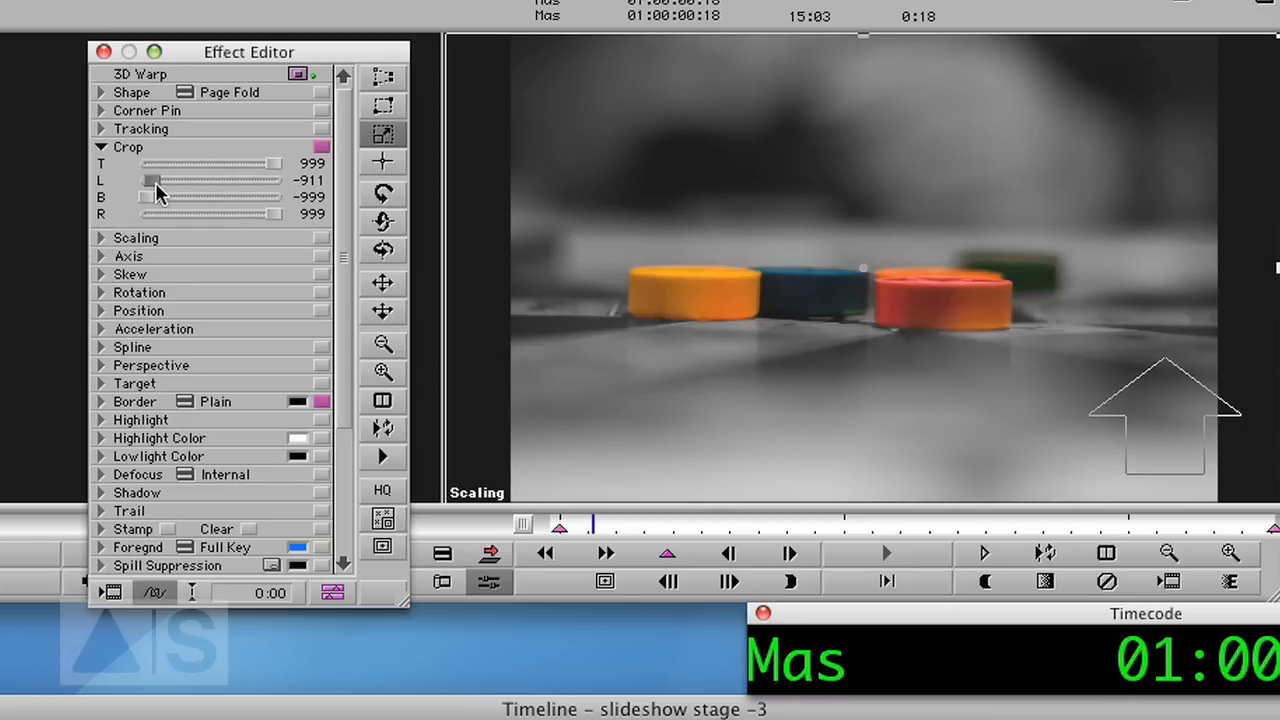
drag(150, 180, 160, 180)
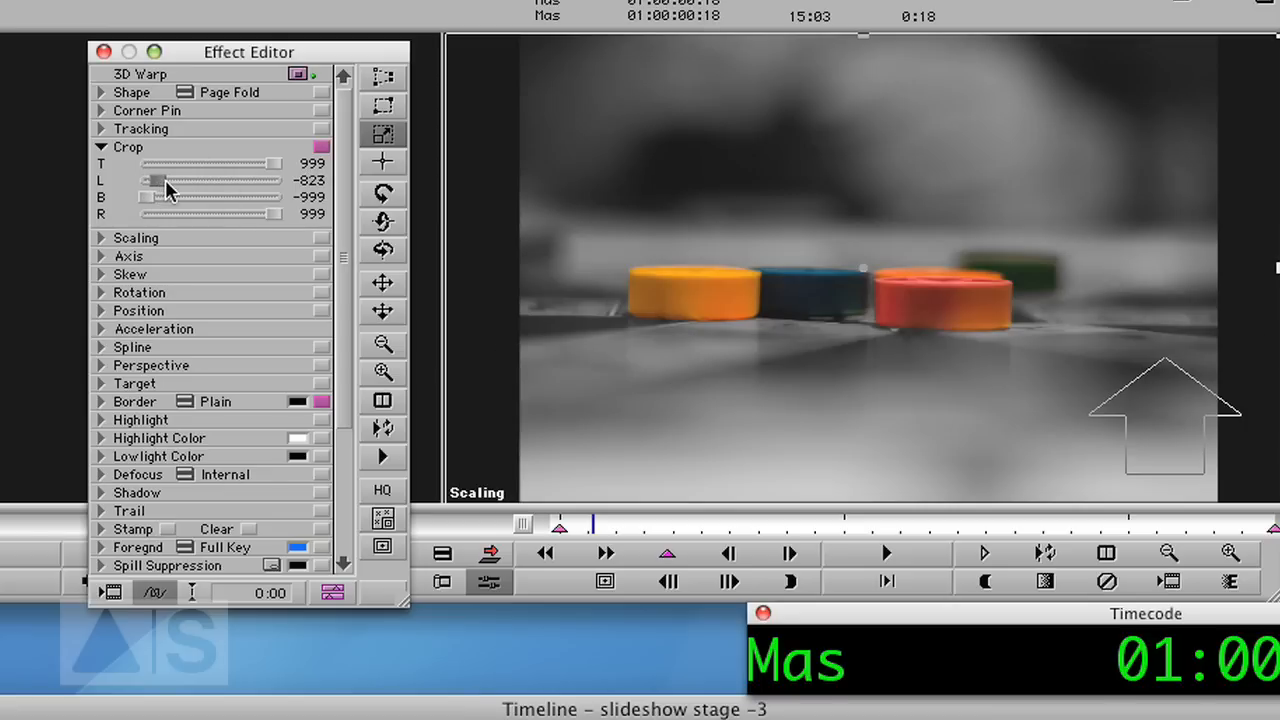
drag(152, 180, 150, 180)
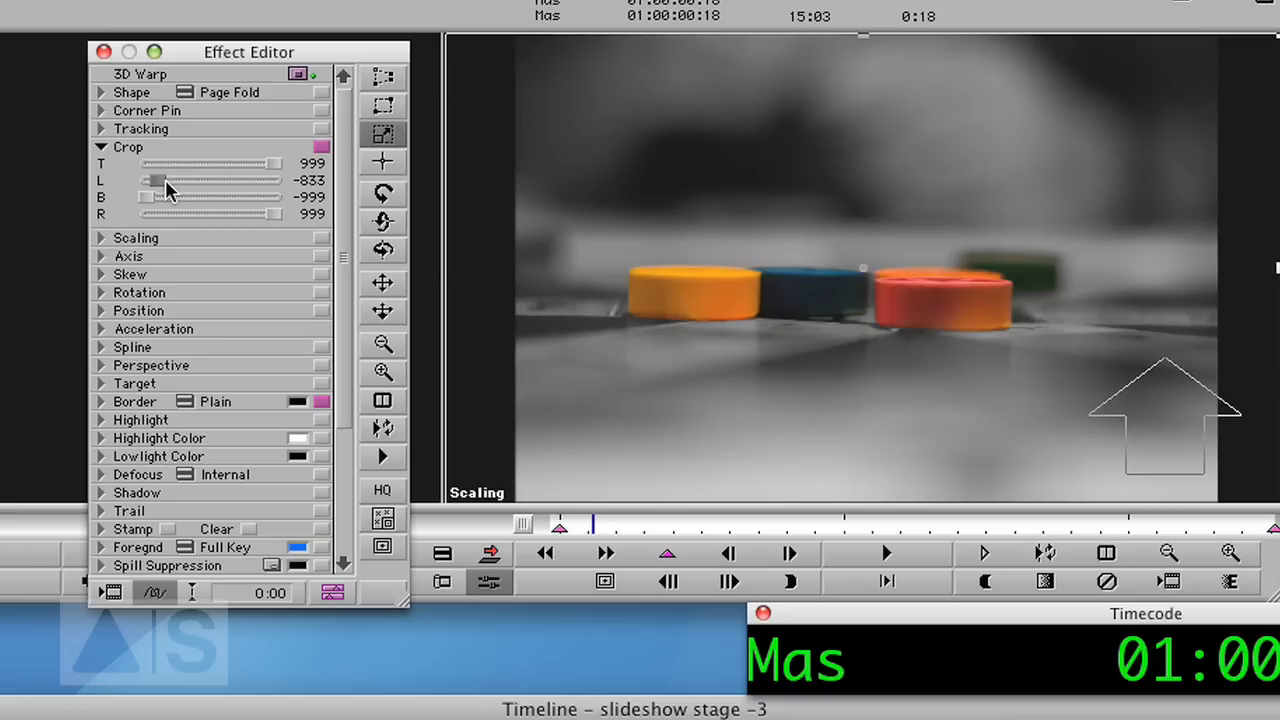
drag(160, 180, 156, 180)
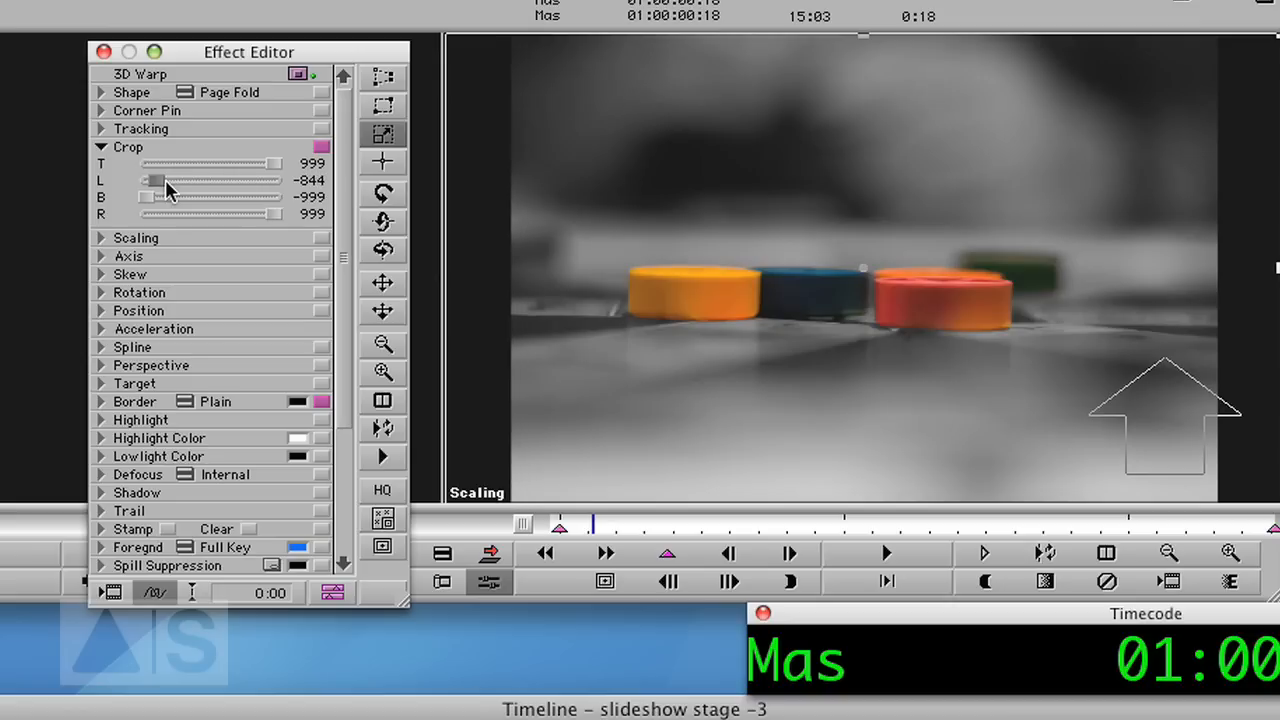
drag(156, 180, 152, 180)
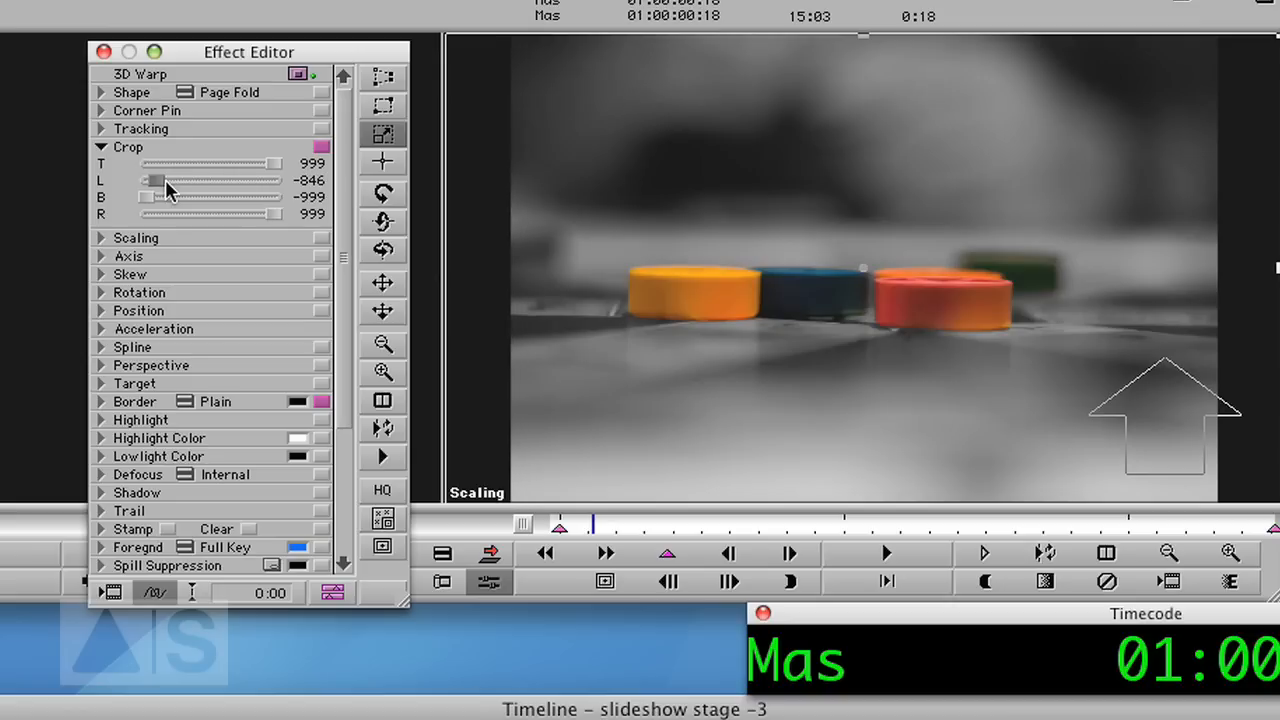
drag(150, 180, 156, 180)
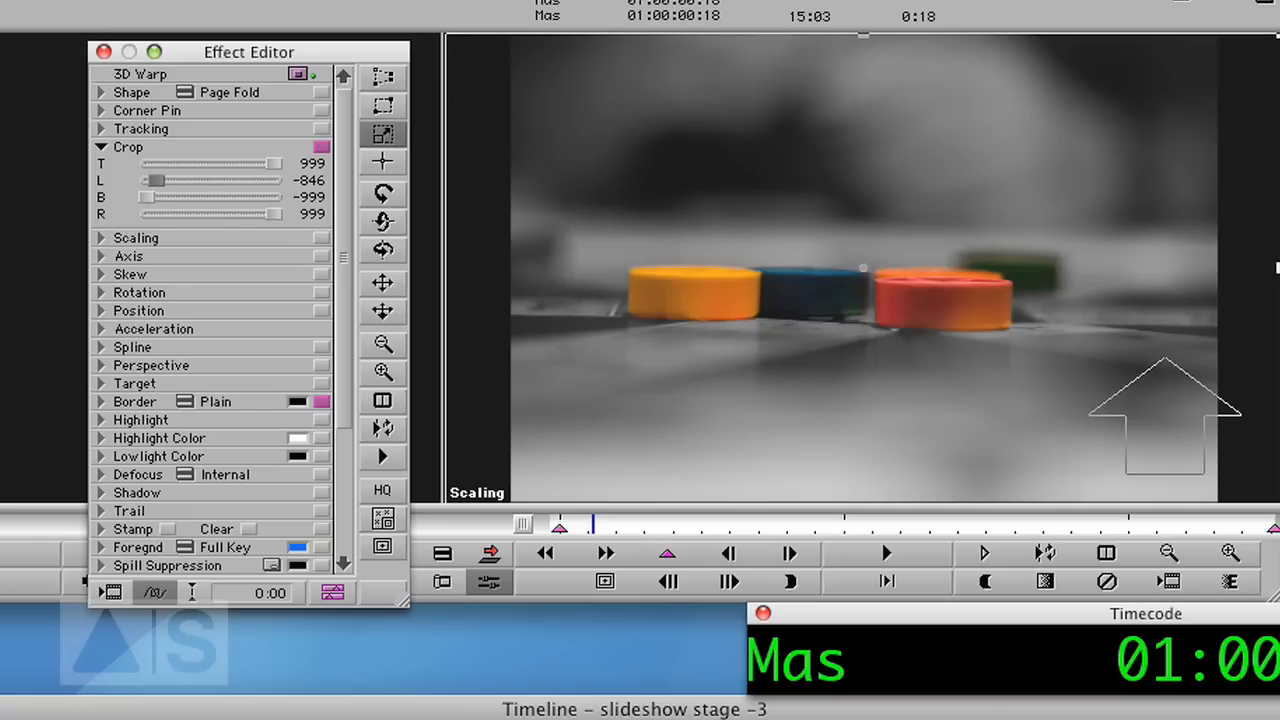
drag(270, 212, 216, 212)
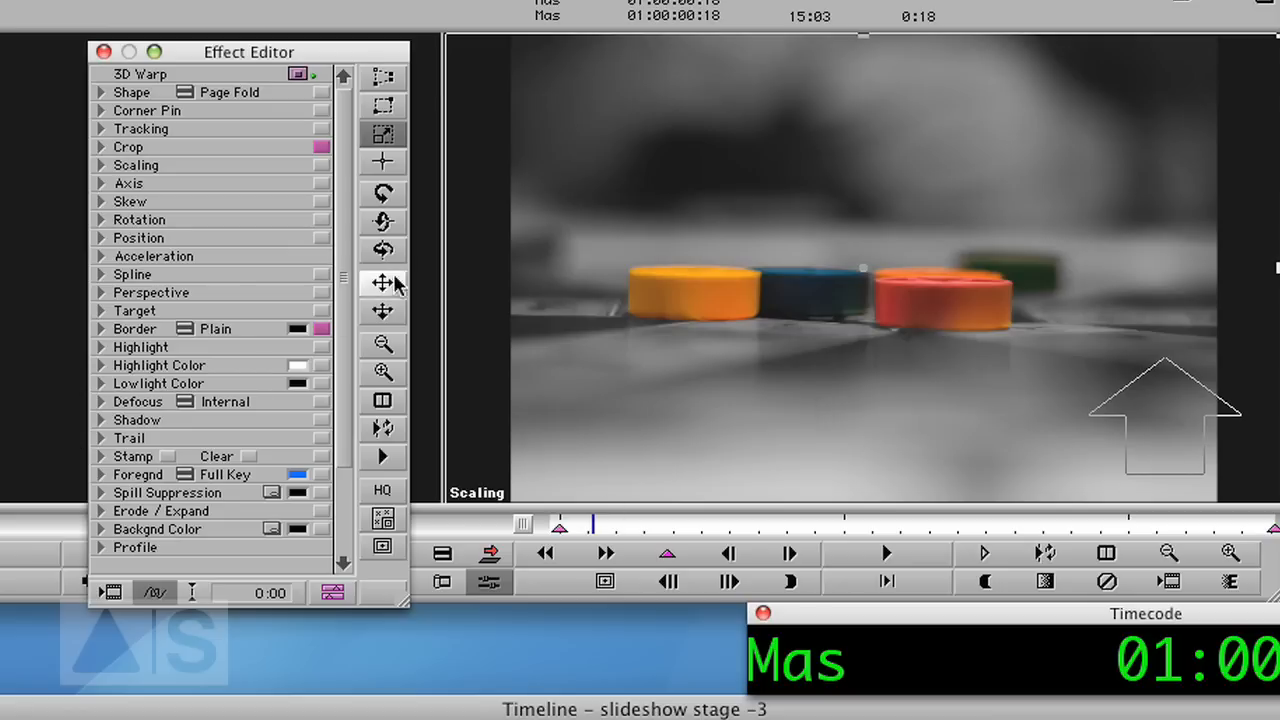
Enable a Plain border on the still with Width 20, Soft 10 and L 255 for white.
scroll(down, 3)
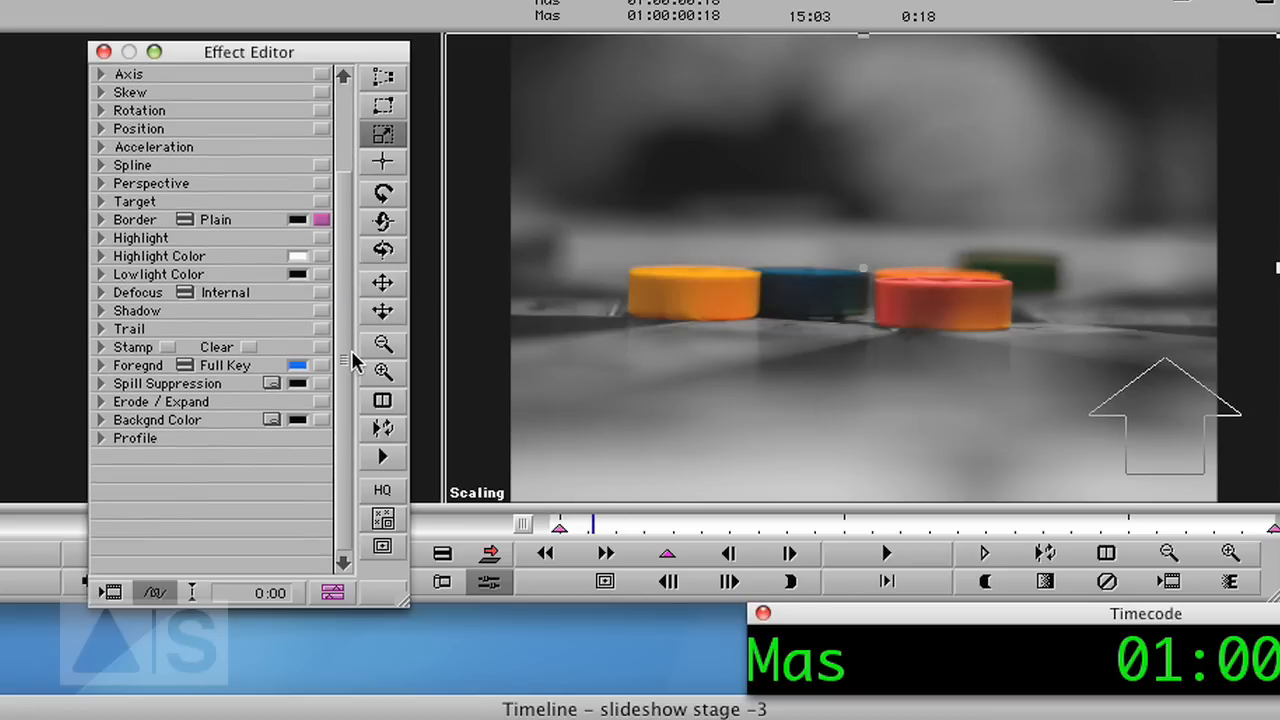
click(100, 218)
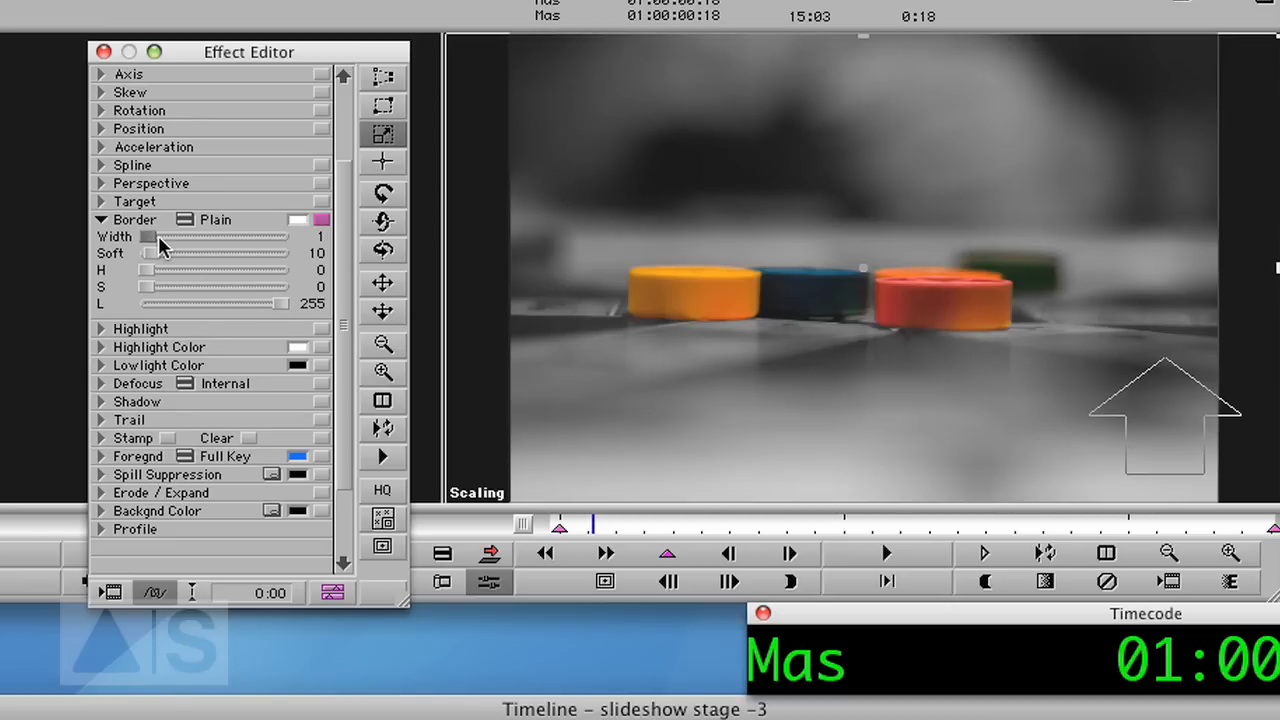
drag(148, 236, 176, 236)
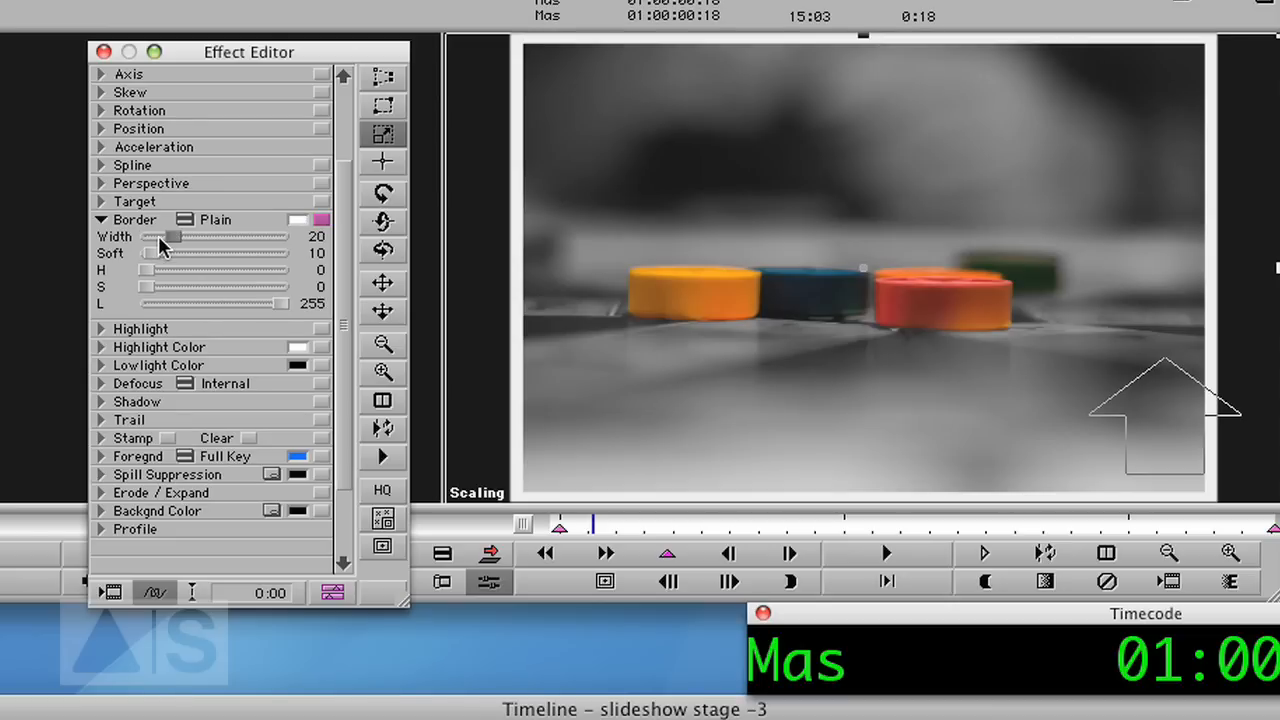
mouse_move(614, 100)
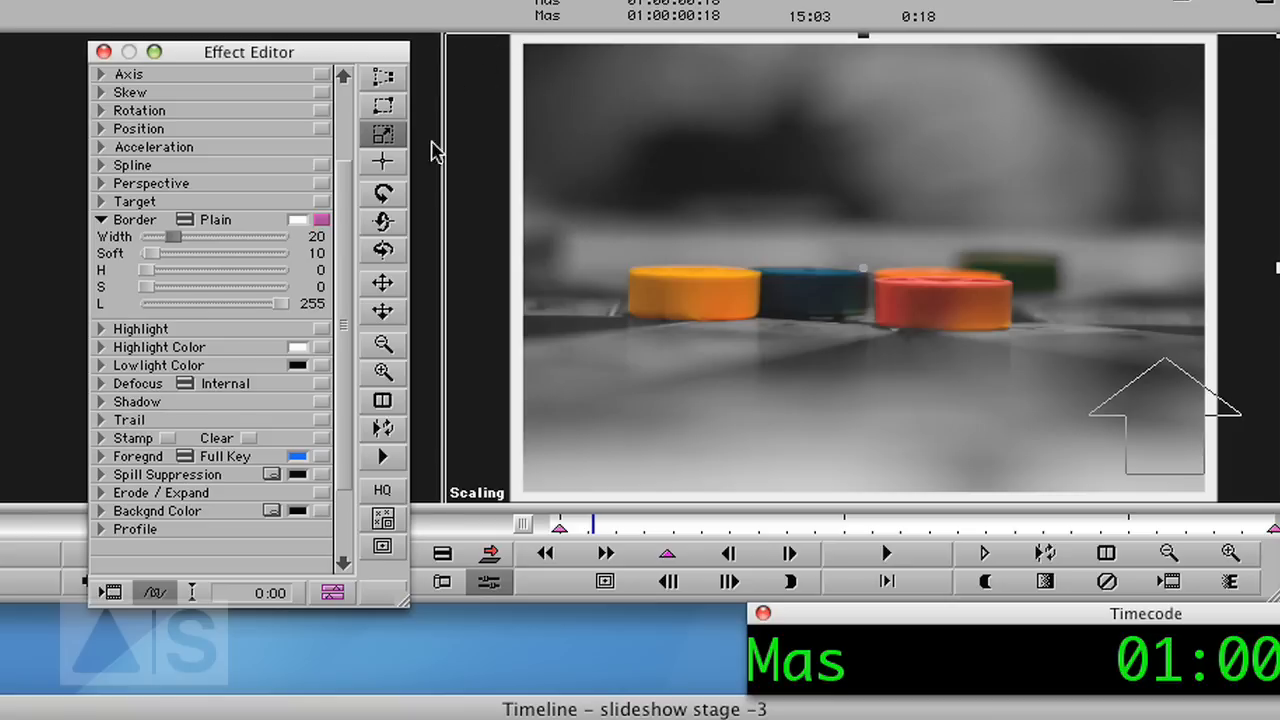
mouse_move(1272, 62)
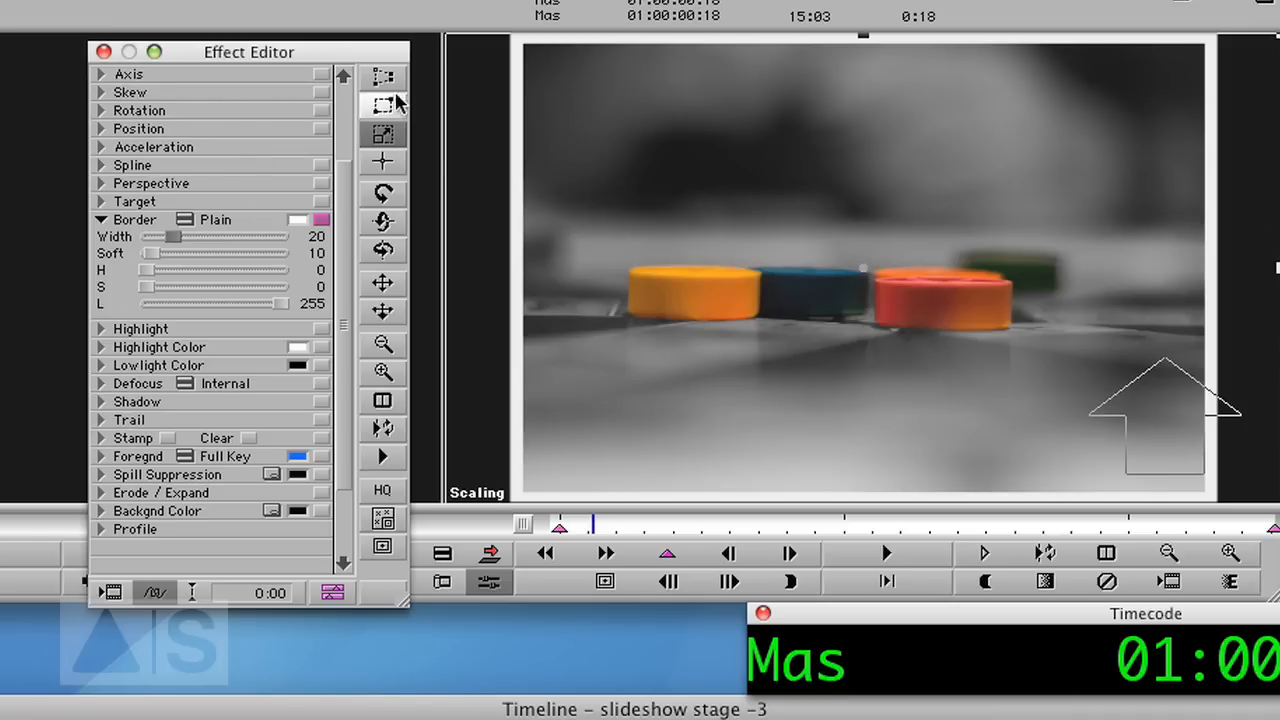
click(382, 132)
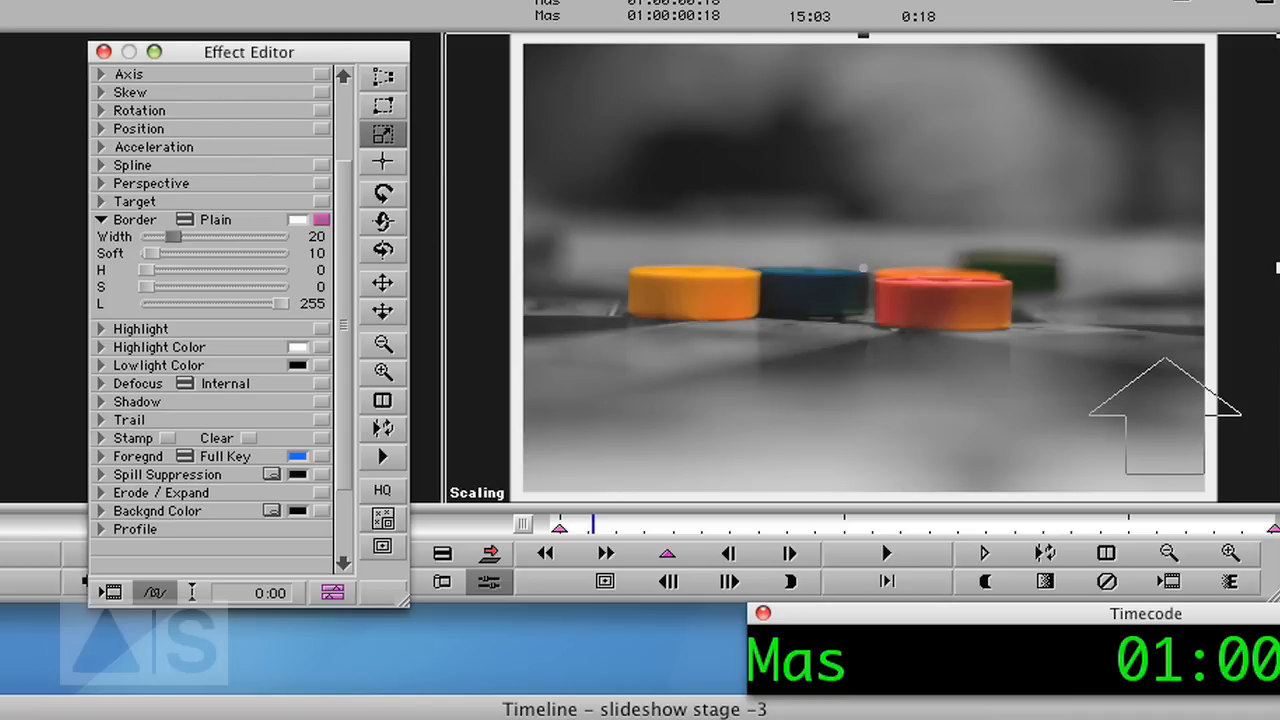
click(134, 218)
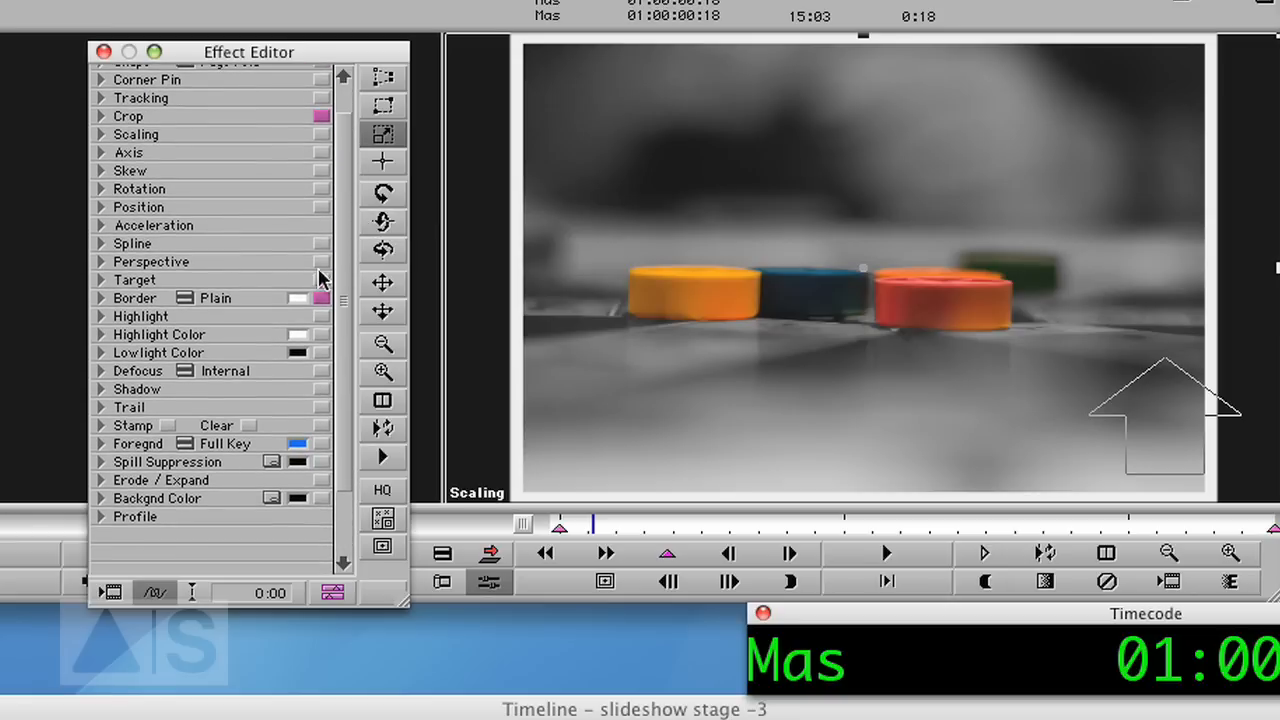
mouse_move(668, 114)
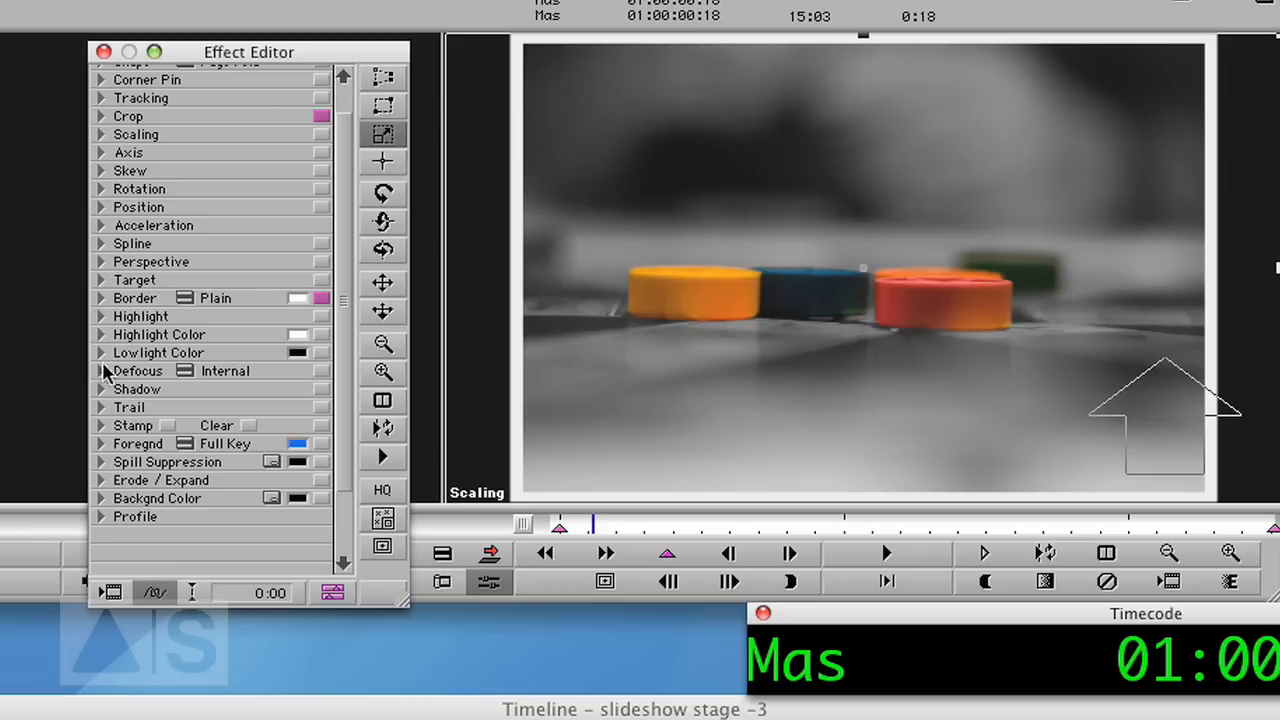
click(100, 296)
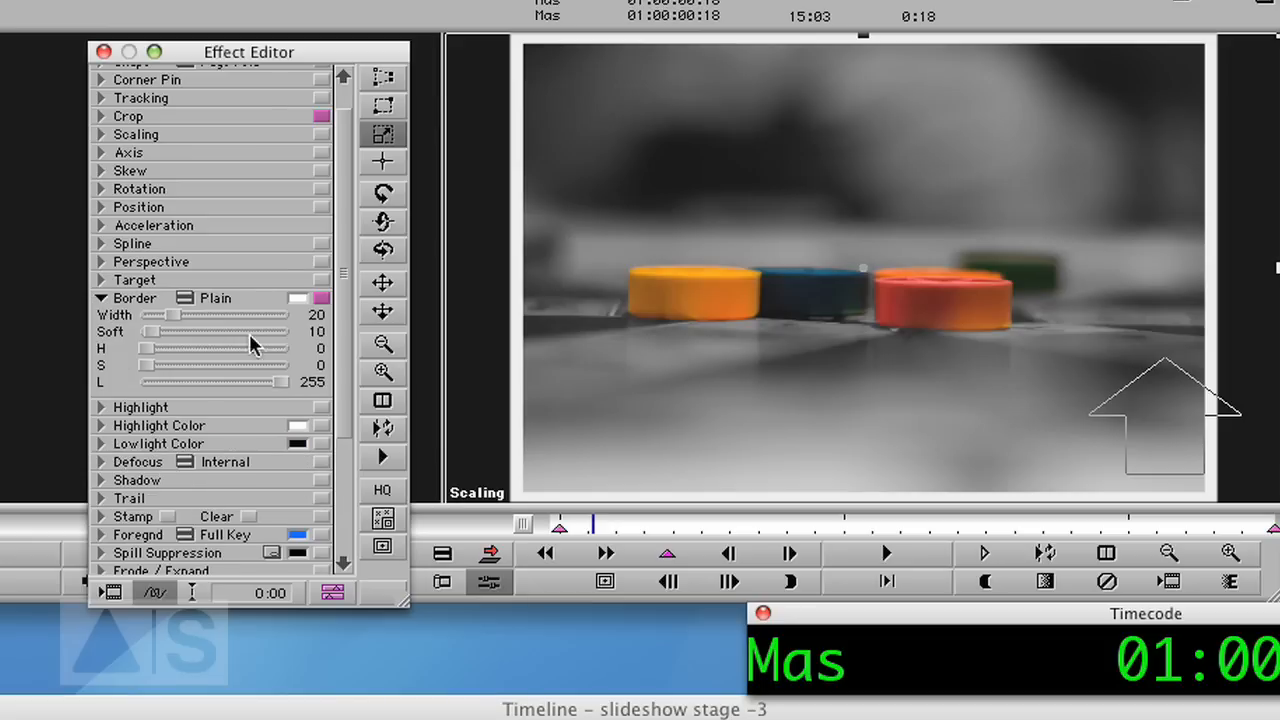
mouse_move(798, 296)
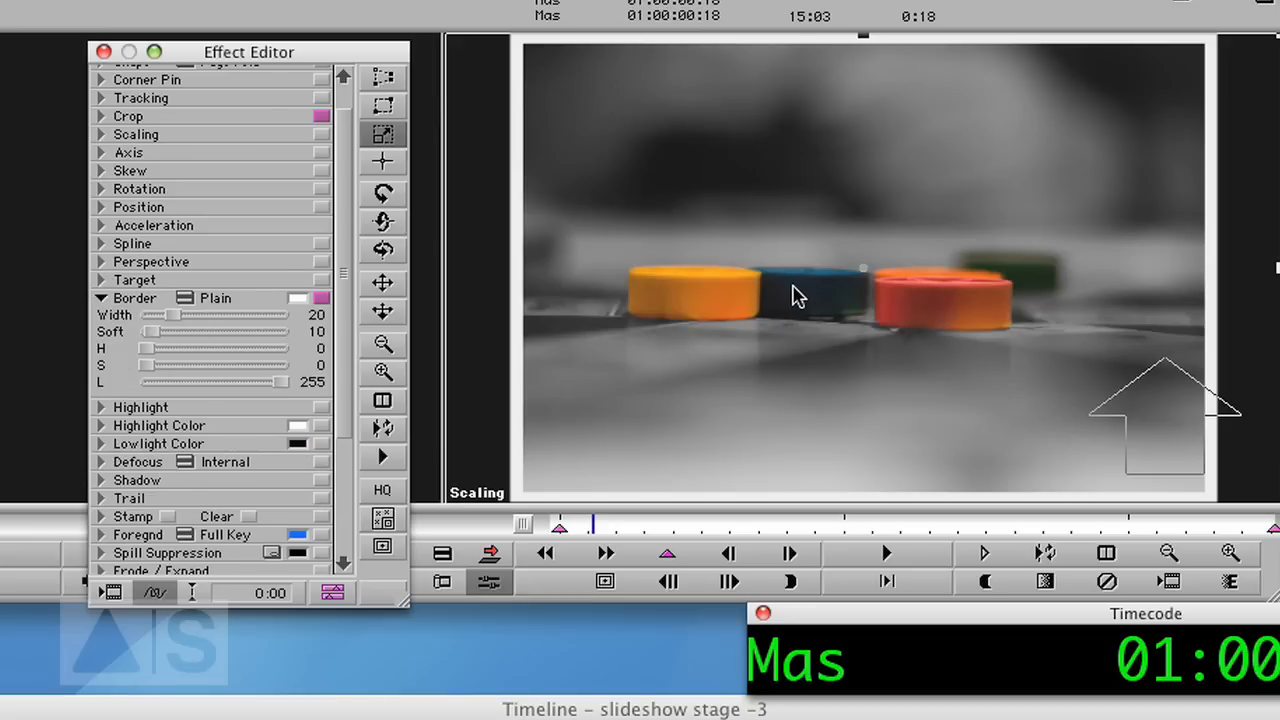
mouse_move(772, 212)
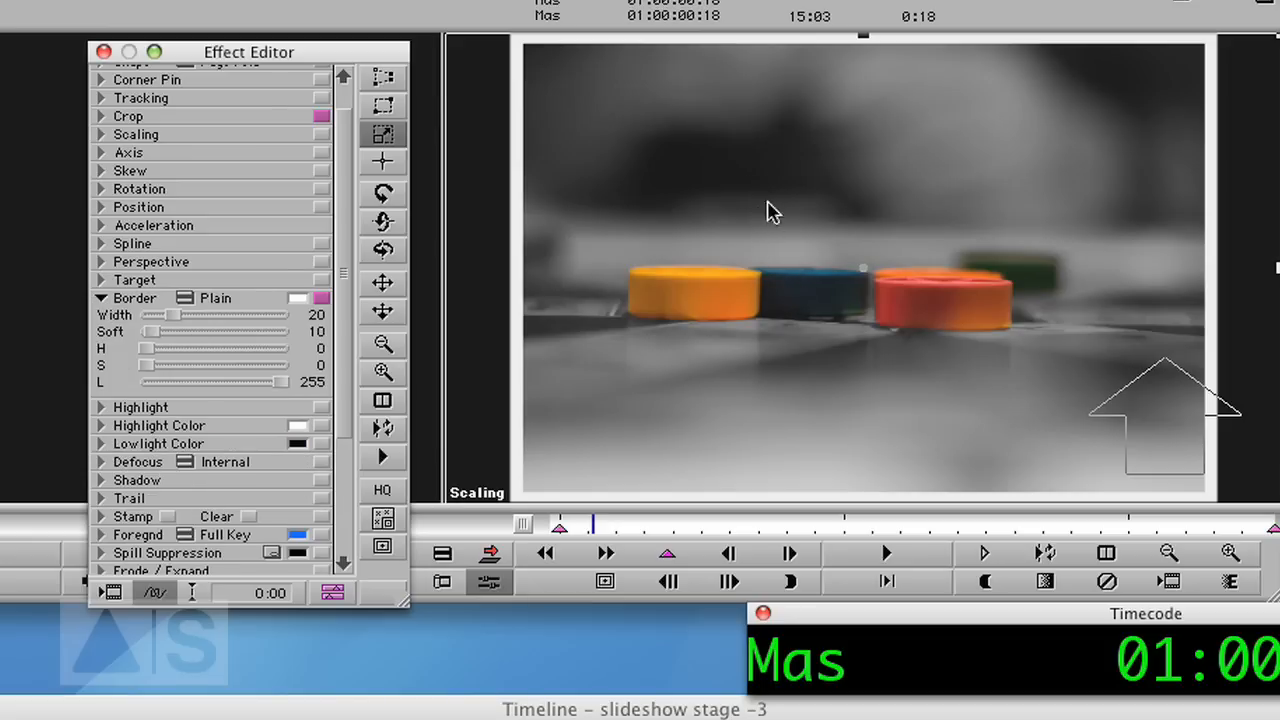
mouse_move(510, 60)
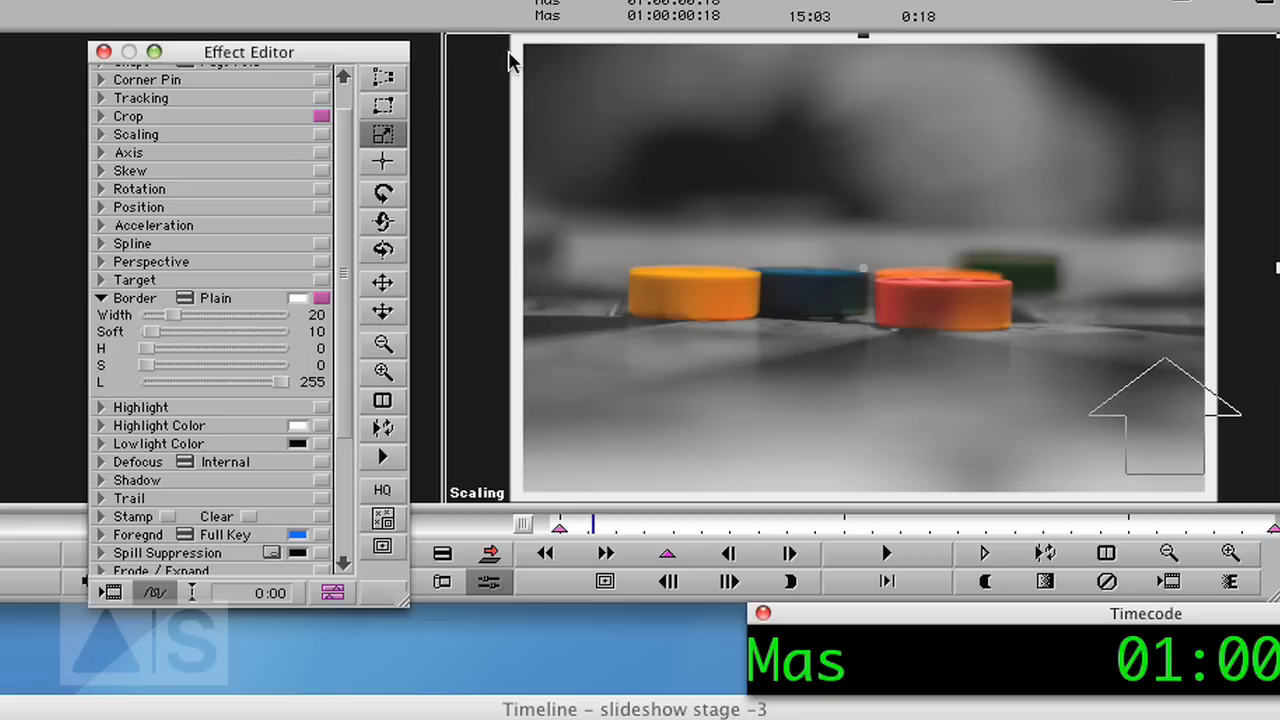
mouse_move(1072, 508)
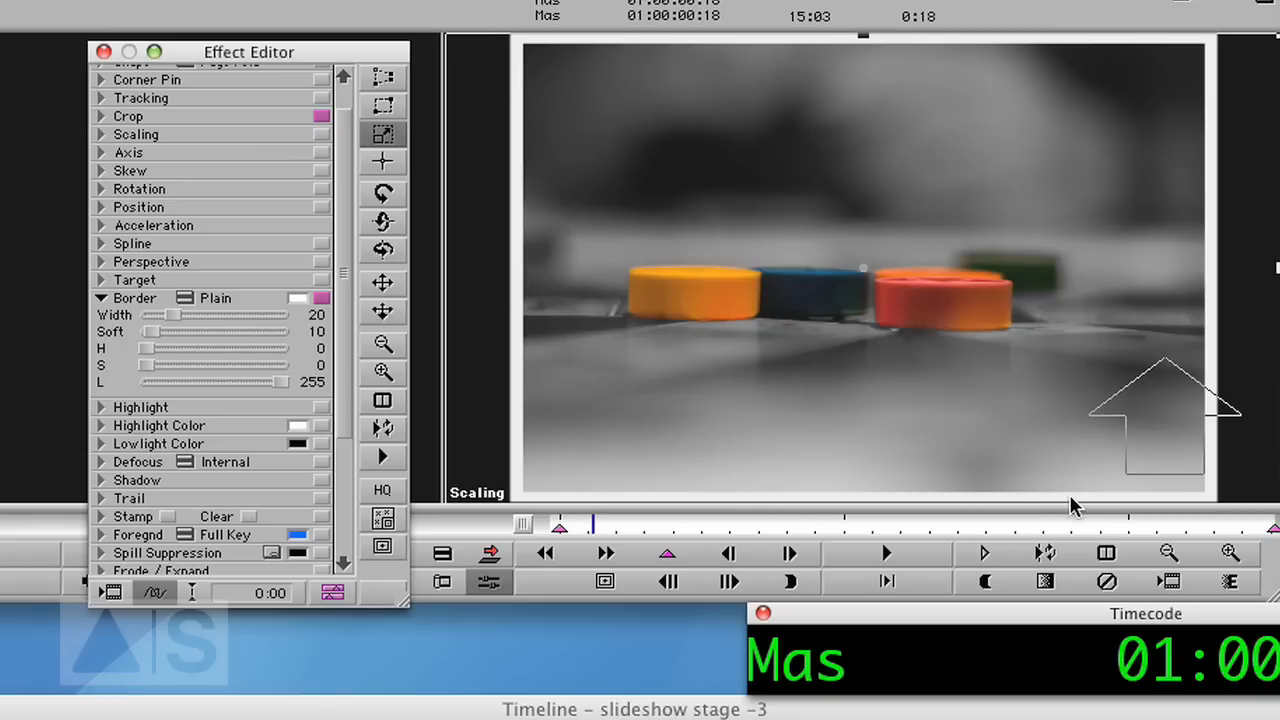
mouse_move(898, 256)
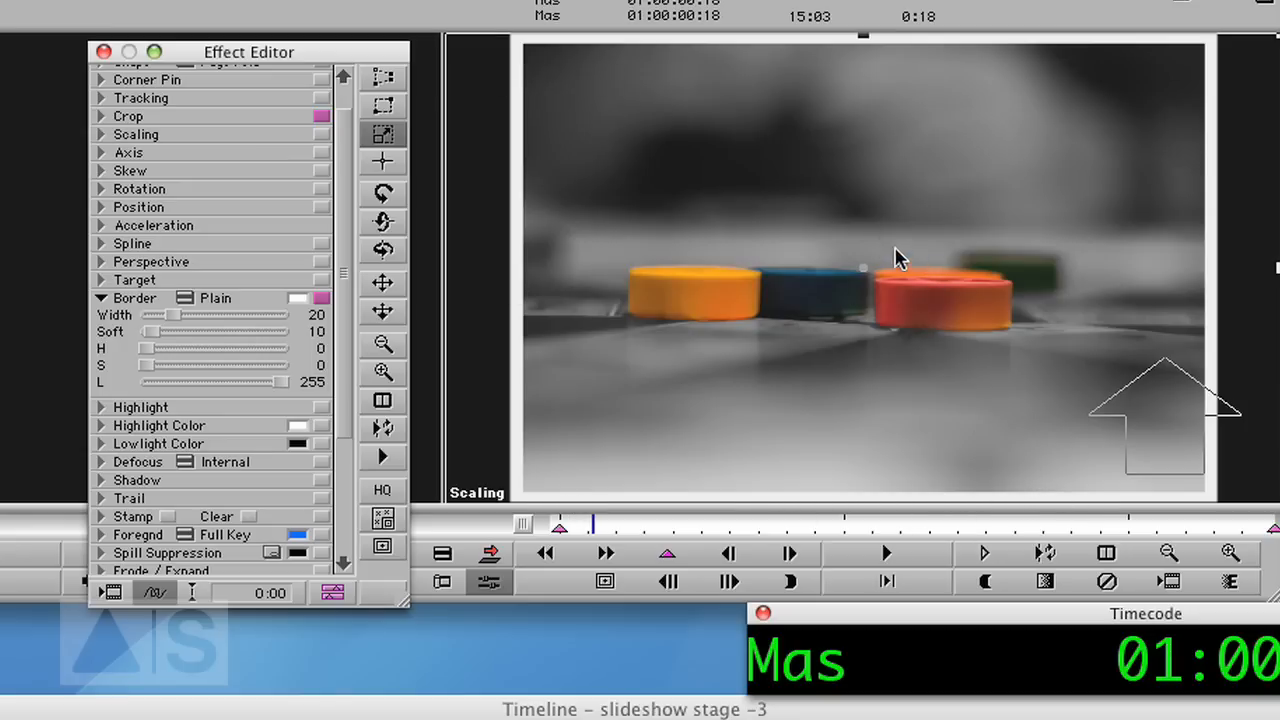
mouse_move(600, 52)
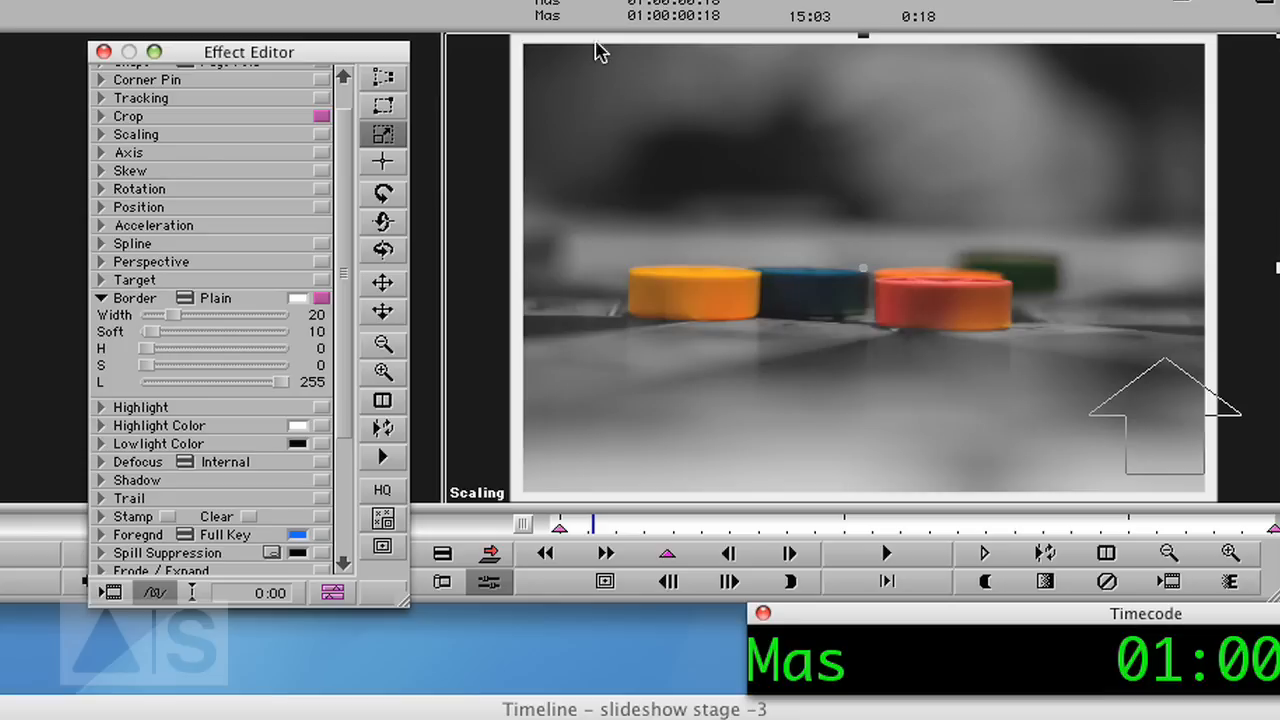
mouse_move(848, 164)
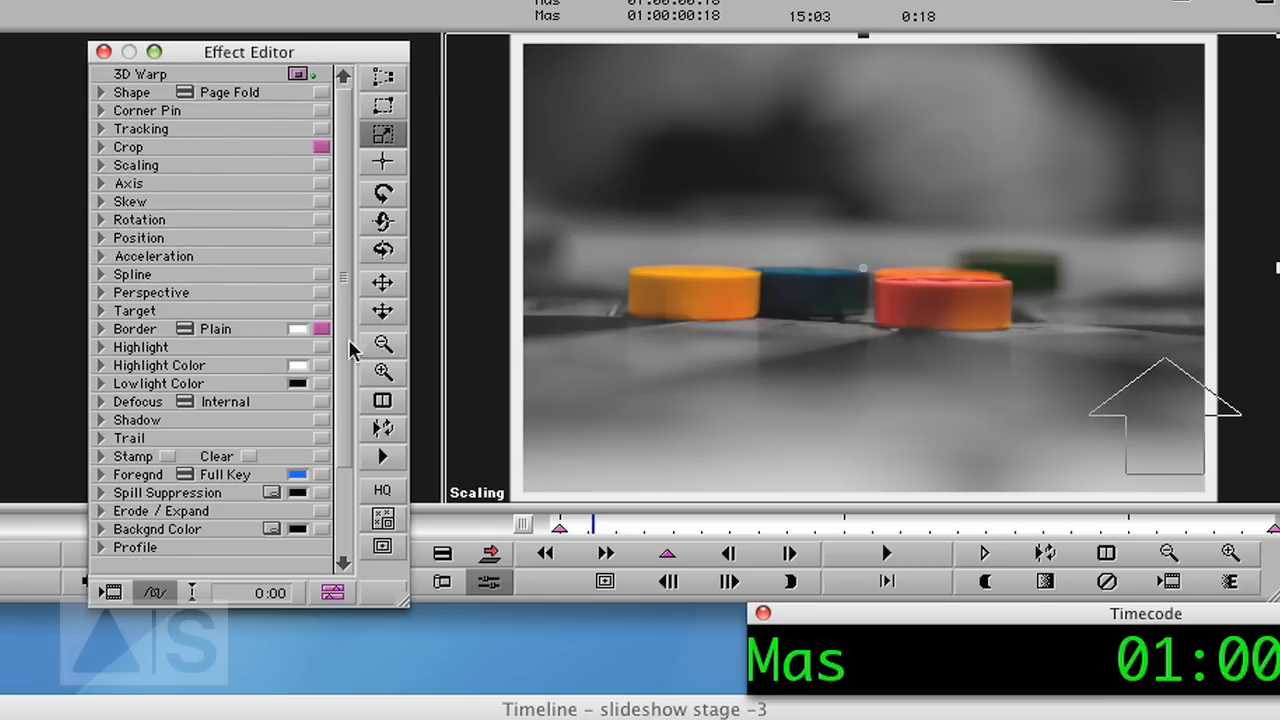
mouse_move(108, 252)
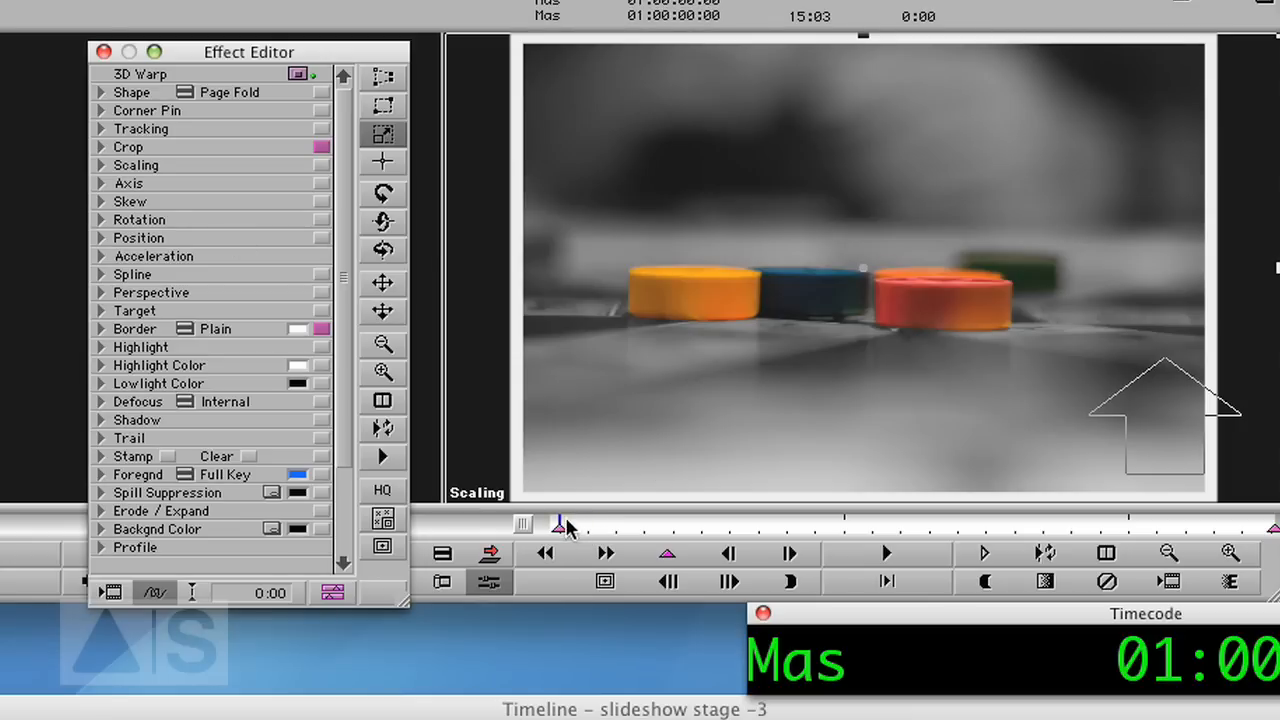
At the first keyframe, set Scaling X/Y to 400 with Fixed Aspect and Rotation Z to -10.
click(564, 524)
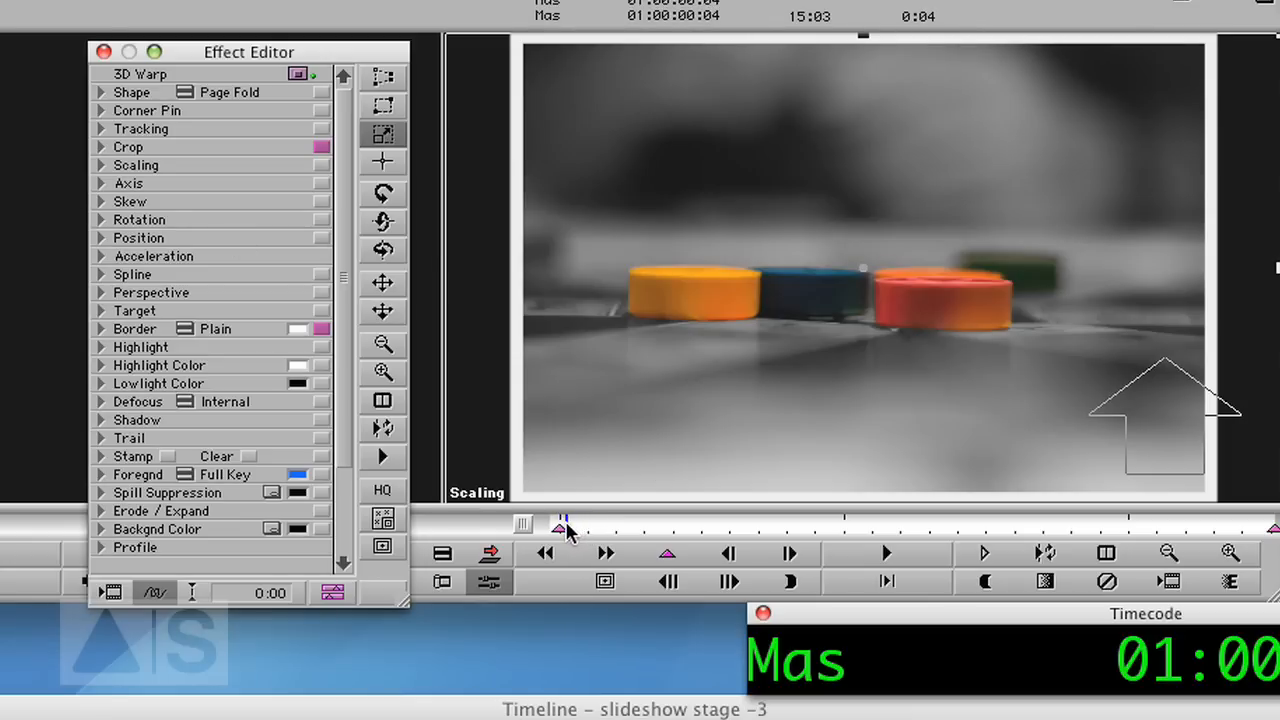
click(668, 580)
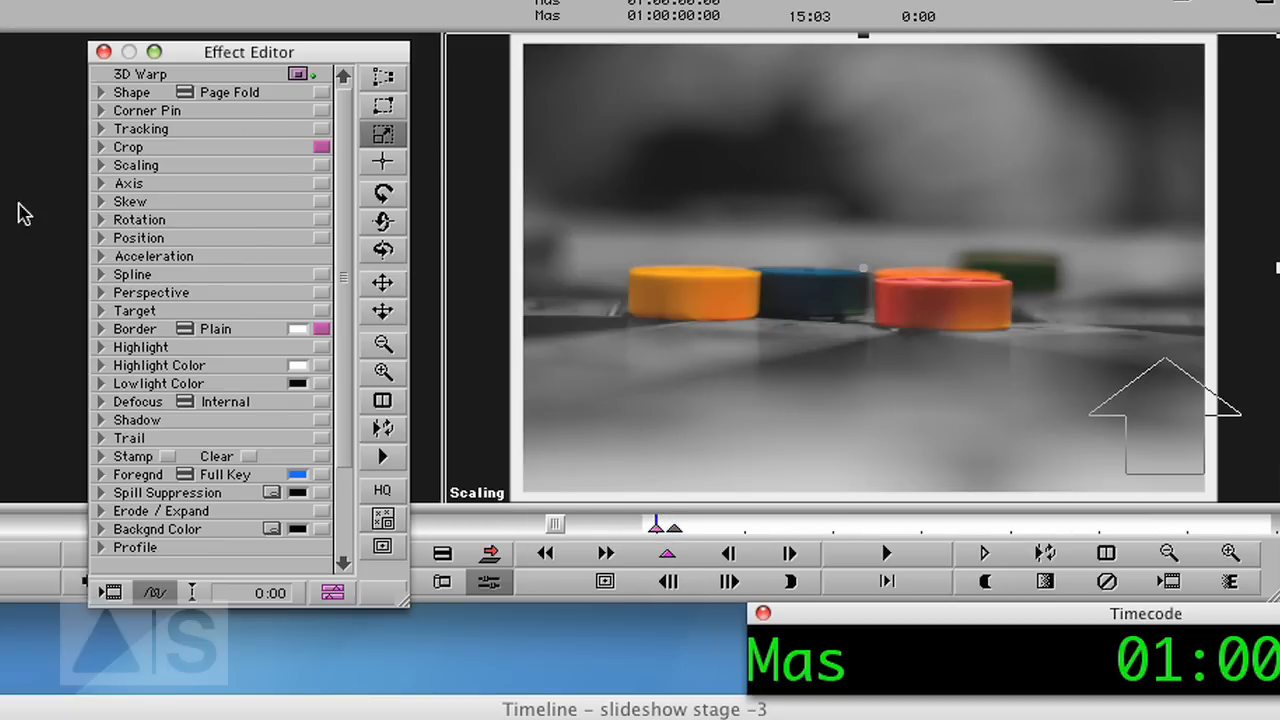
click(100, 164)
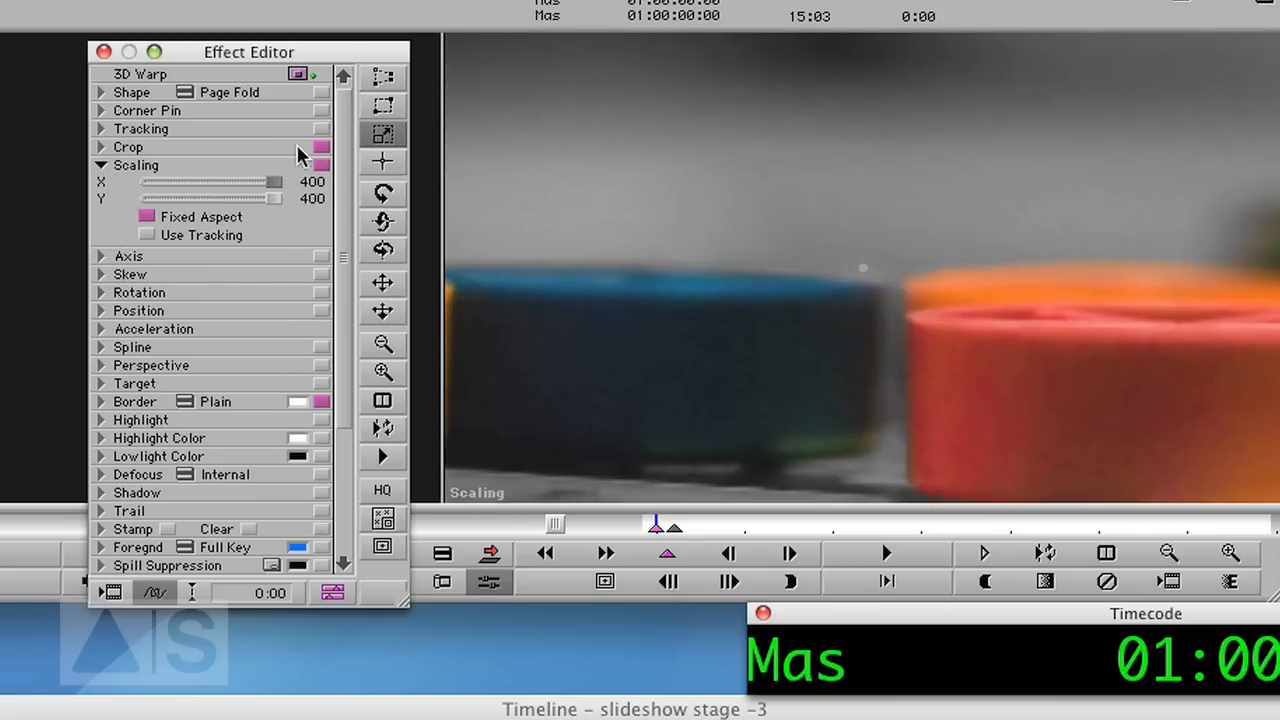
mouse_move(104, 308)
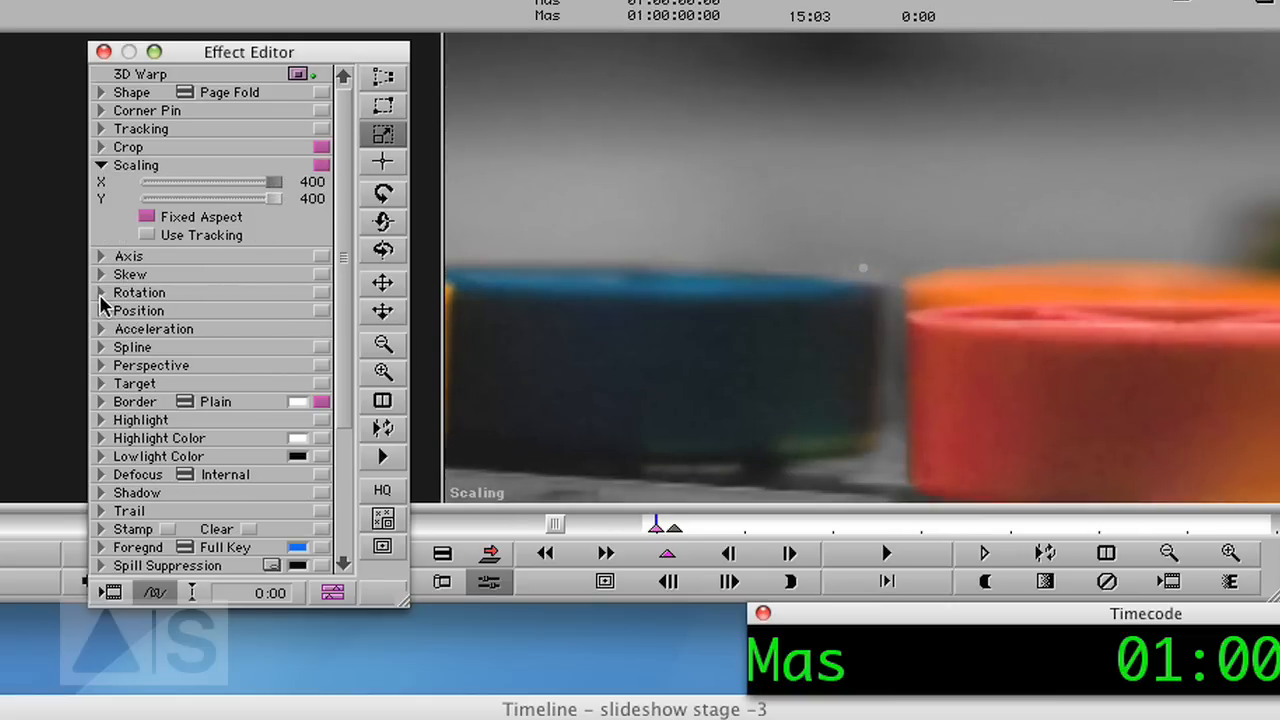
click(100, 292)
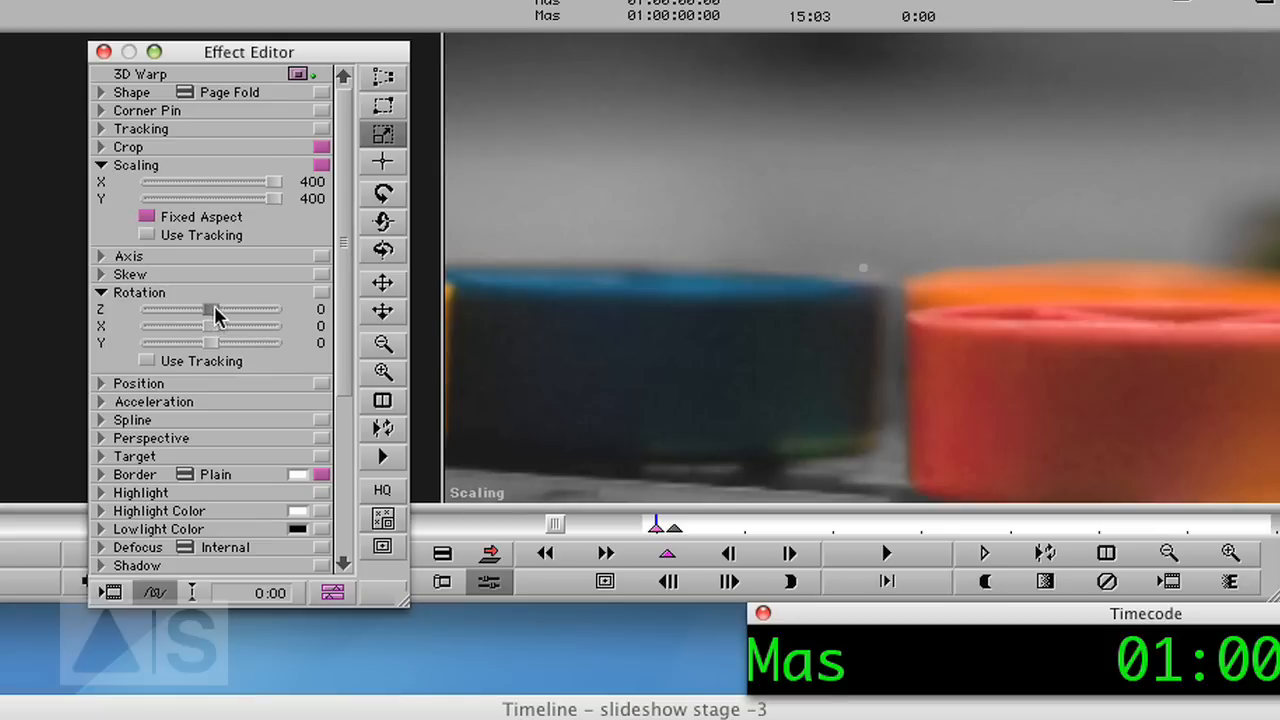
mouse_move(238, 330)
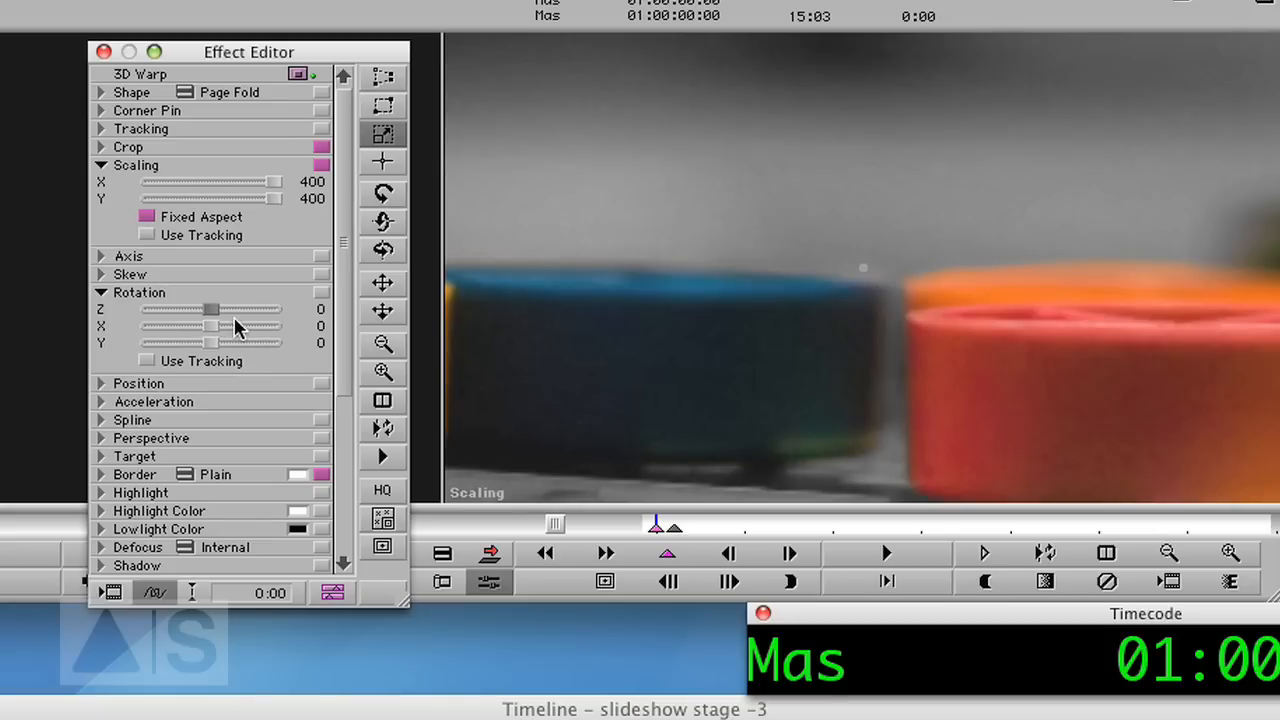
drag(210, 308, 196, 308)
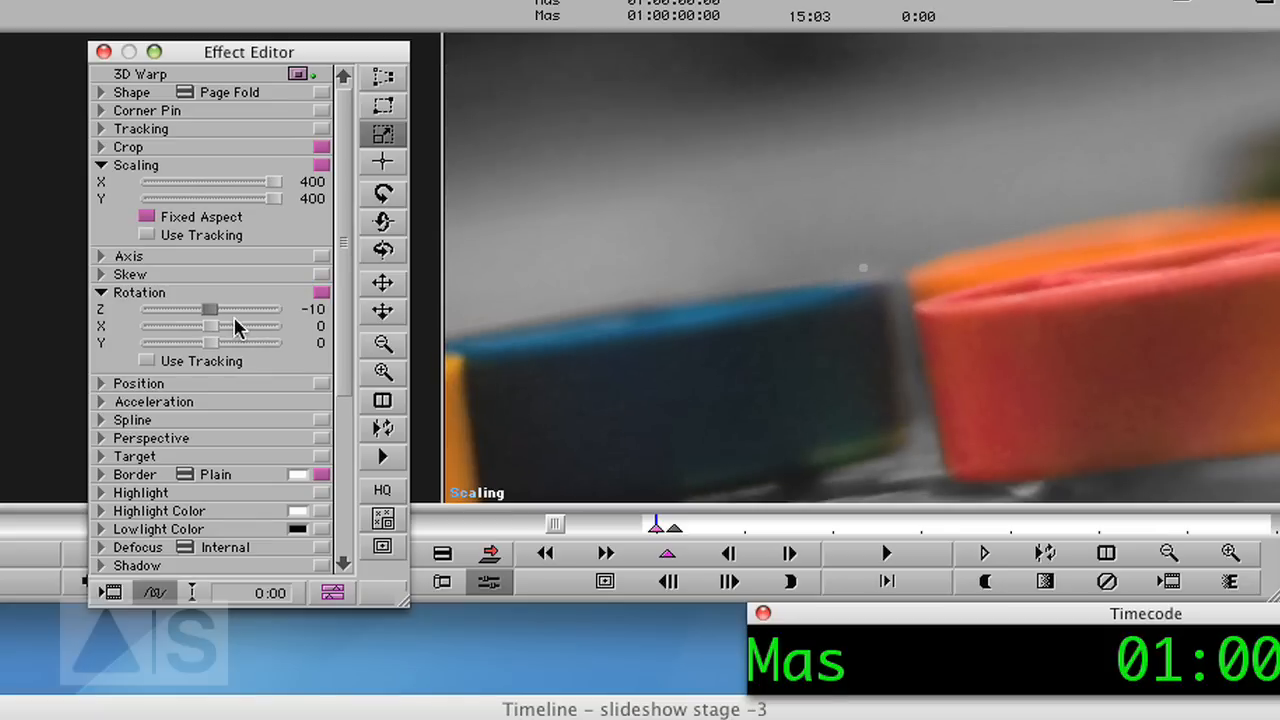
mouse_move(670, 540)
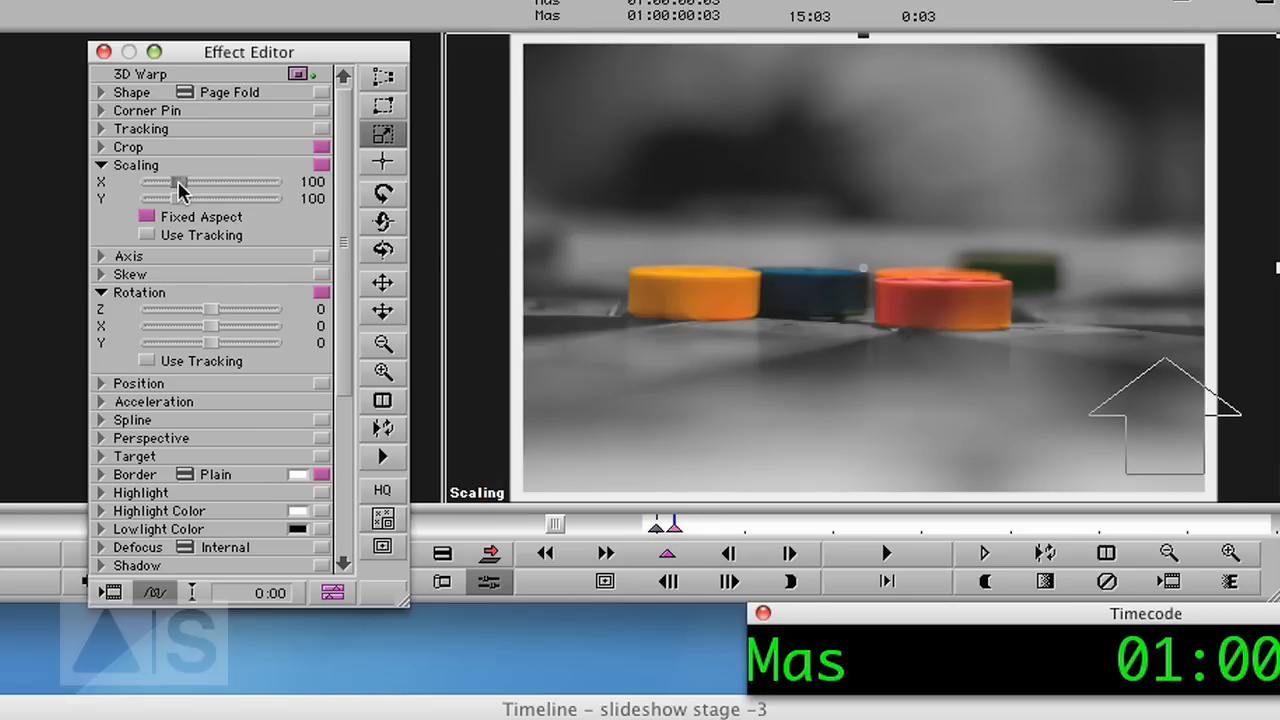
At a second keyframe a few frames in, set scale to about 95 and remove the Z tilt.
drag(178, 188, 210, 188)
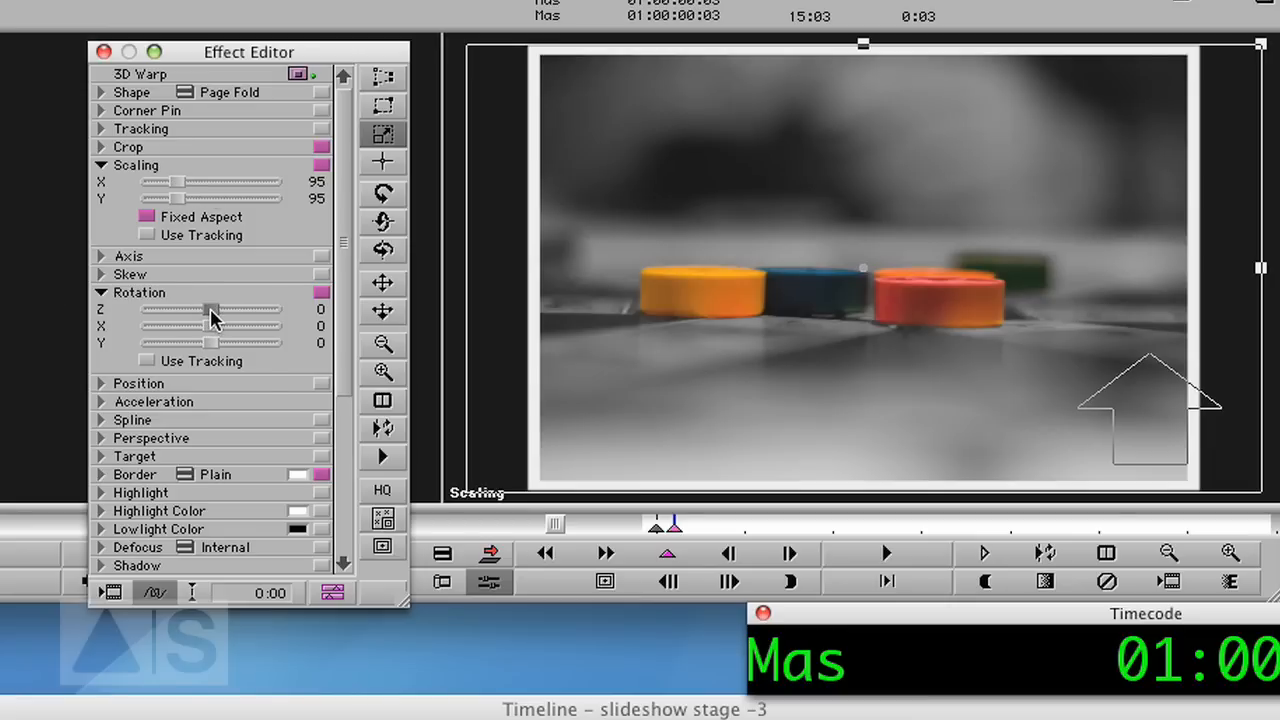
drag(200, 308, 190, 308)
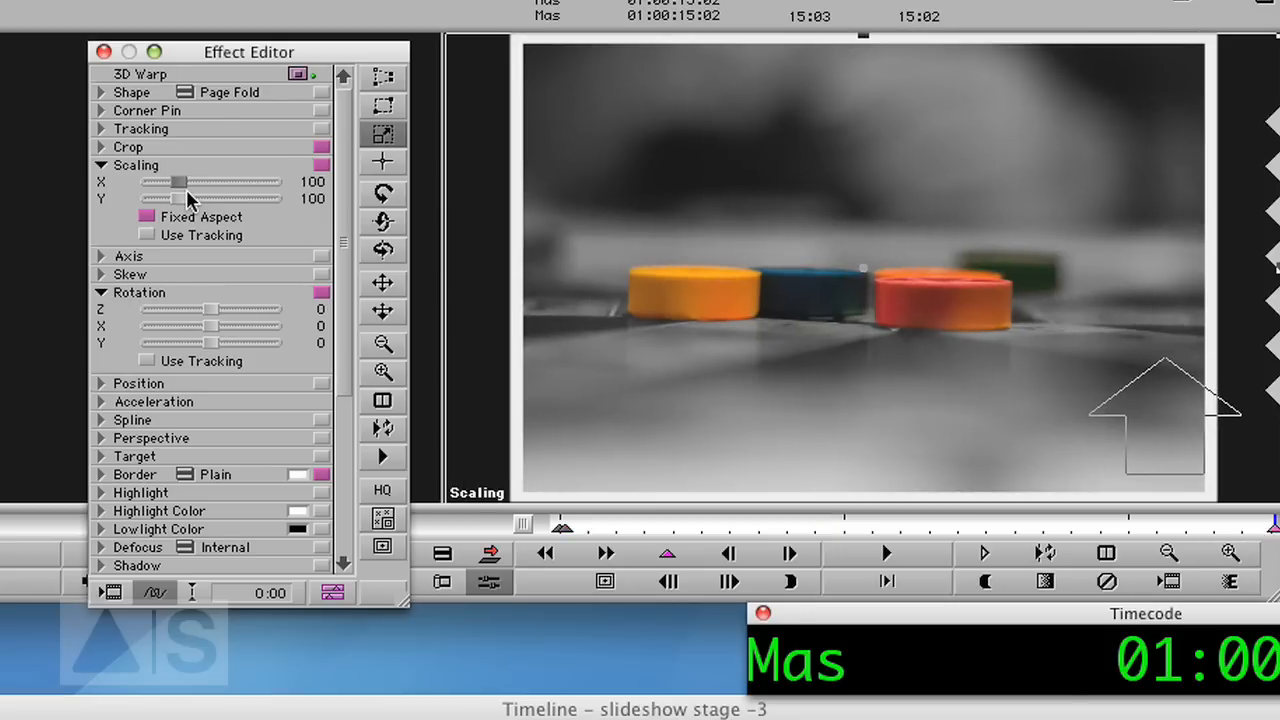
At the last keyframe, set Scaling X/Y to 75 and Rotation Z to 8, then preview partway in.
drag(210, 182, 170, 182)
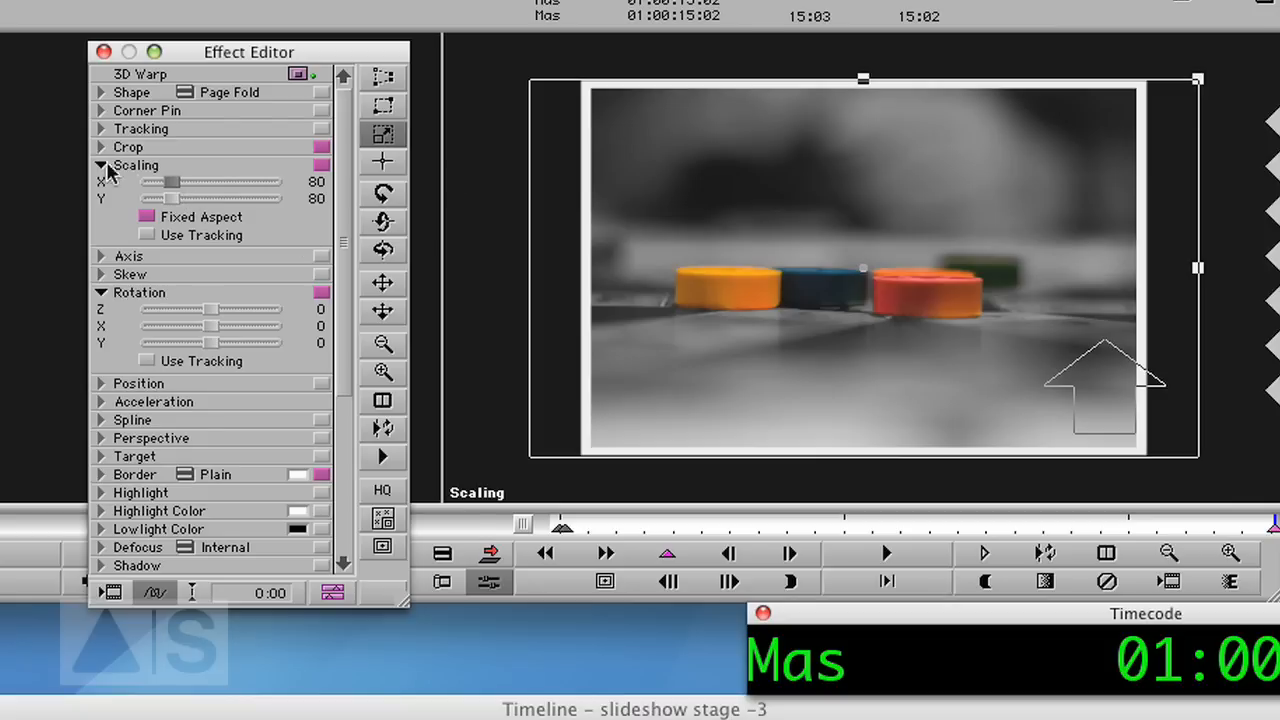
drag(172, 182, 168, 182)
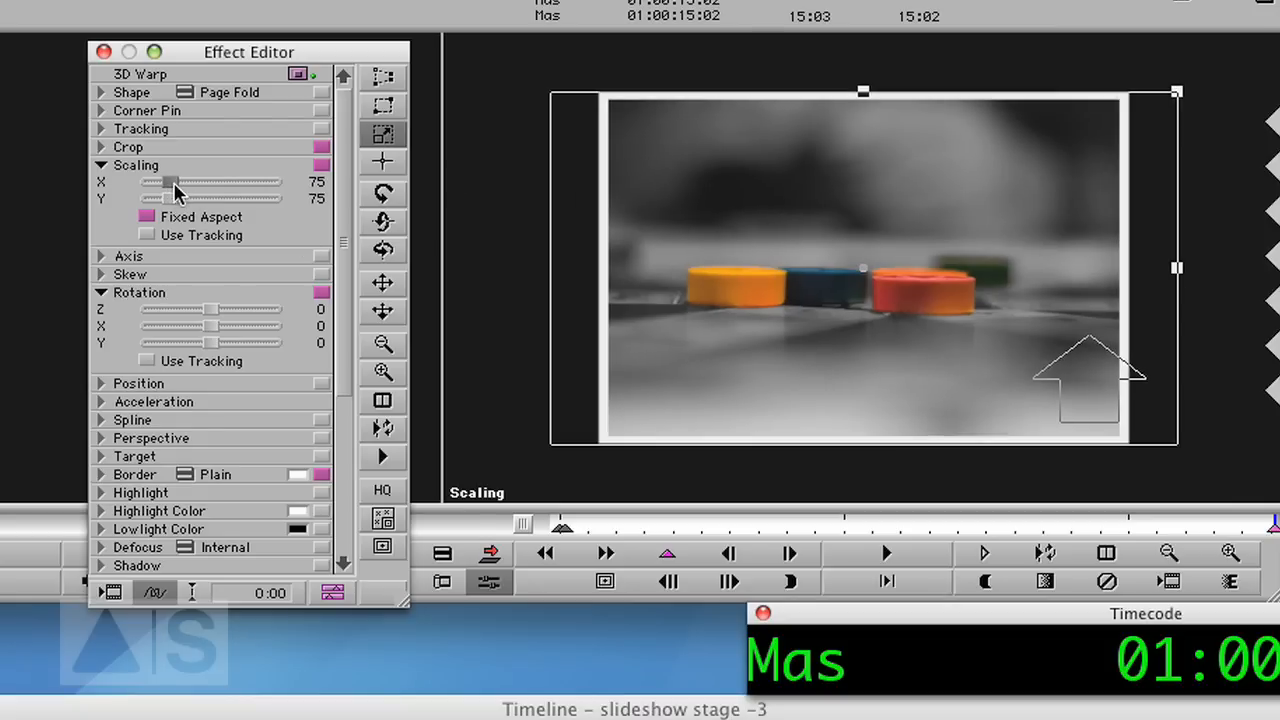
mouse_move(212, 324)
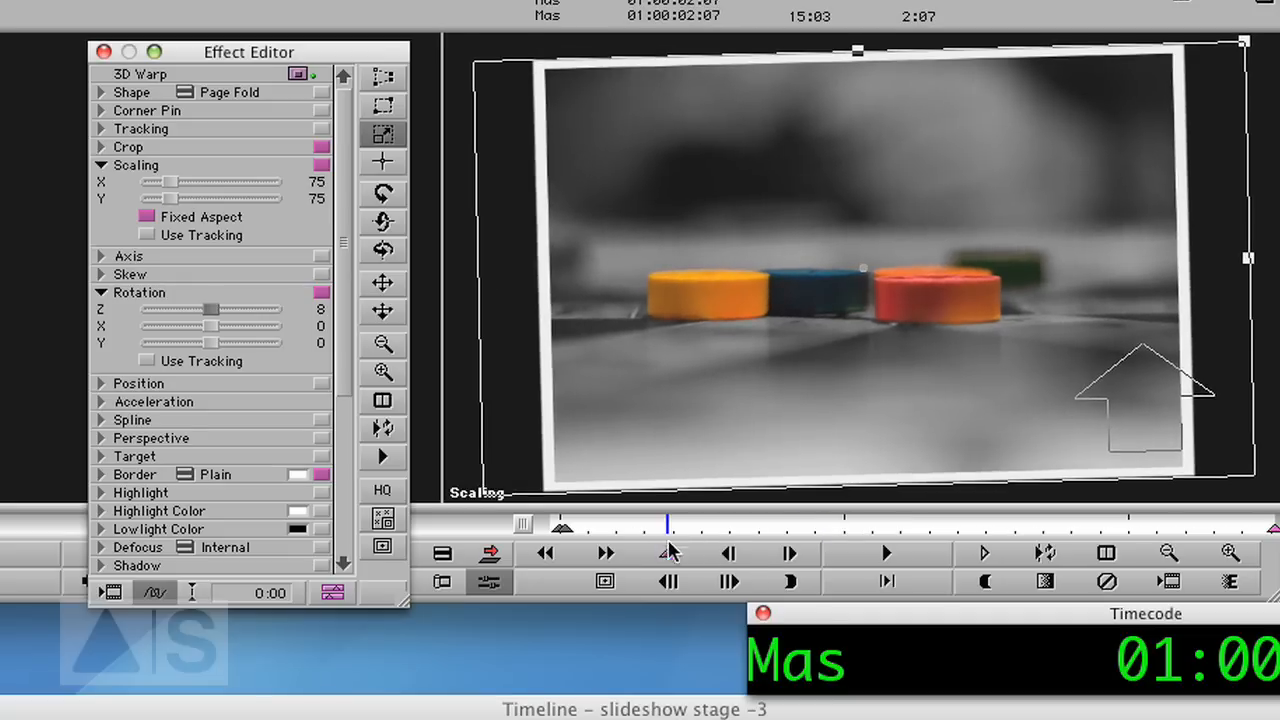
click(884, 552)
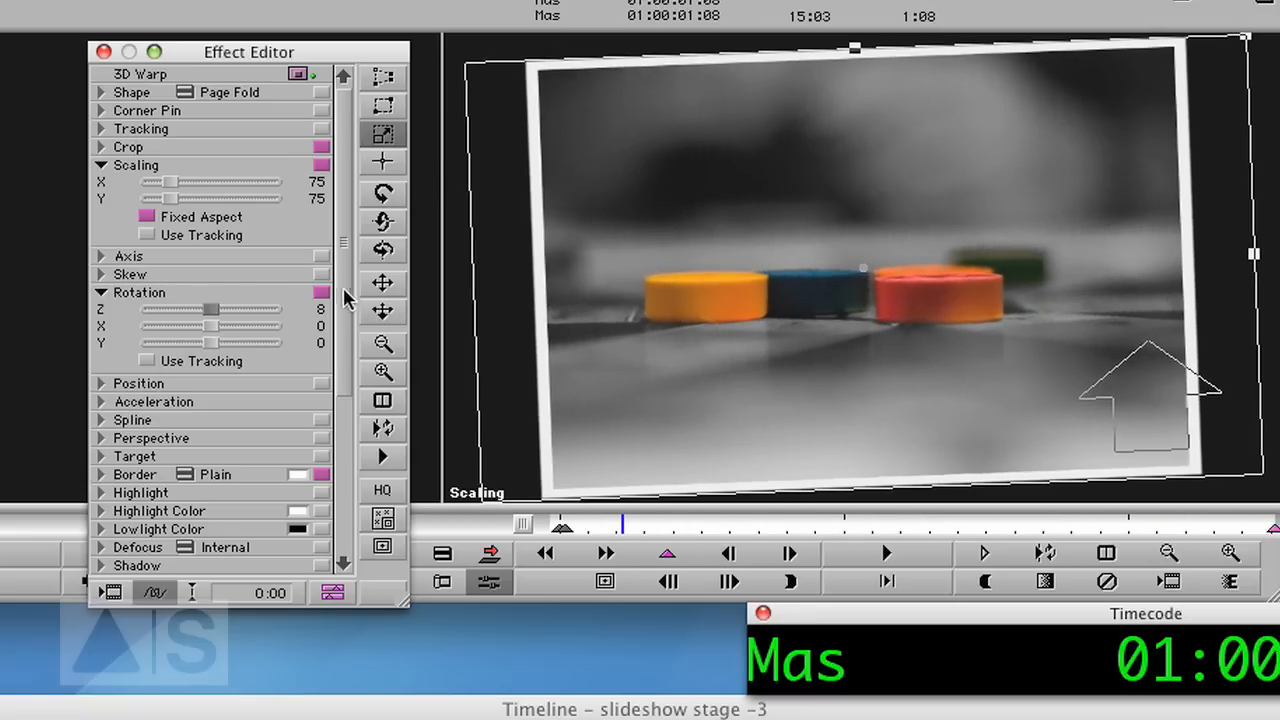
mouse_move(362, 196)
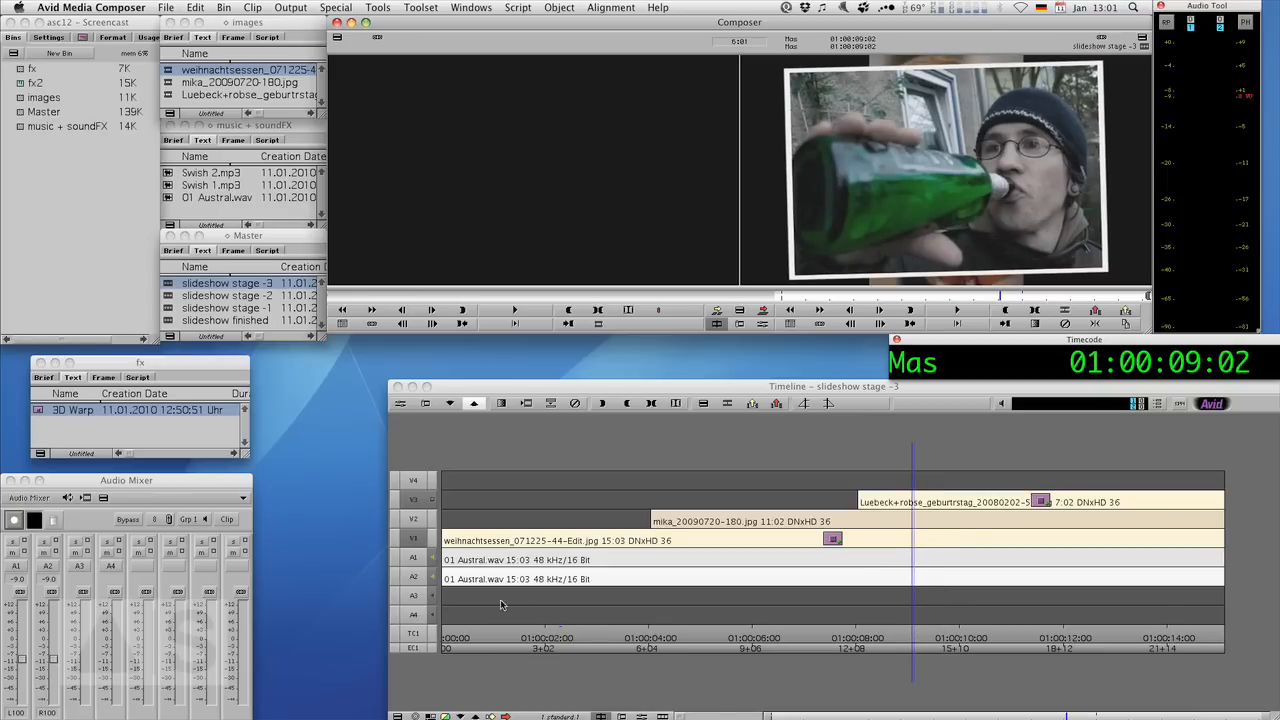
mouse_move(468, 638)
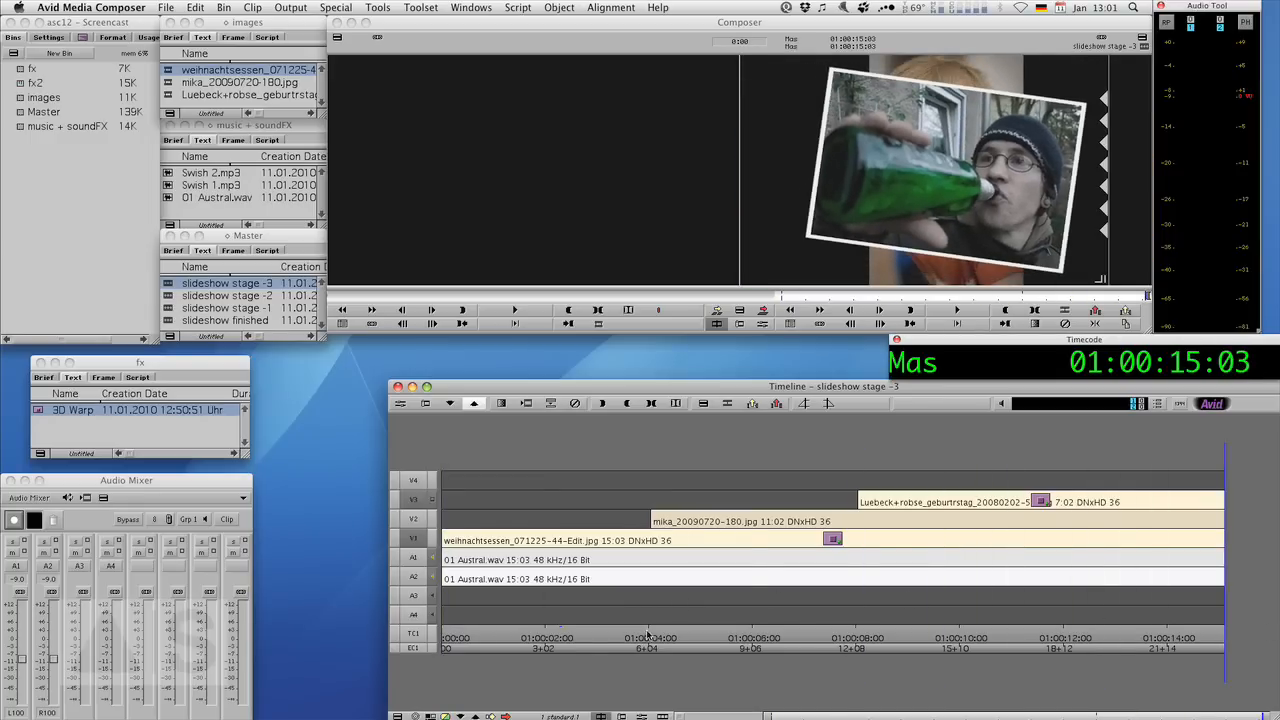
Play the sequence in the Timeline to review the first photo's 3D Warp animation.
click(856, 636)
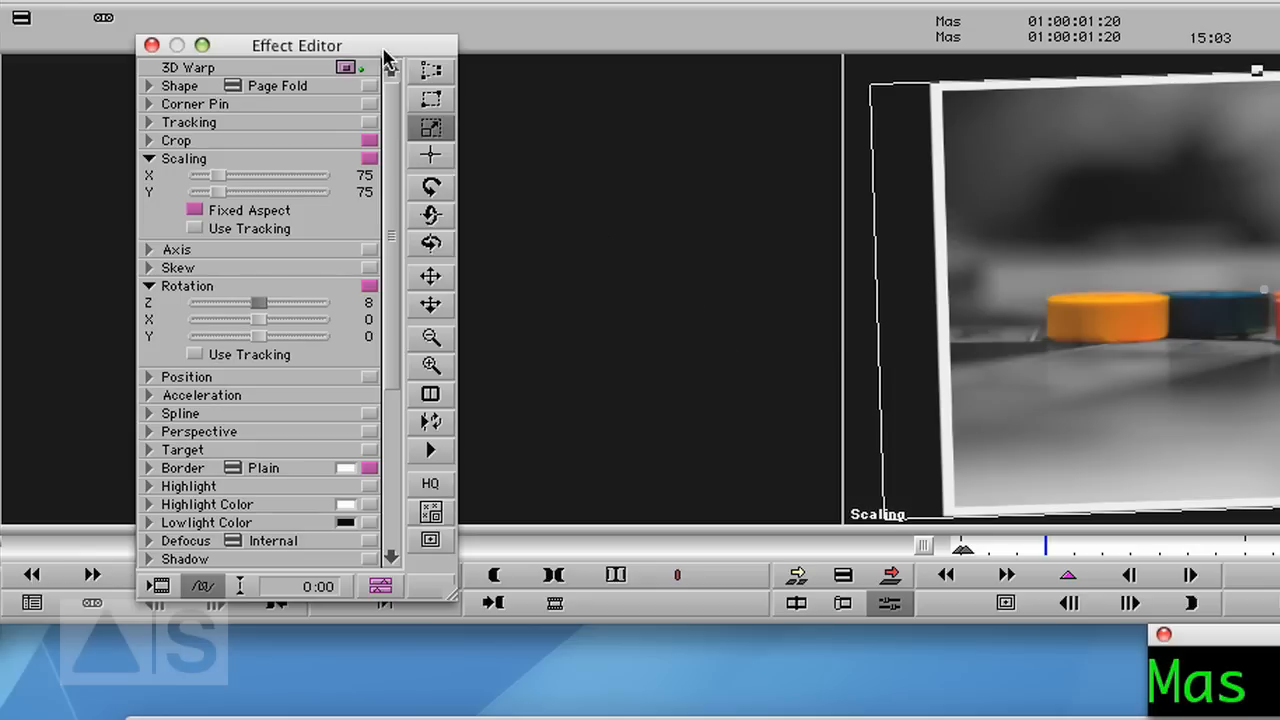
mouse_move(410, 610)
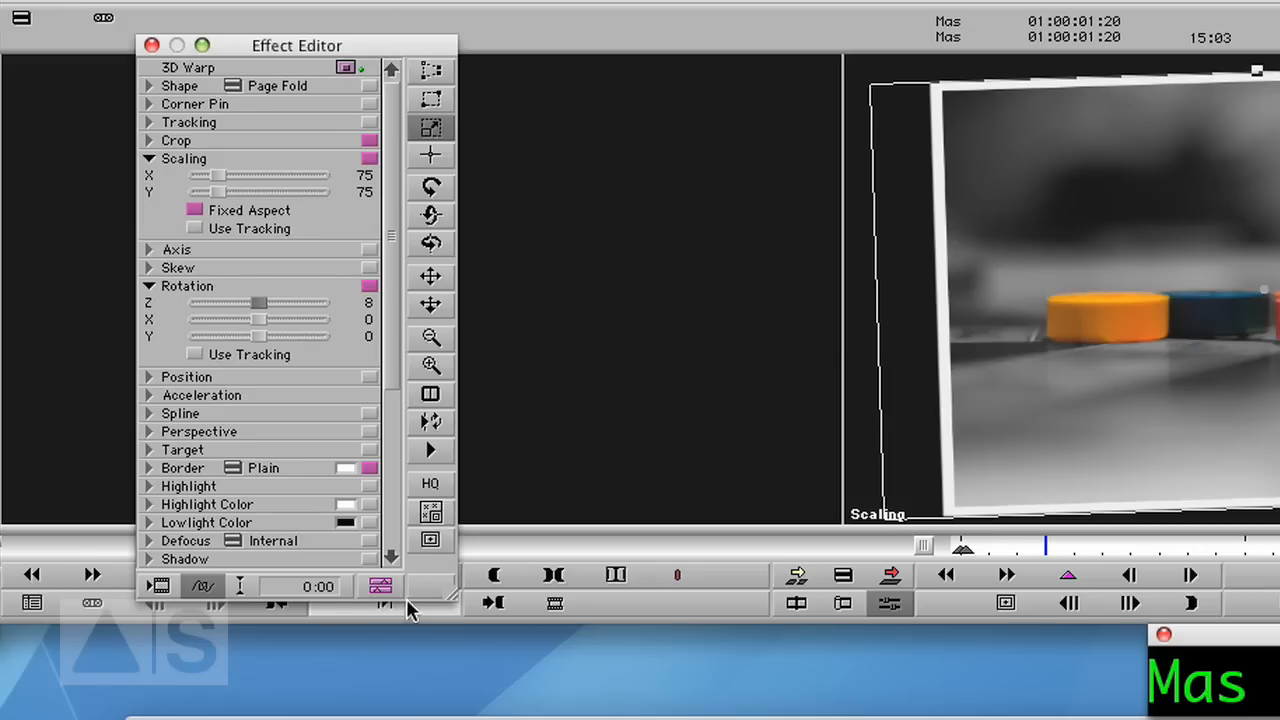
mouse_move(380, 588)
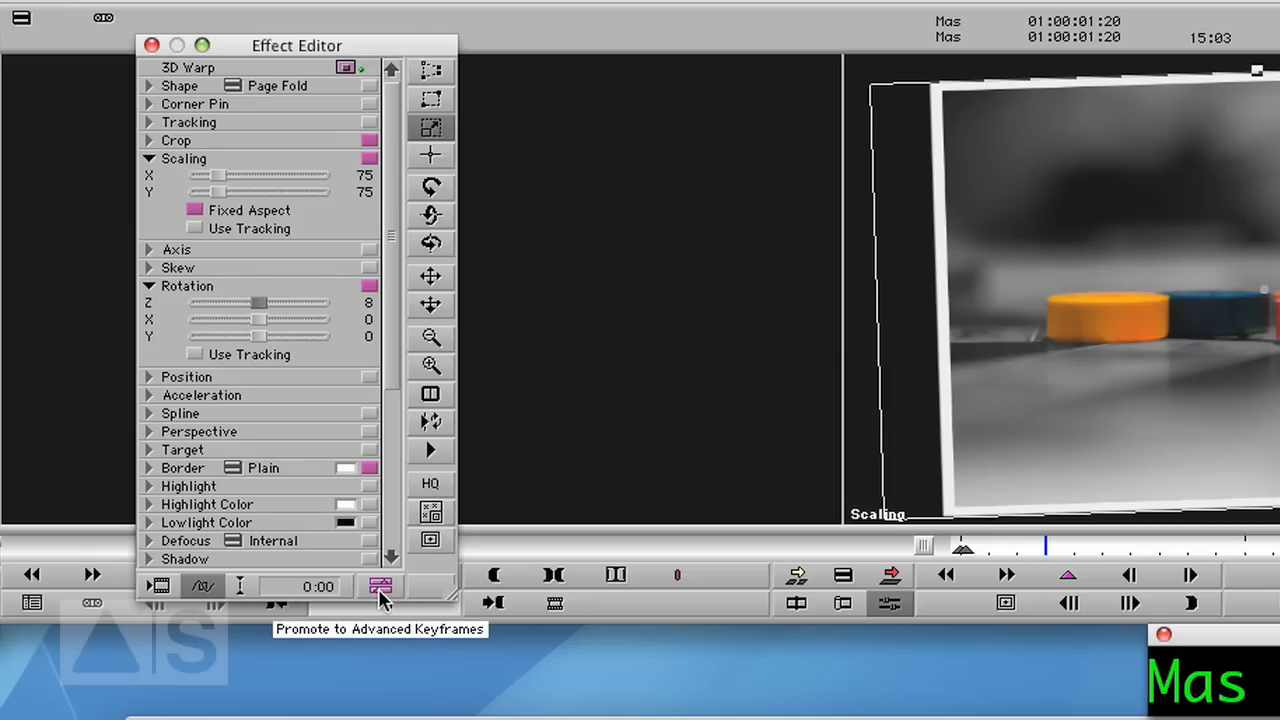
Promote the 3D Warp to advanced keyframes and set its keyframes to Fixed.
click(380, 586)
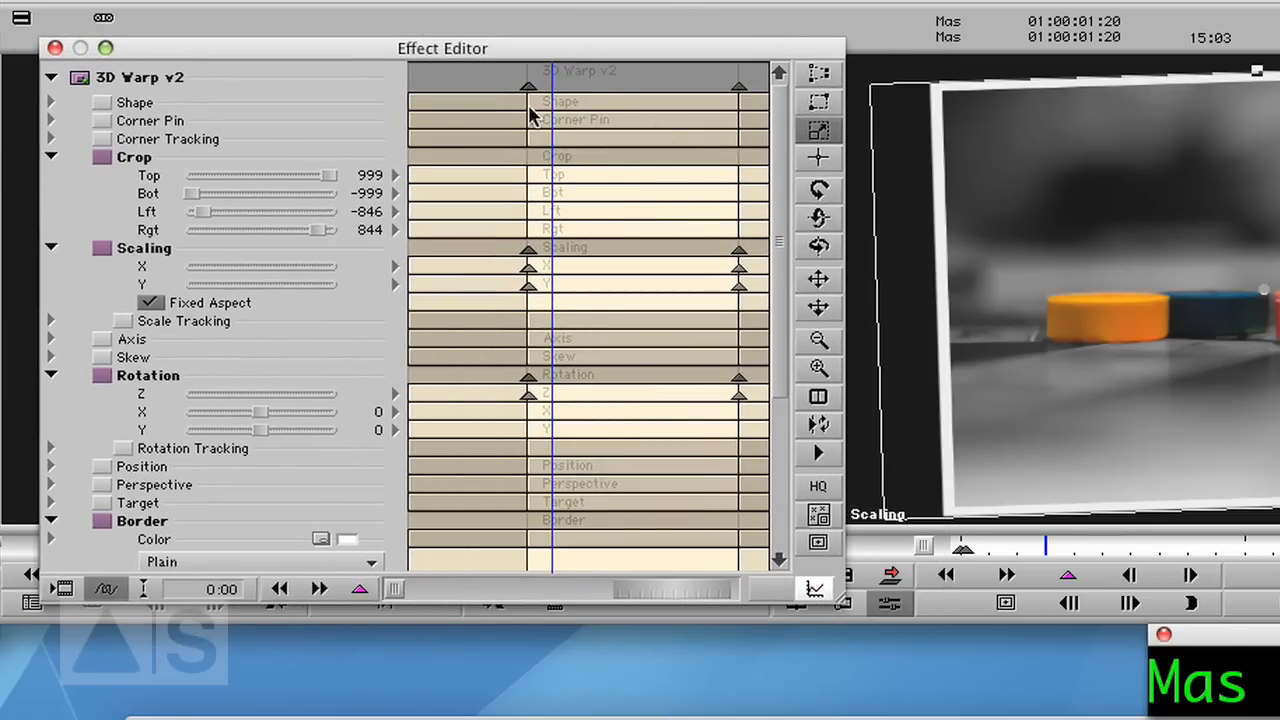
mouse_move(644, 84)
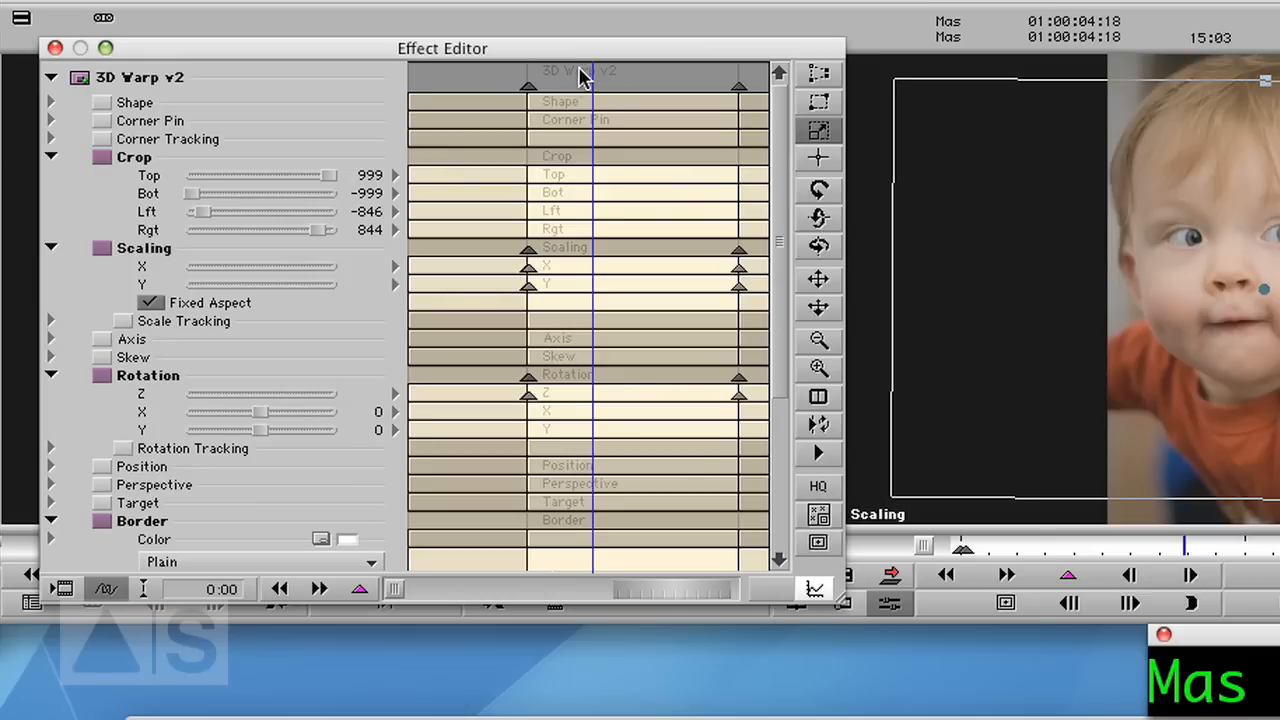
right_click(584, 76)
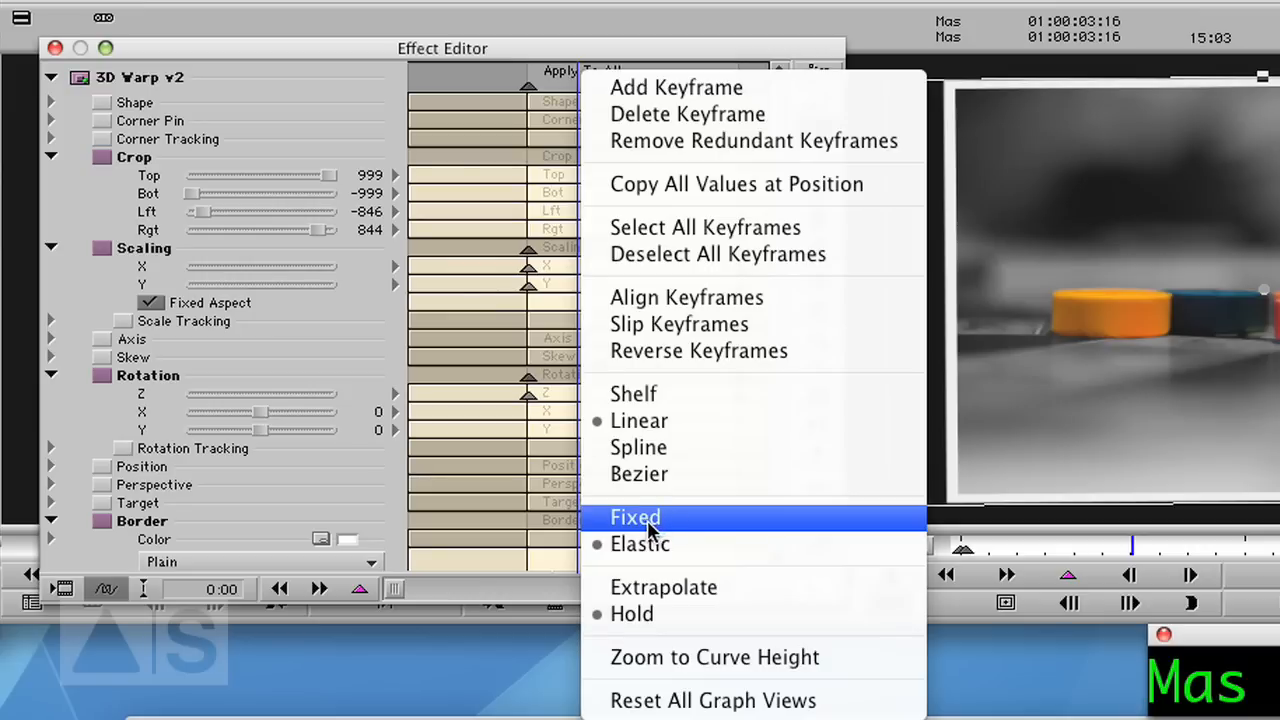
click(636, 516)
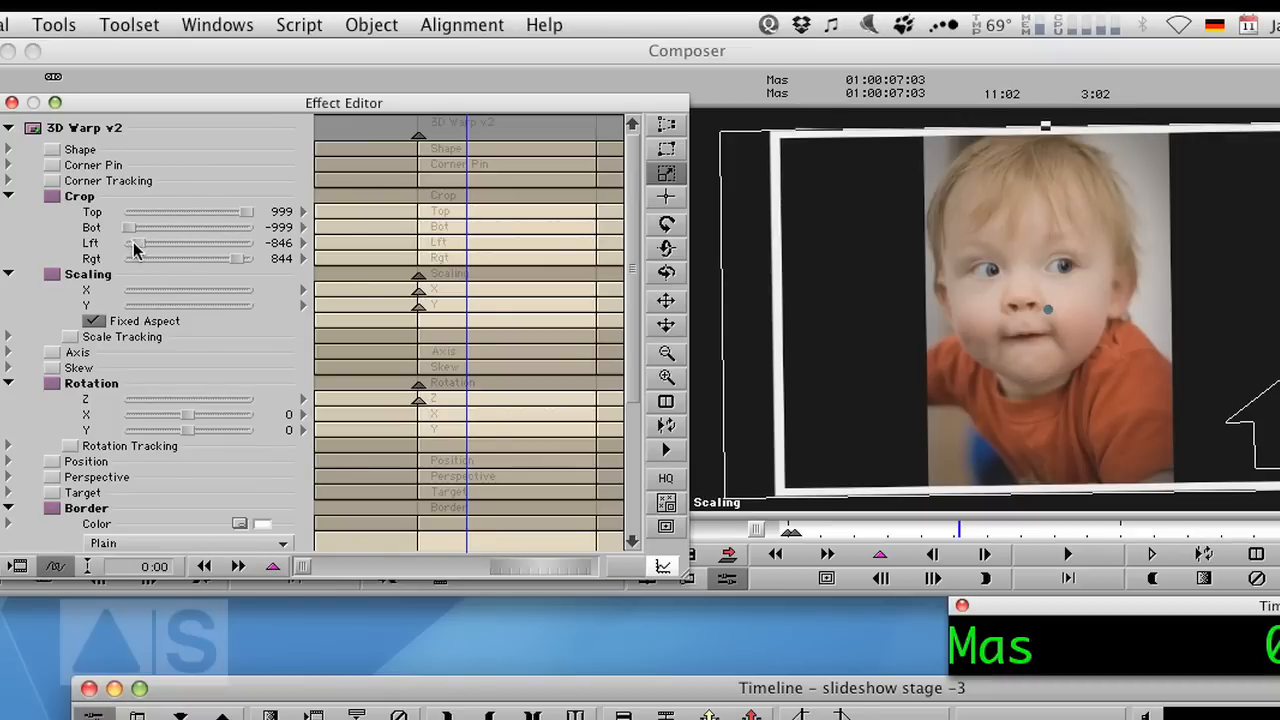
Crop the baby photo with Lft about -401 and Rgt about 393 for a narrower portrait frame.
drag(136, 244, 164, 244)
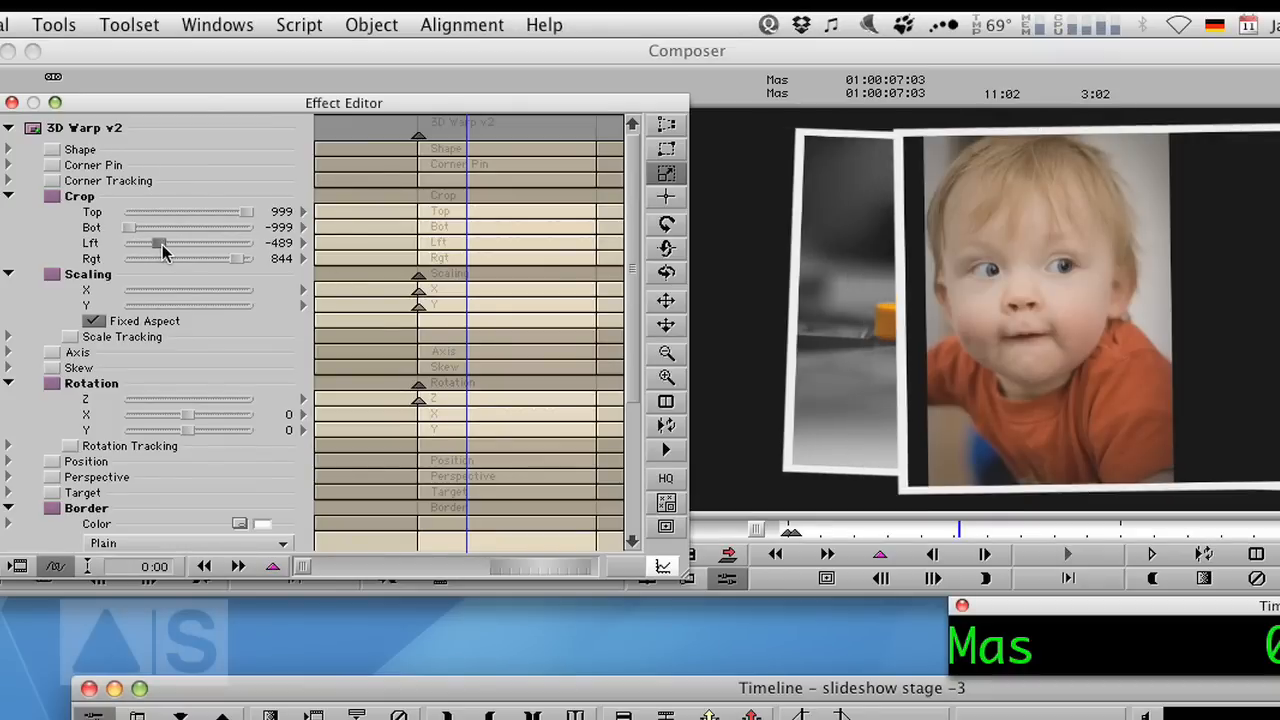
drag(160, 244, 170, 244)
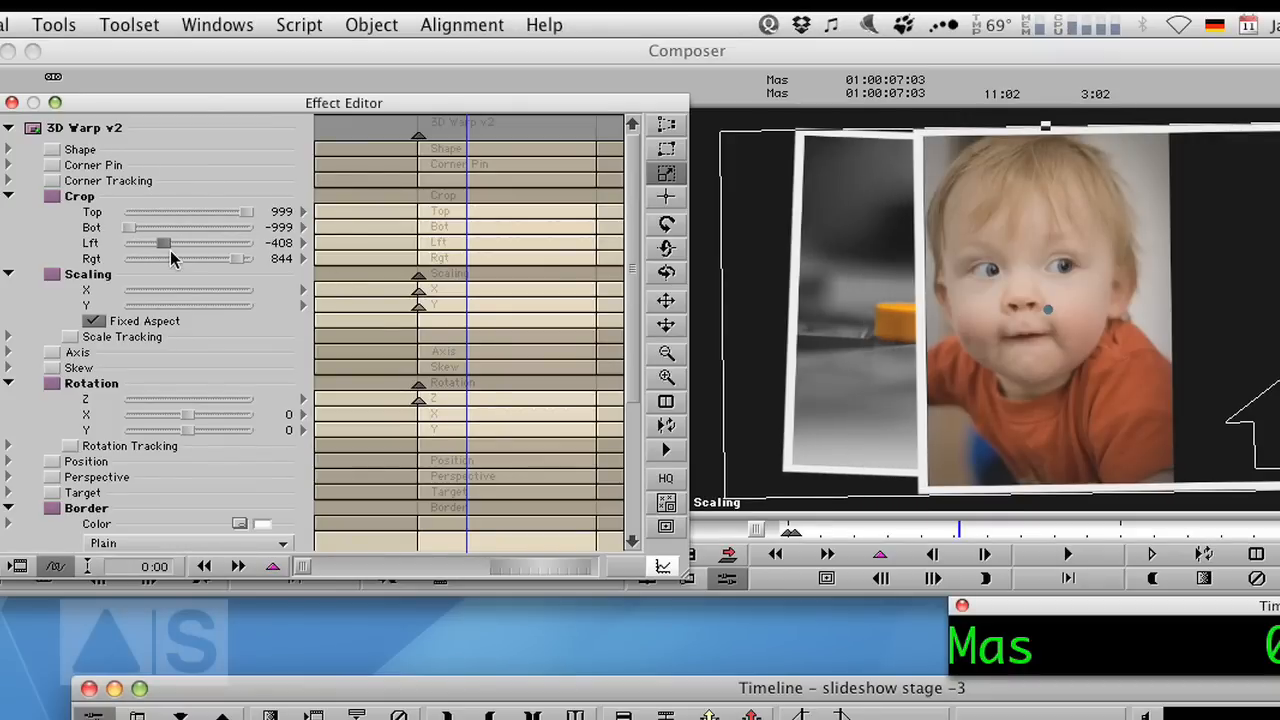
drag(164, 242, 170, 242)
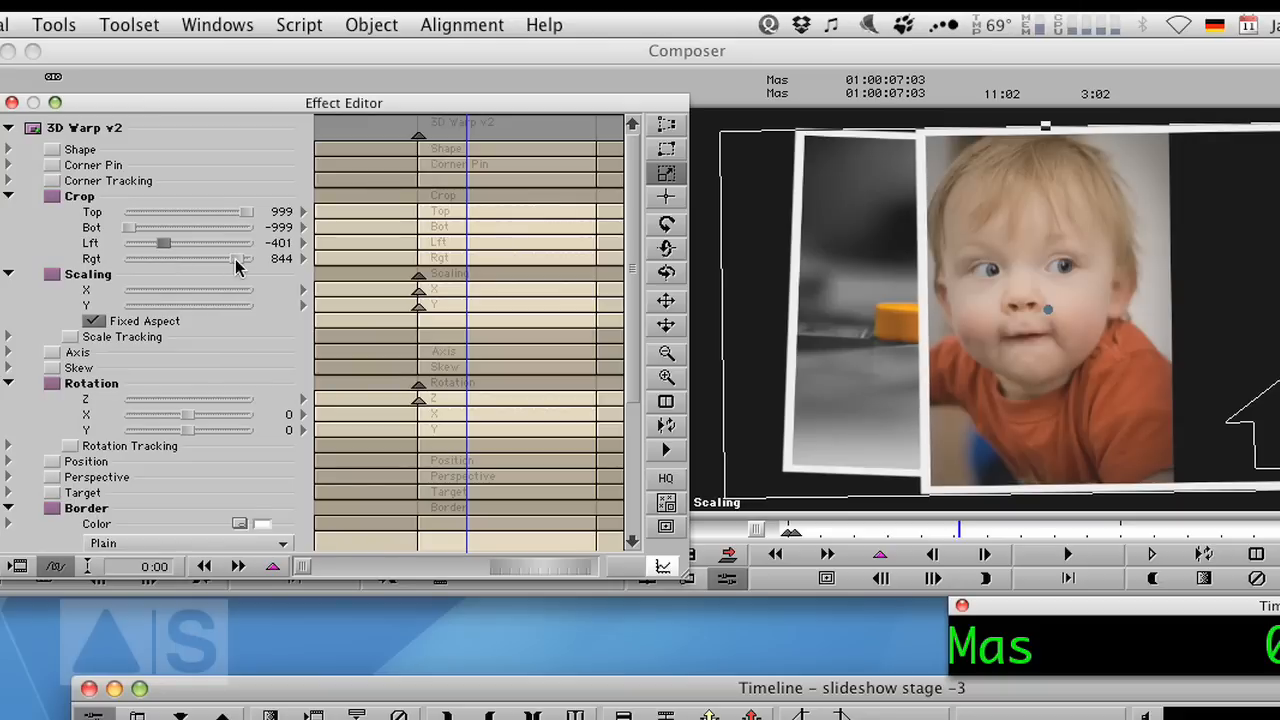
drag(244, 258, 210, 258)
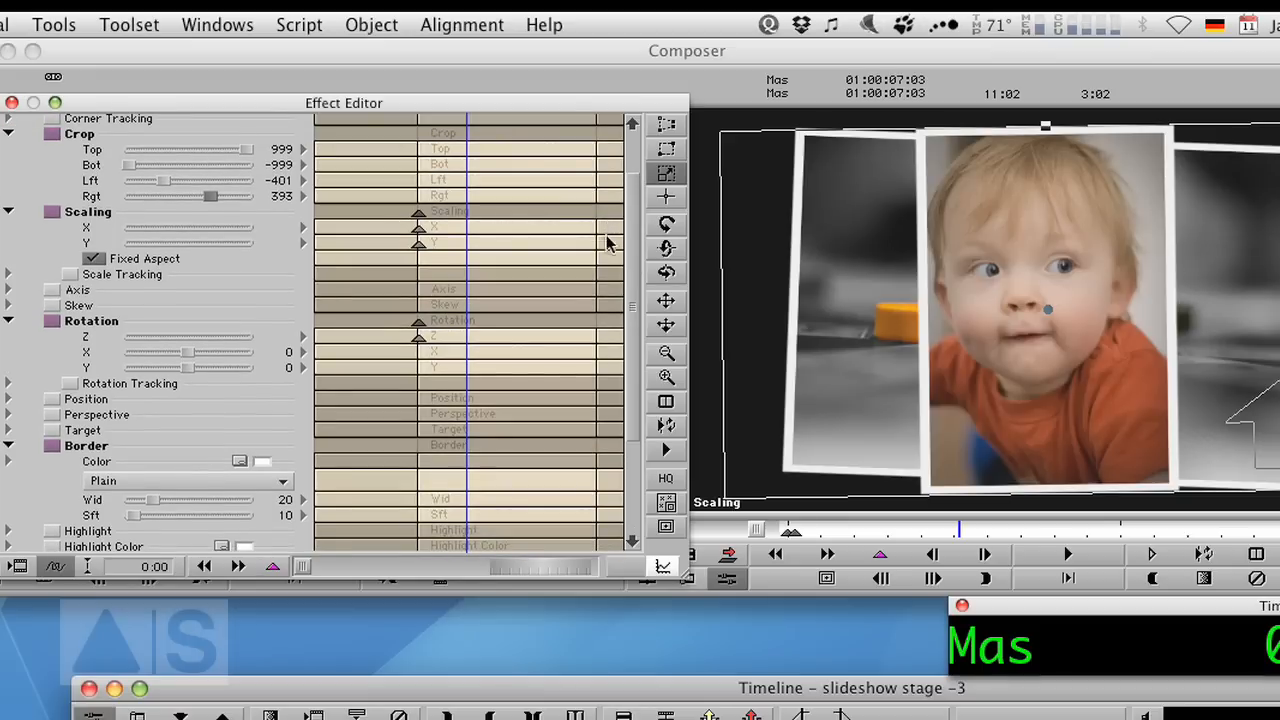
scroll(down, 3)
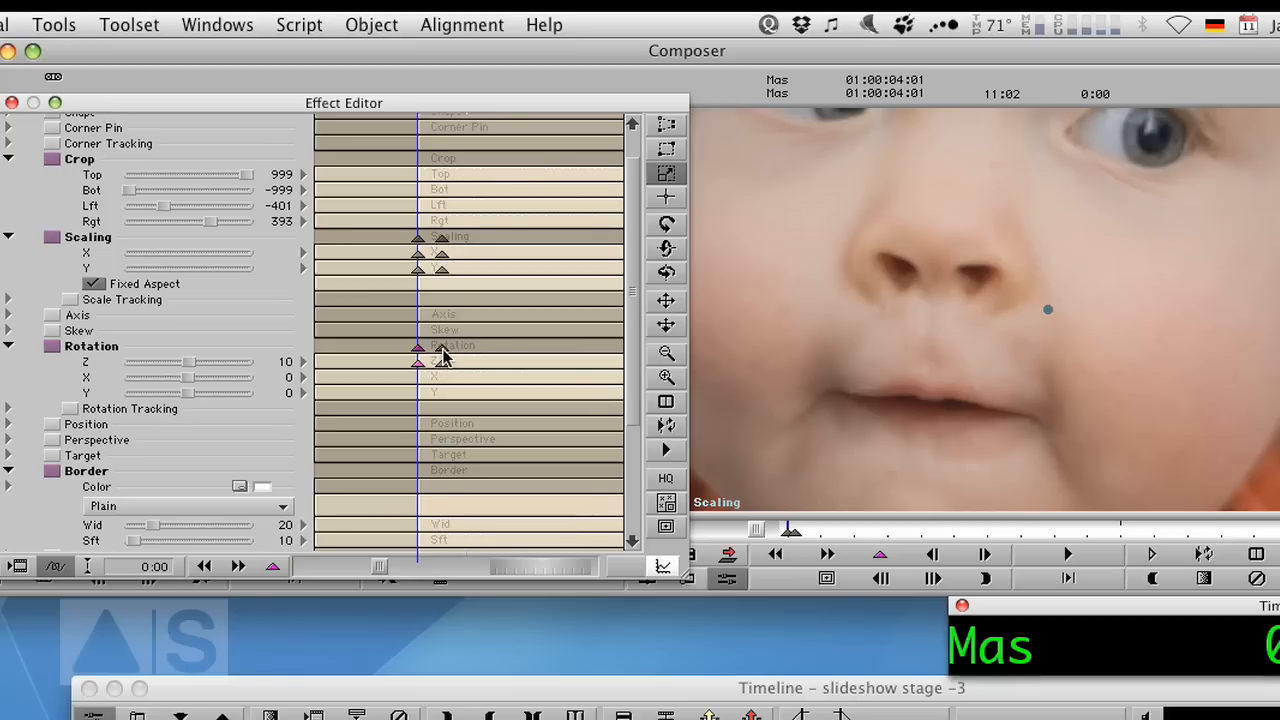
Shift the end keyframe of the scale-and-tilt move and scrub the position bar to preview it.
drag(164, 360, 188, 368)
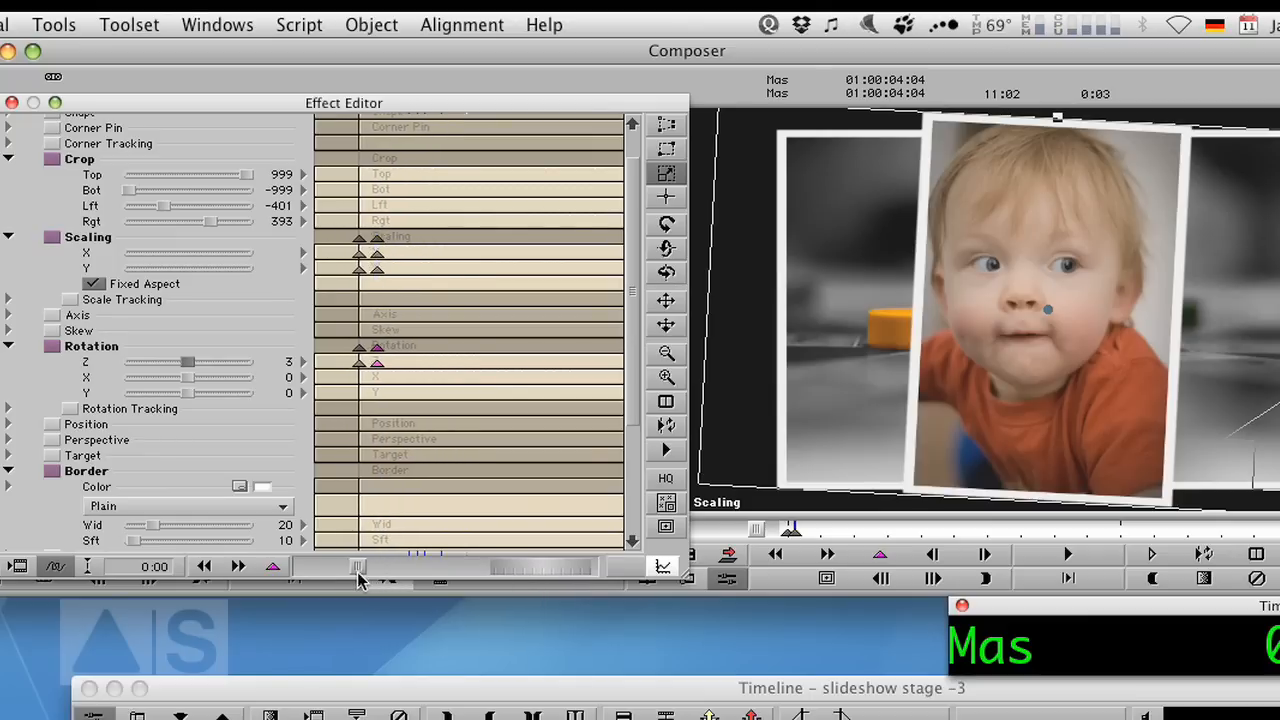
drag(360, 568, 564, 568)
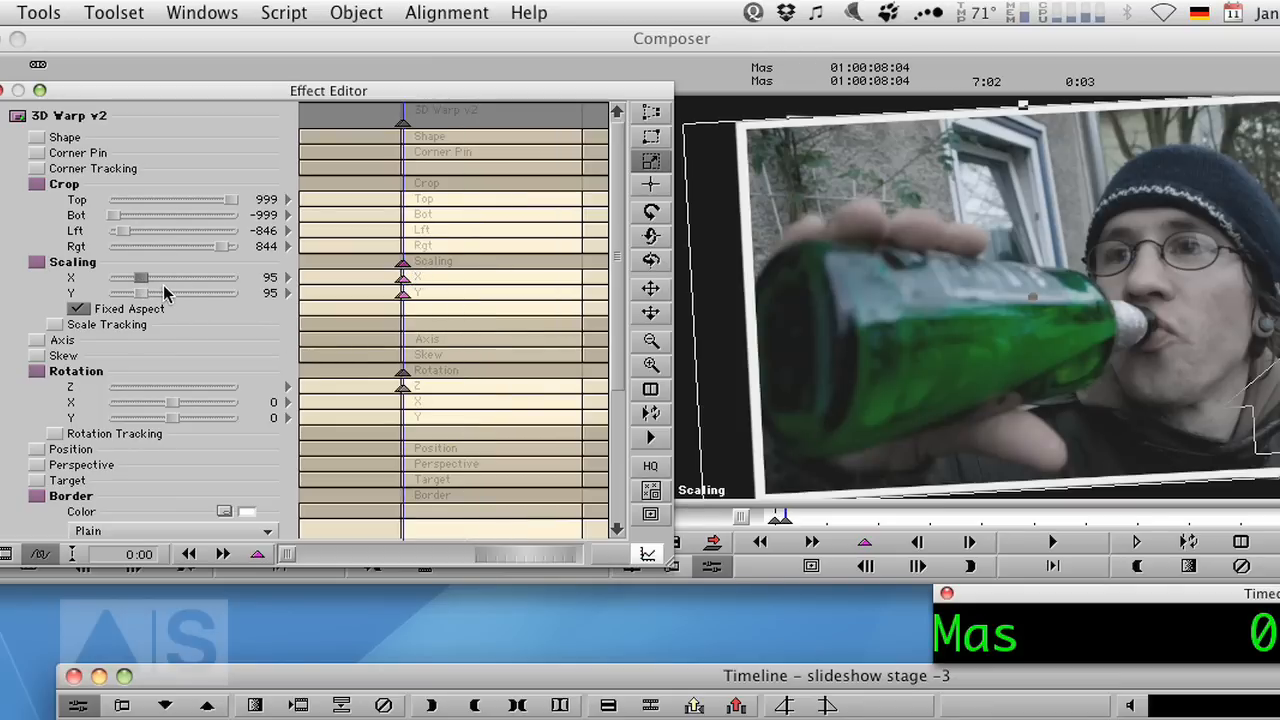
Set the bottle photo's end keyframe to Scaling 65 and Rotation Z 8 in the 3D Warp editor.
drag(140, 276, 112, 276)
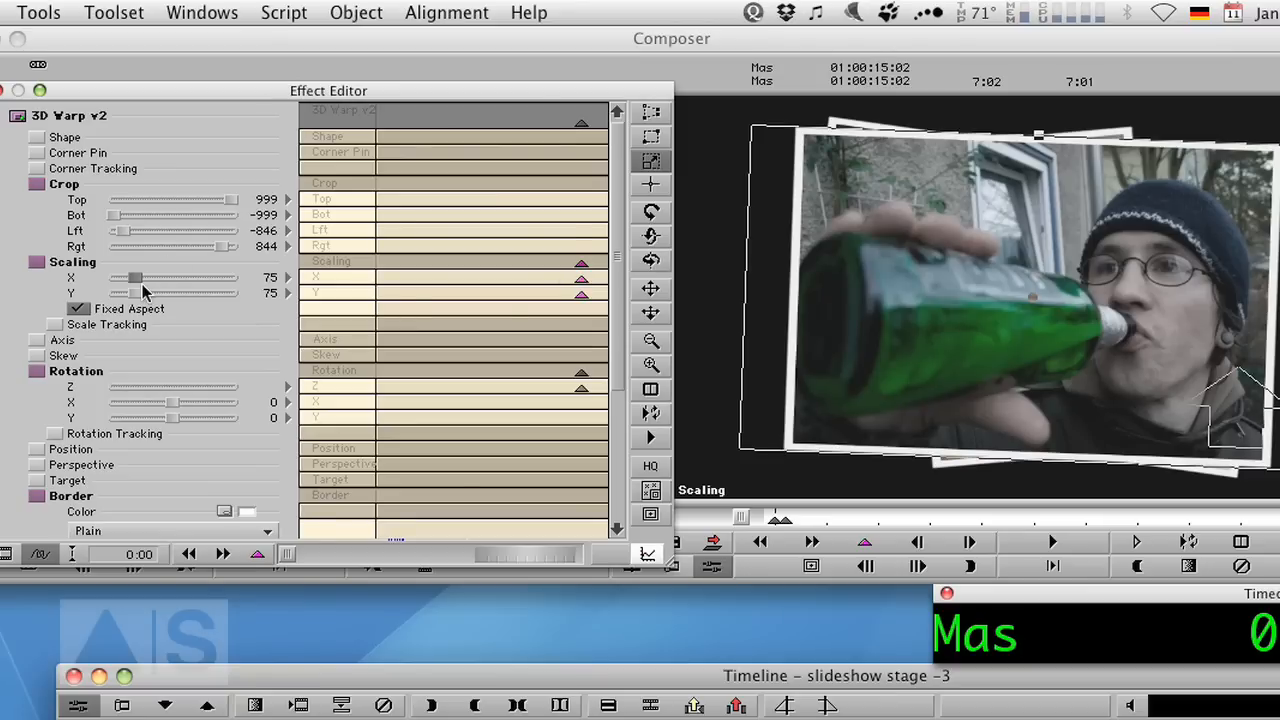
drag(136, 276, 124, 276)
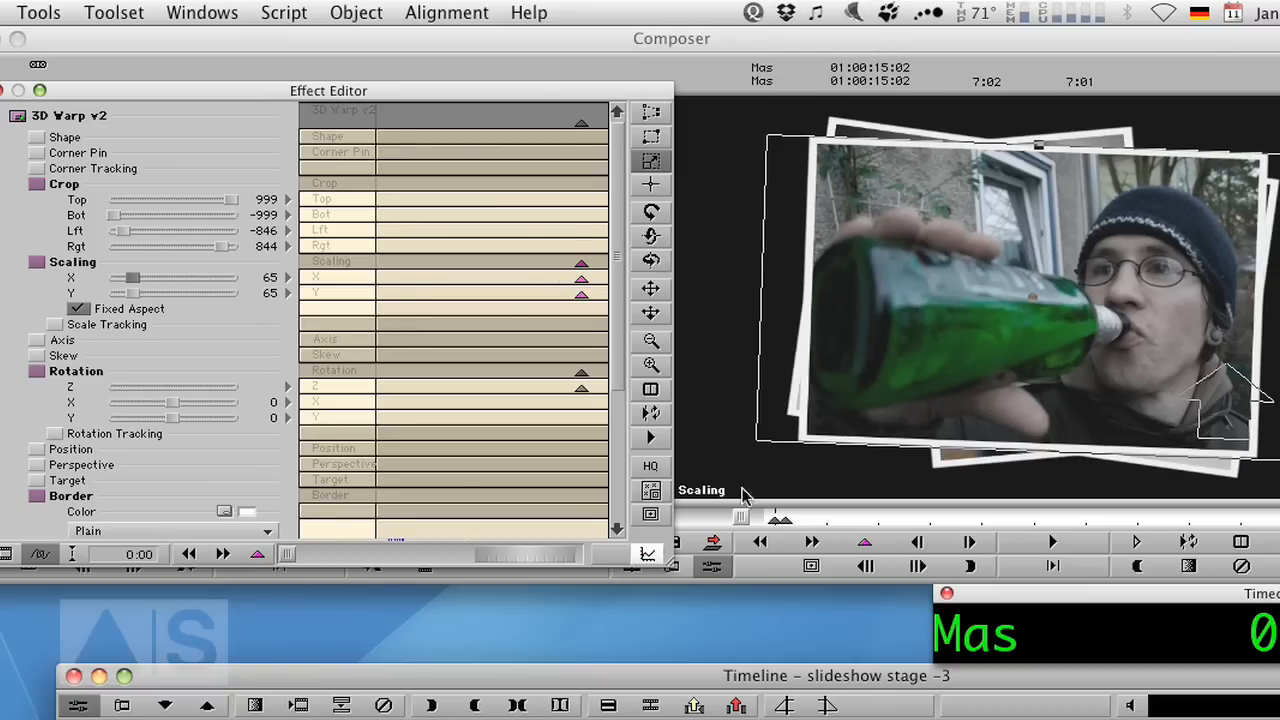
mouse_move(560, 362)
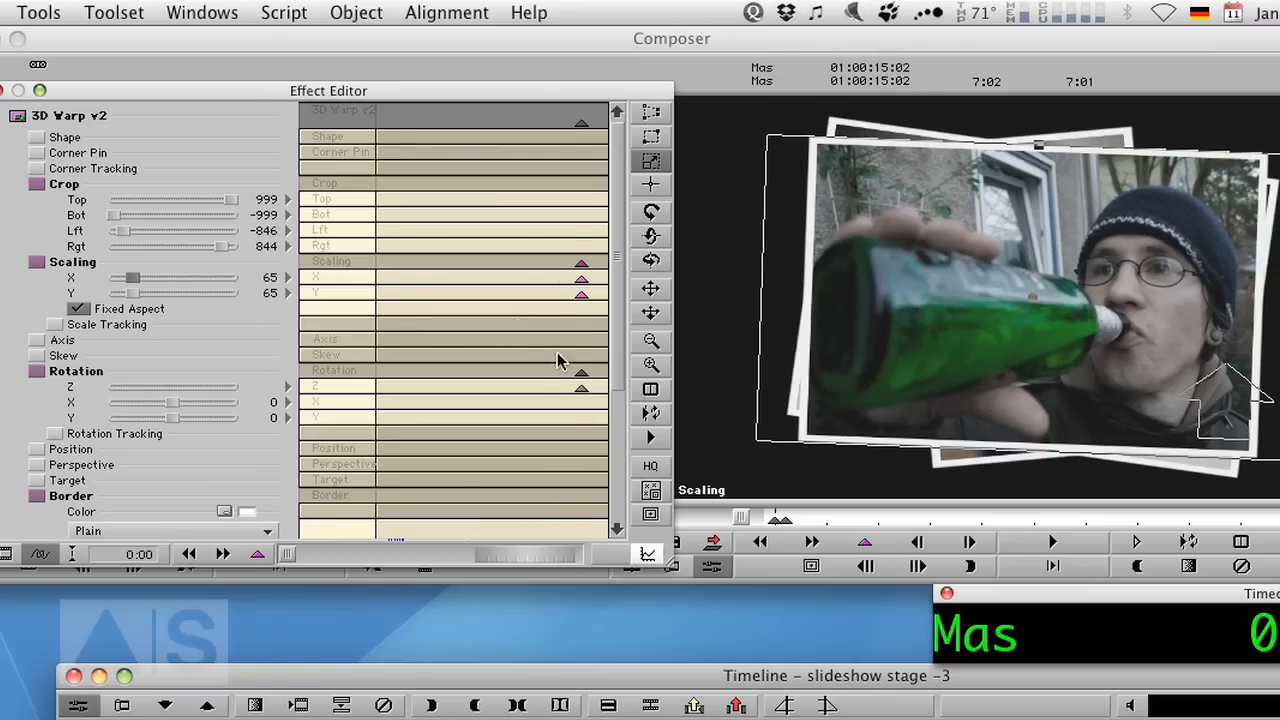
drag(176, 388, 172, 388)
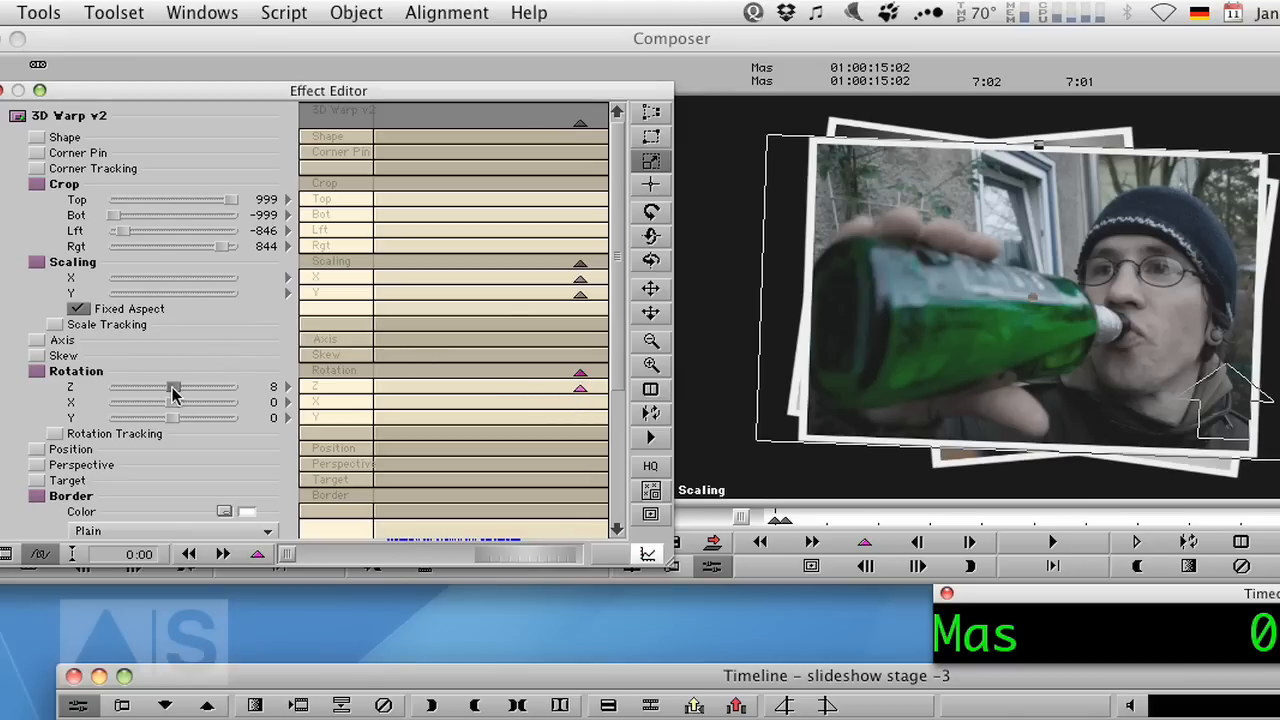
drag(176, 388, 172, 388)
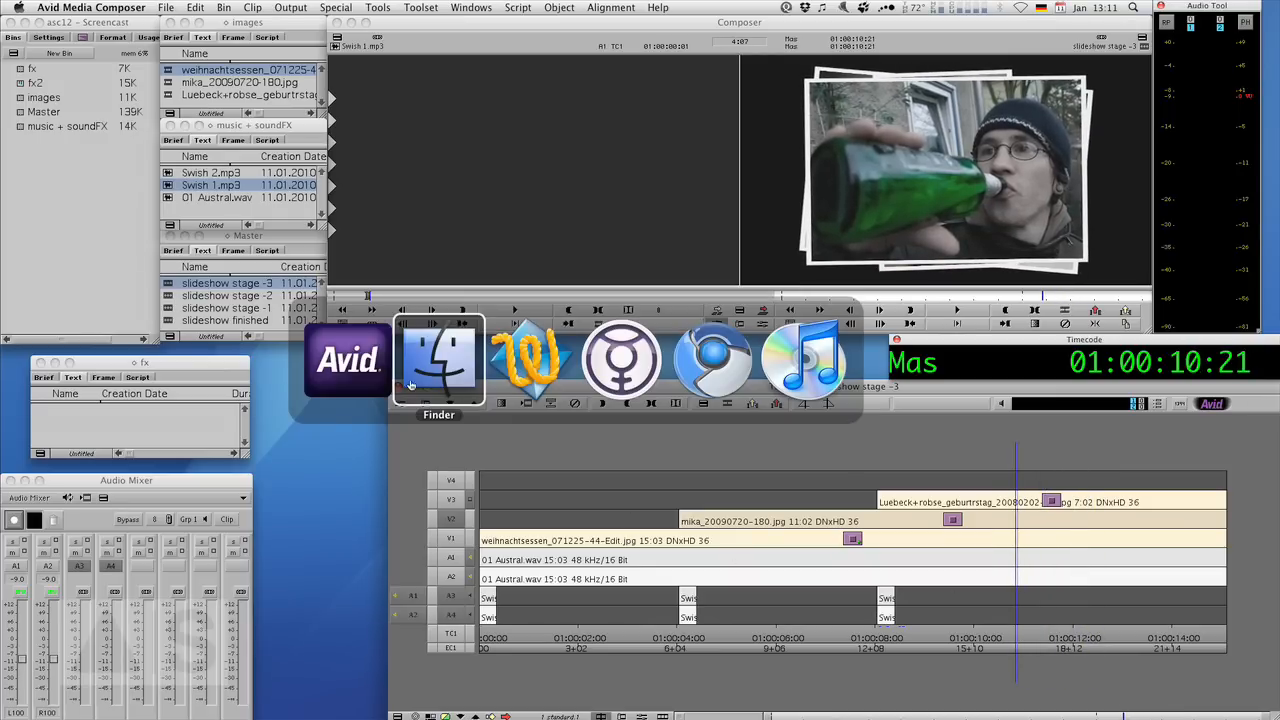
Bring Chromium forward and view the Avid Screencast Twitter, Facebook and editguy.de tabs, scrolling the portfolio.
click(712, 360)
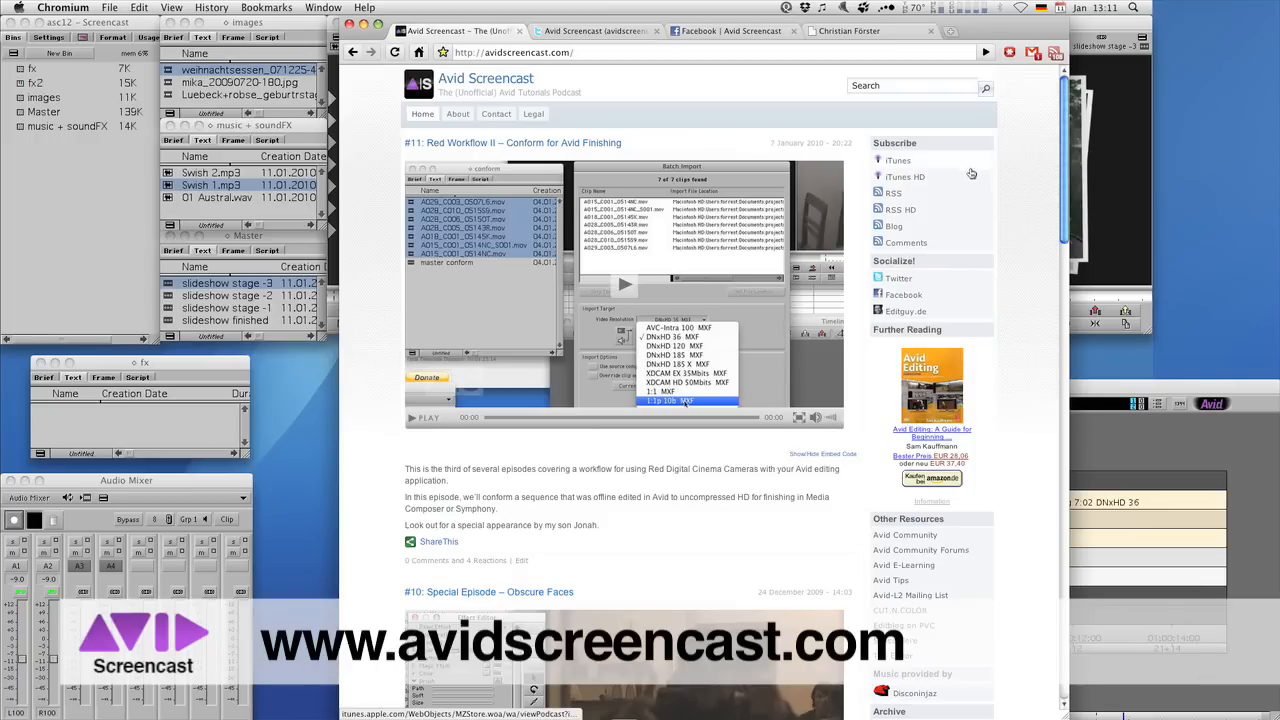
mouse_move(962, 170)
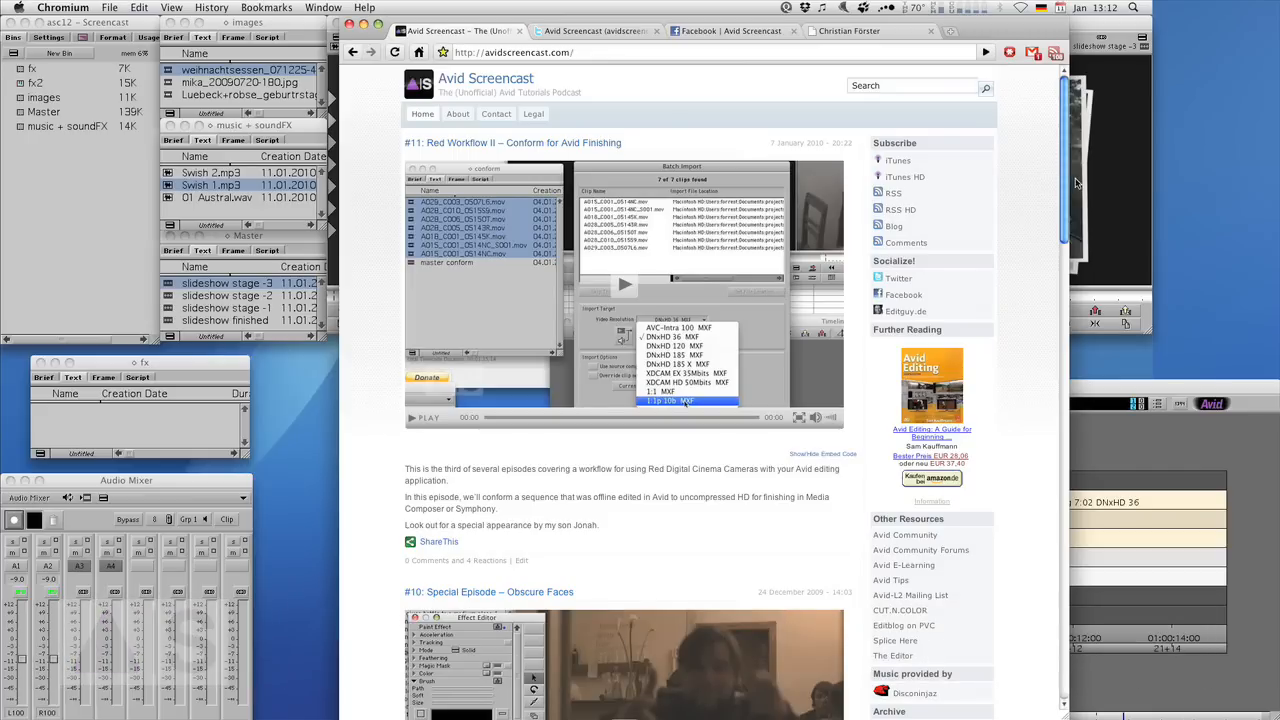
mouse_move(1070, 180)
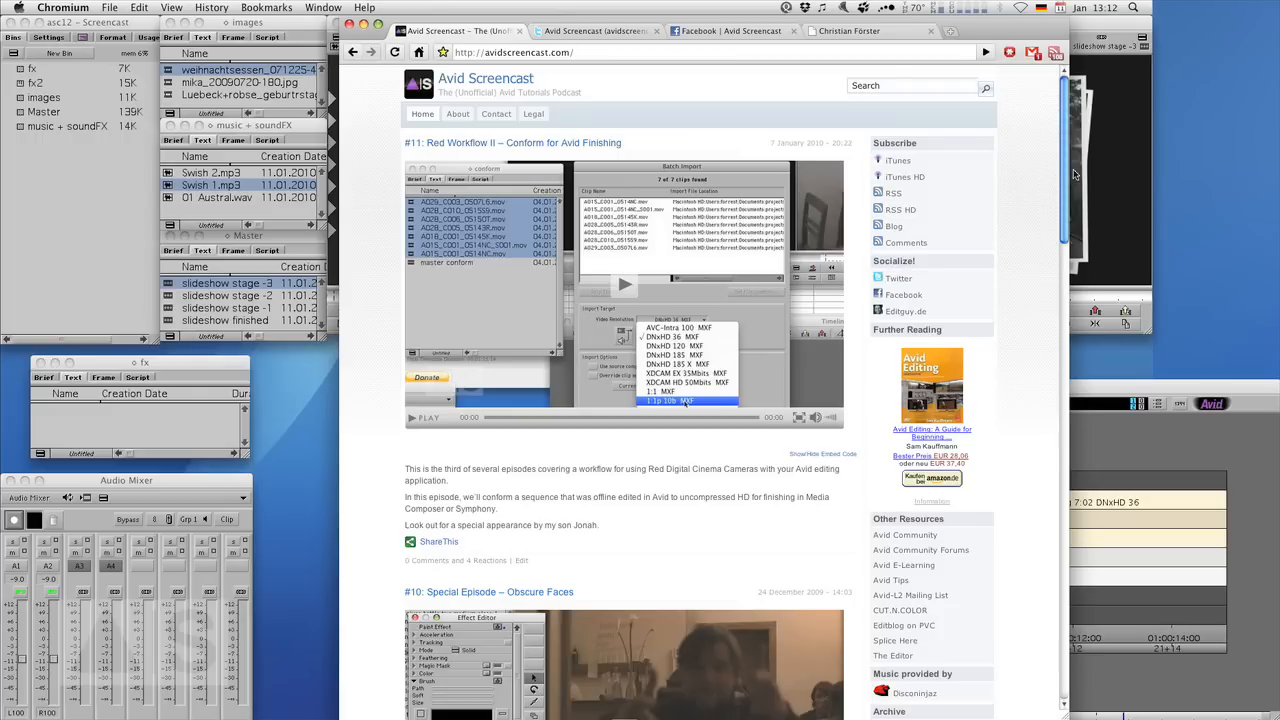
mouse_move(1068, 184)
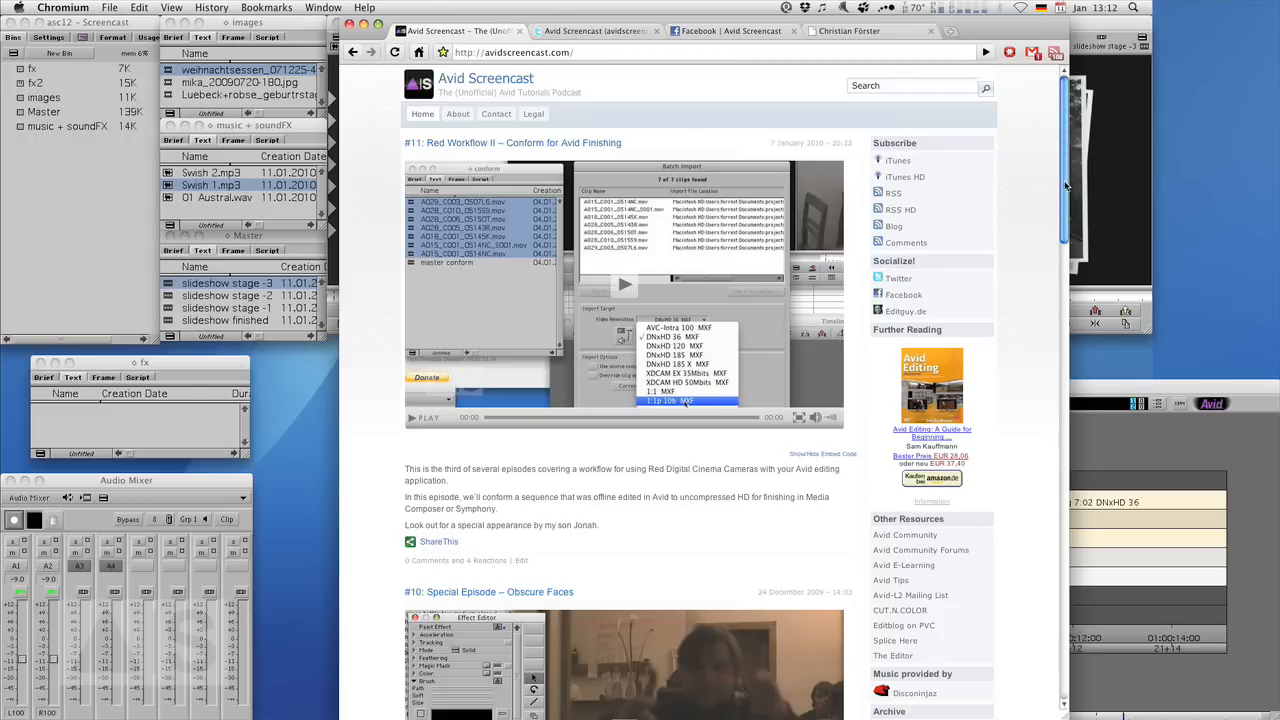
click(590, 32)
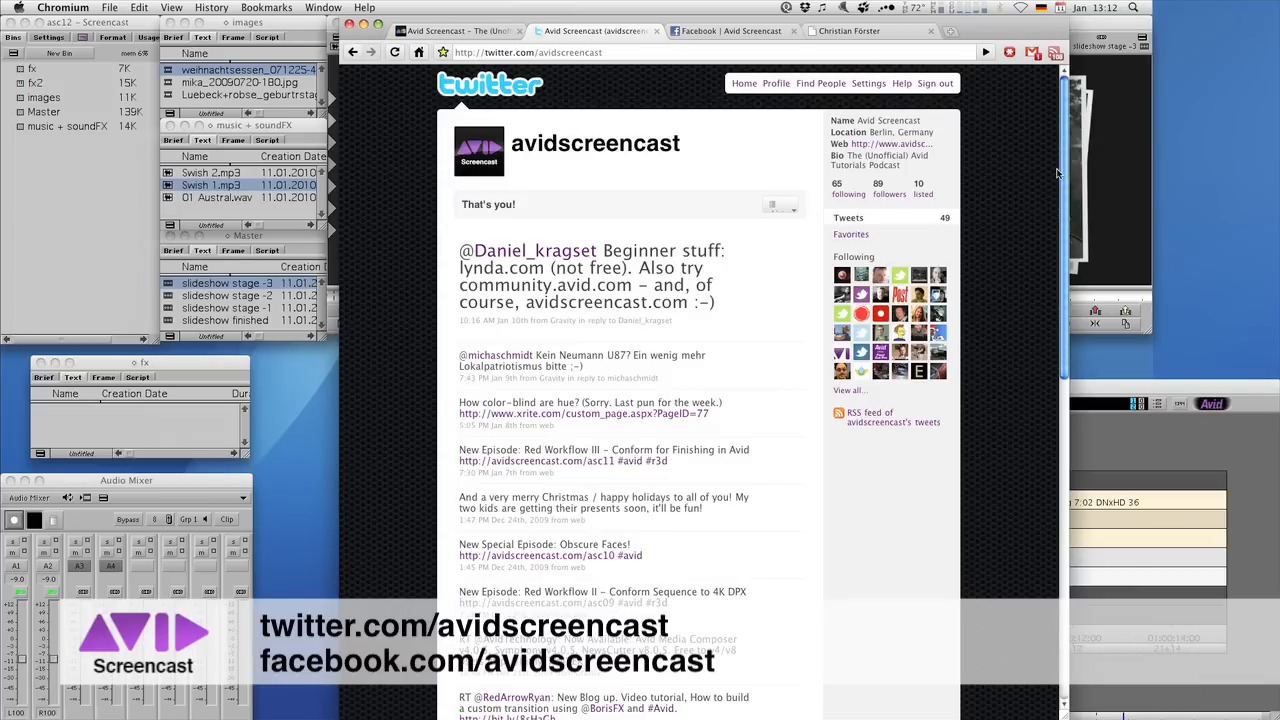
mouse_move(1036, 188)
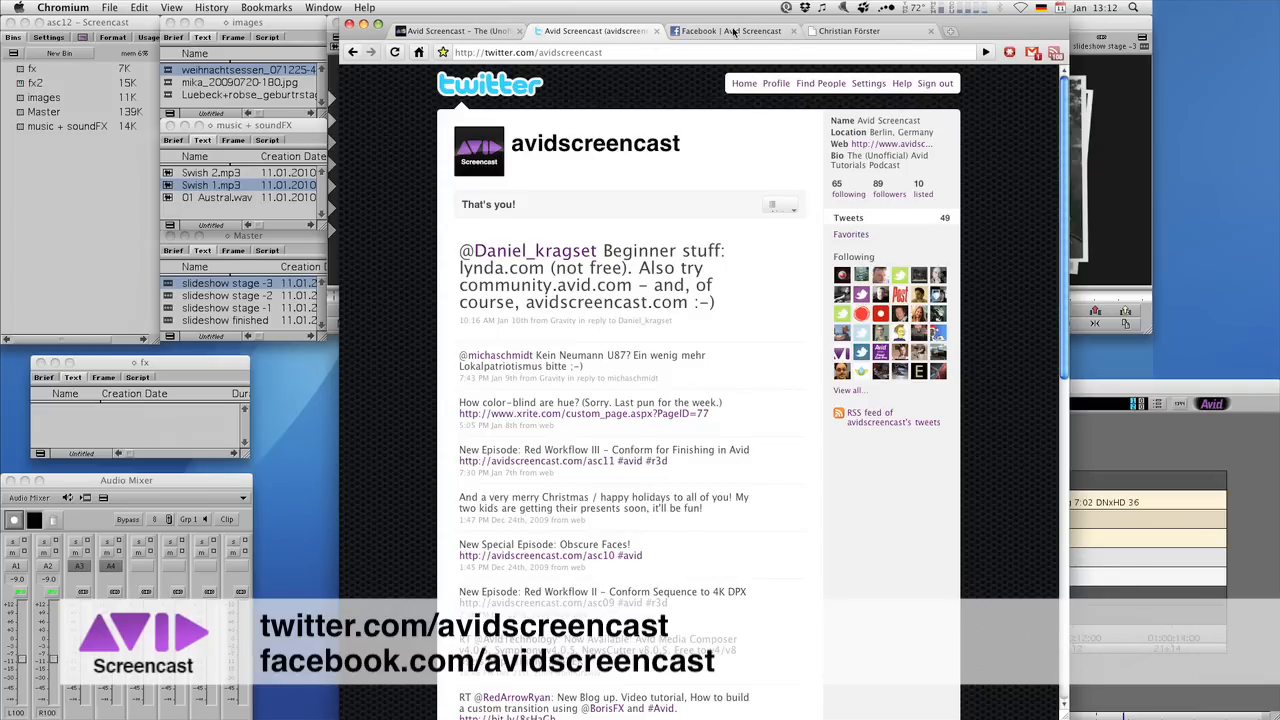
click(728, 32)
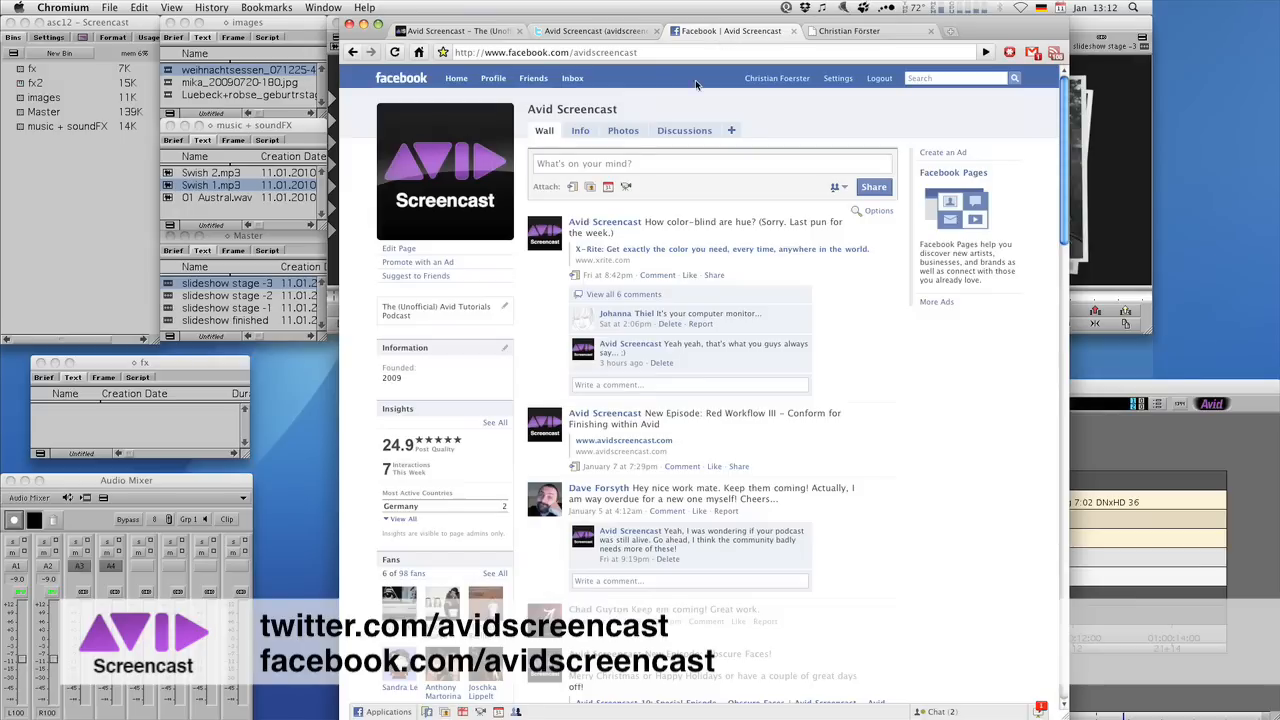
mouse_move(838, 152)
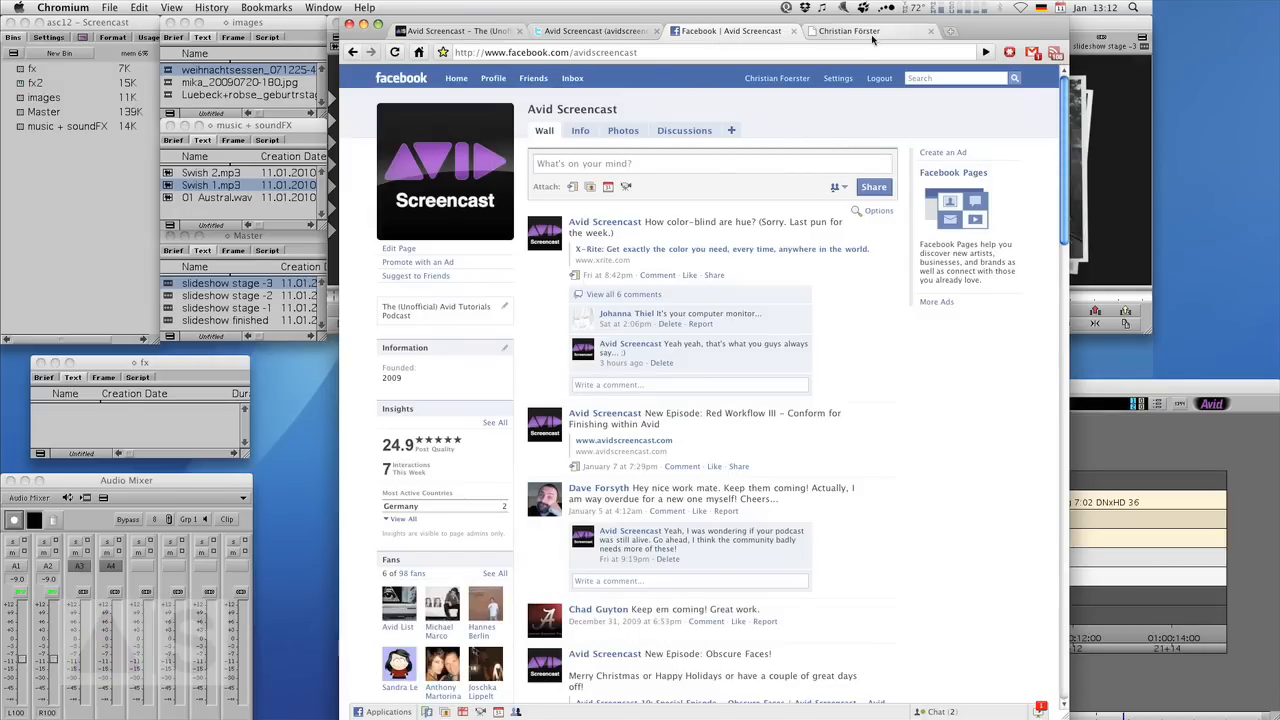
click(848, 32)
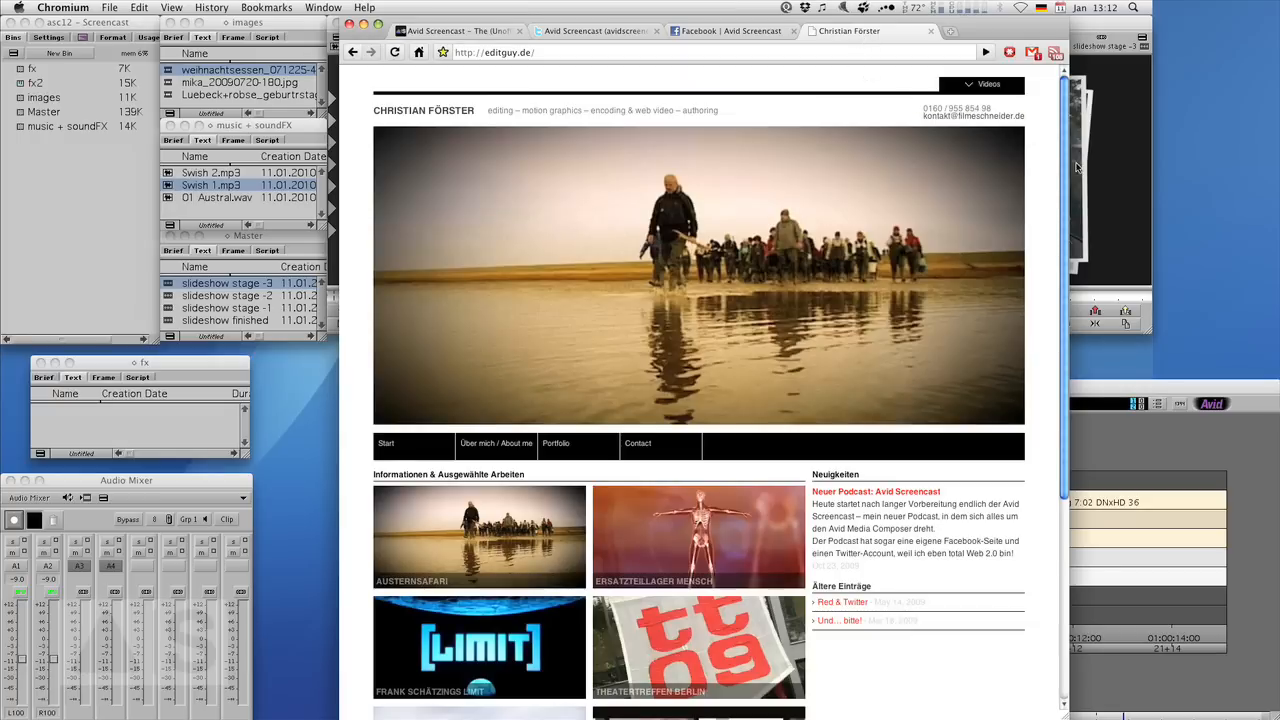
scroll(down, 3)
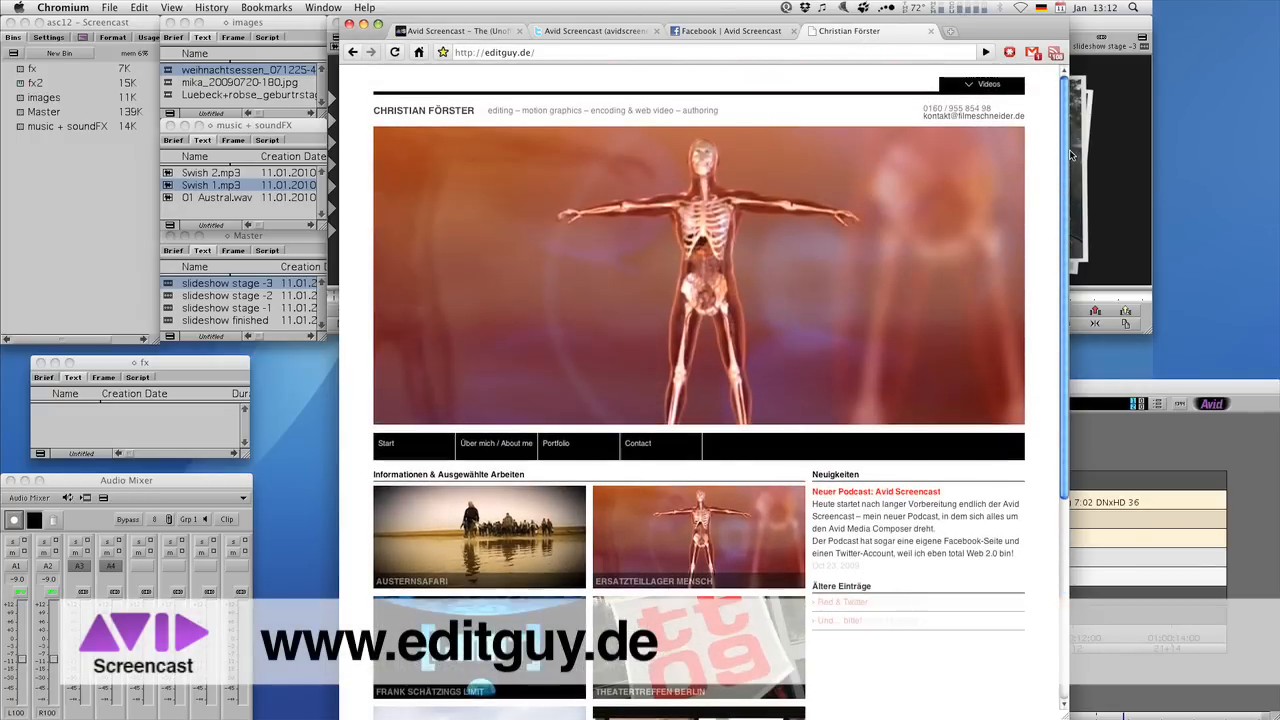
scroll(down, 3)
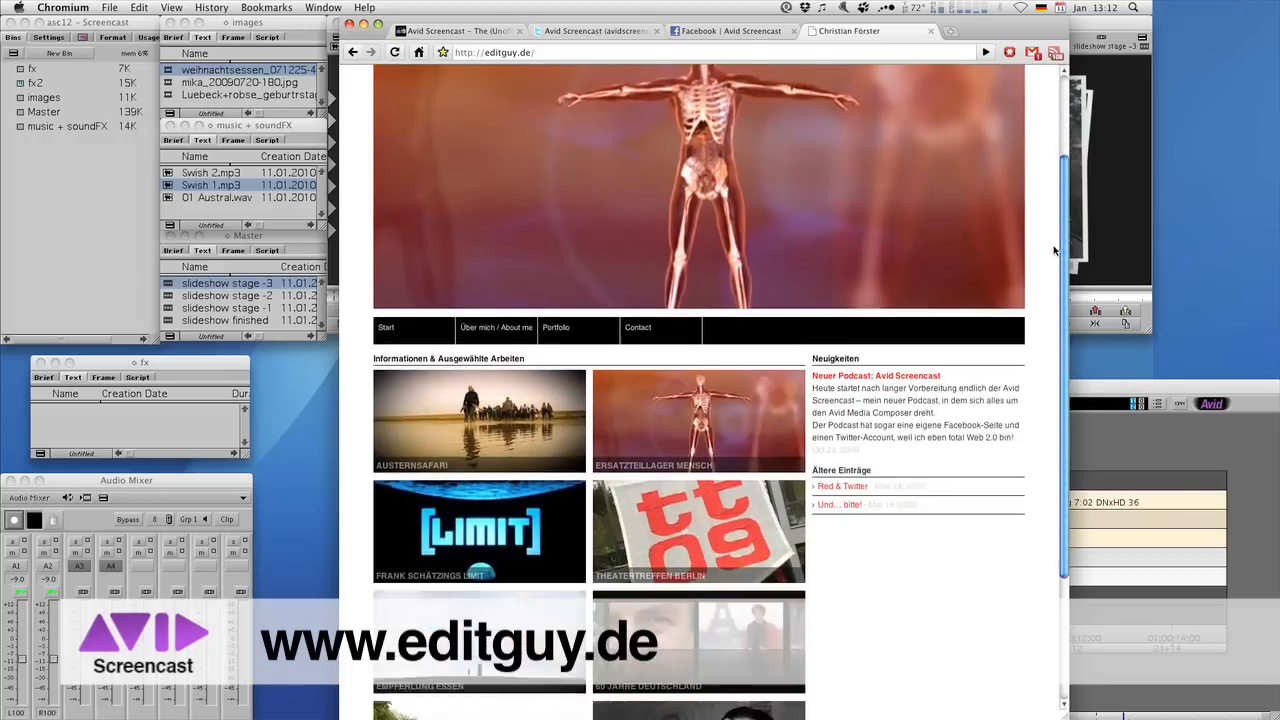
scroll(down, 3)
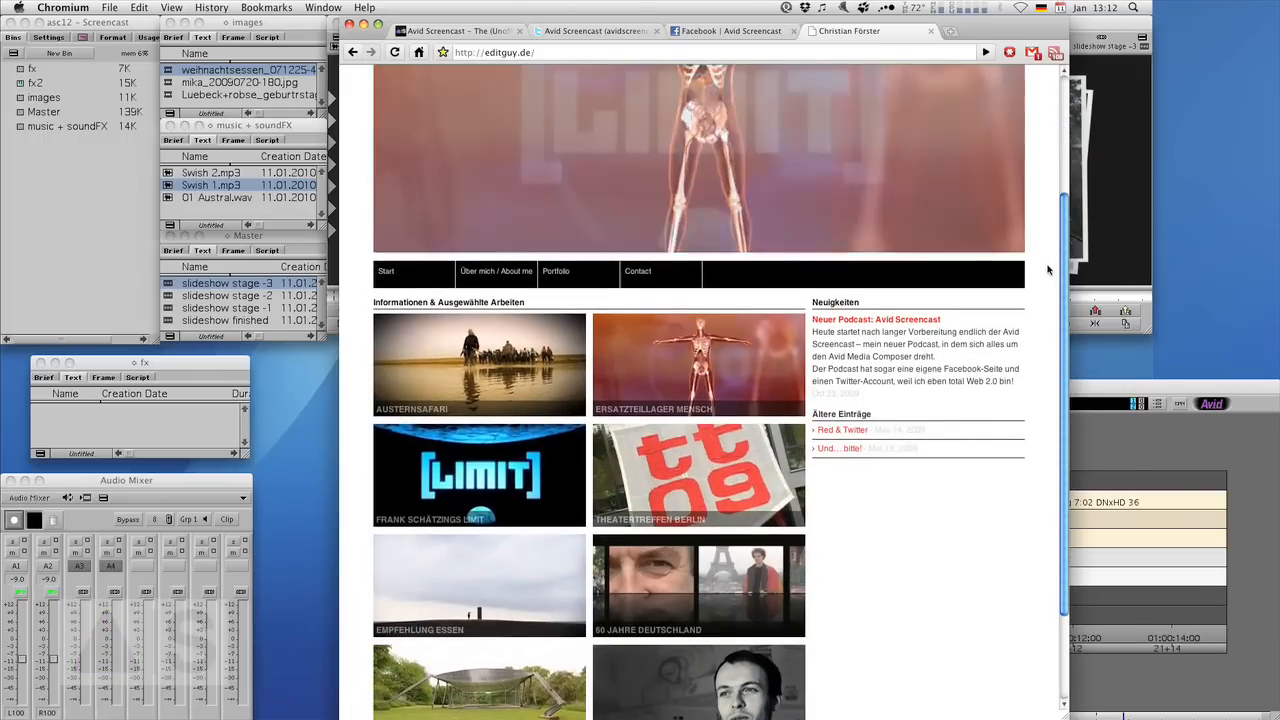